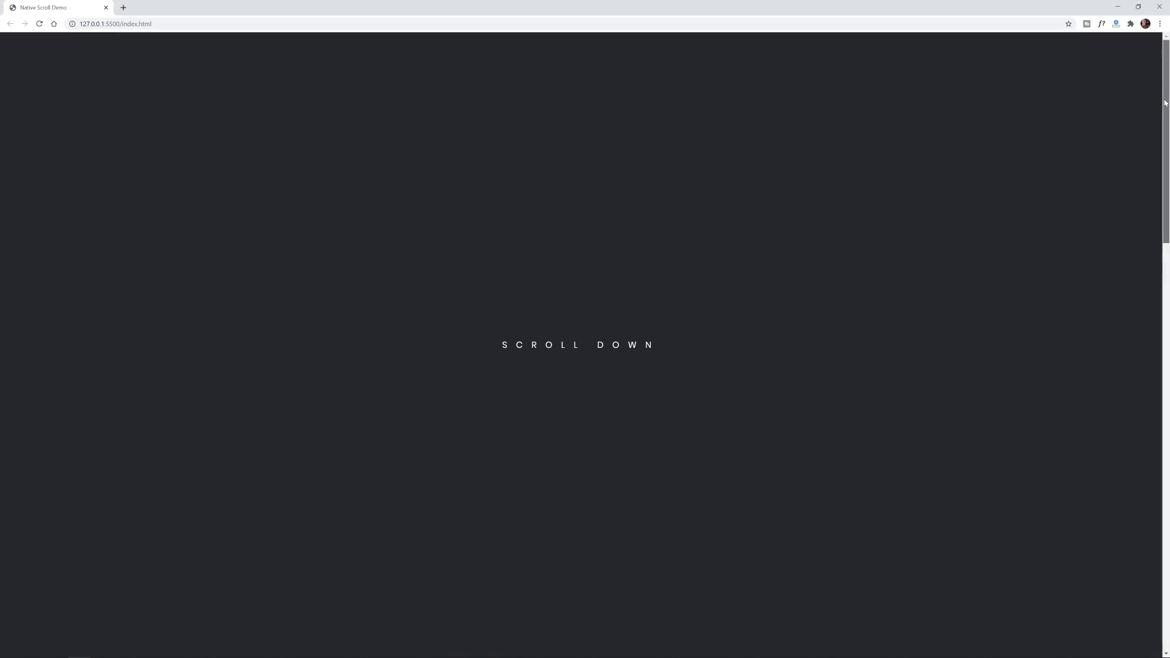
Step: Scroll through the Bram.us scroll-timeline article, briefly checking the local demo tab
{"action": "scroll", "scroll_direction": "down", "scroll_amount": 3}
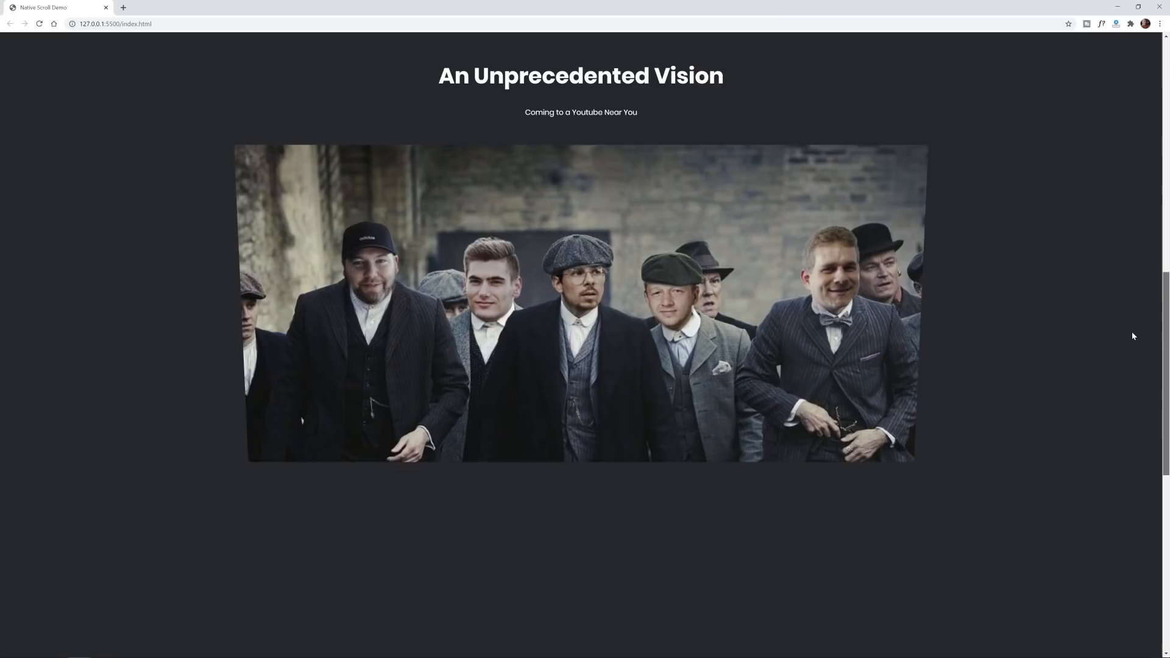
{"action": "scroll", "scroll_direction": "up", "scroll_amount": 3}
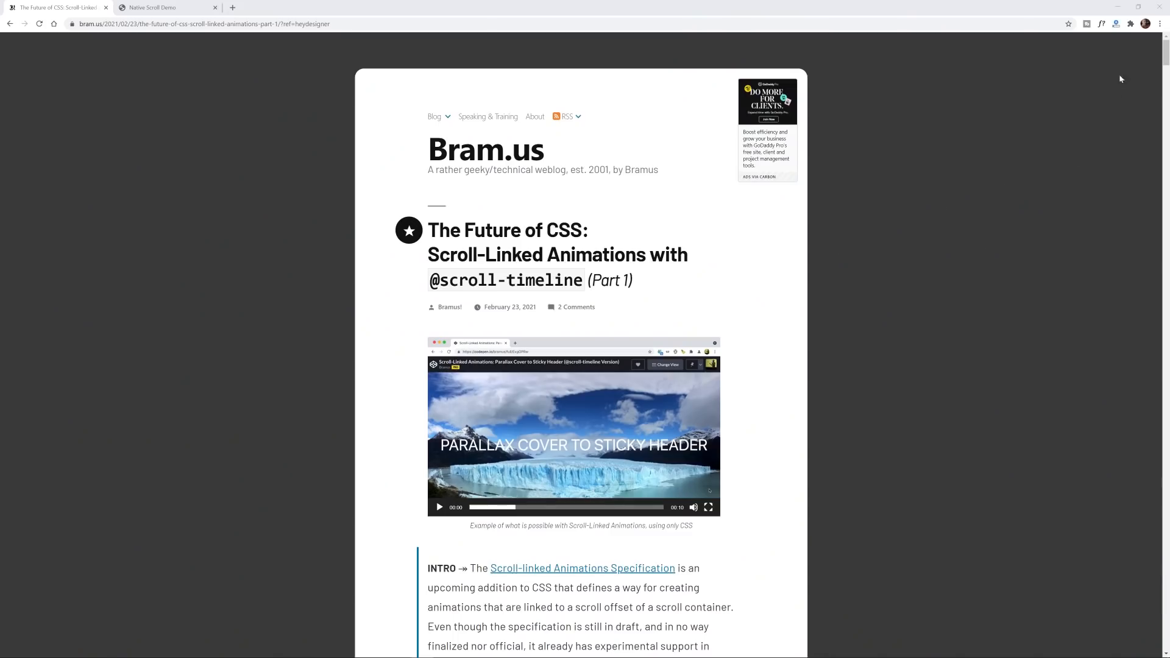
{"action": "scroll", "scroll_direction": "down", "scroll_amount": 3}
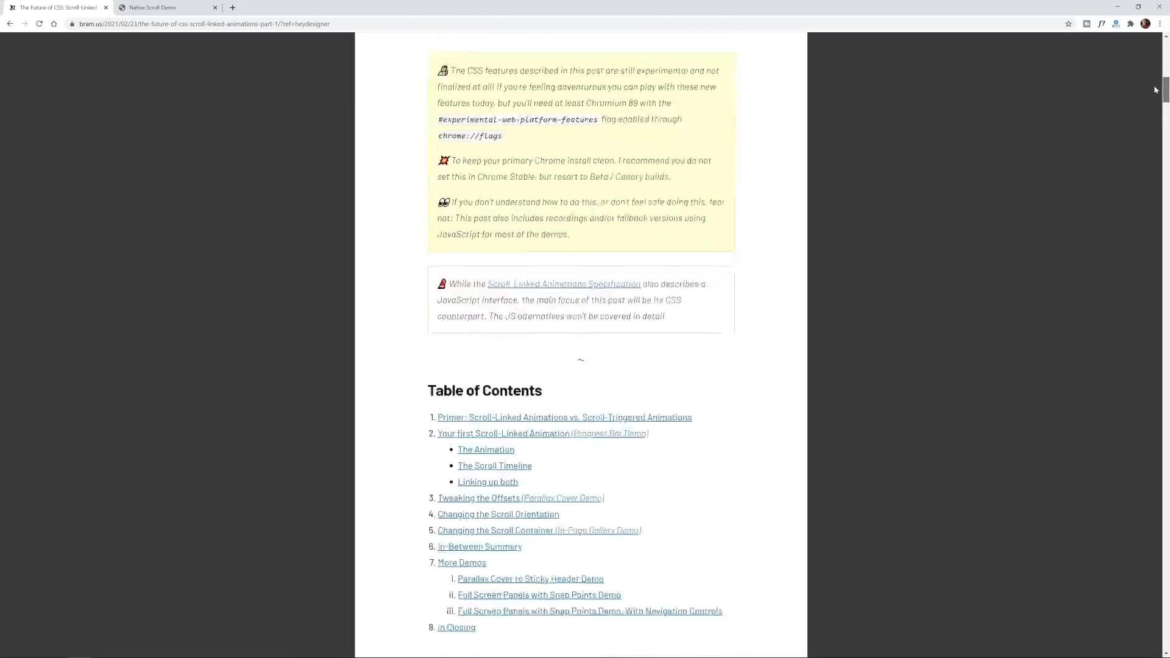
{"action": "scroll", "scroll_direction": "down", "scroll_amount": 3}
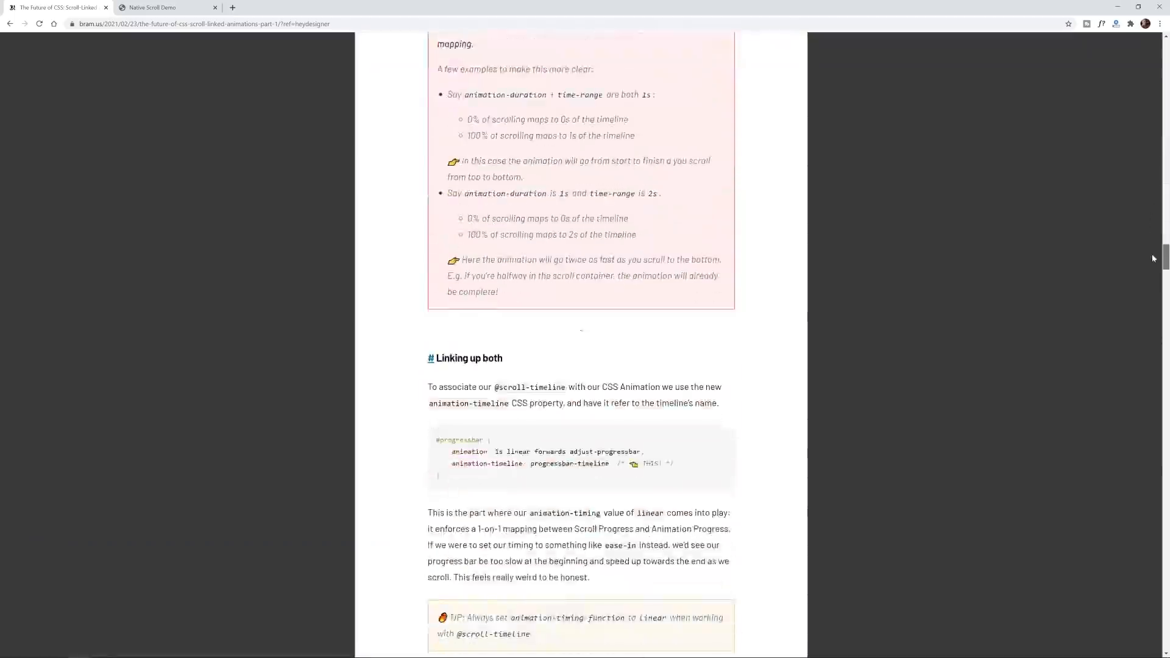
{"action": "scroll", "scroll_direction": "down", "scroll_amount": 3}
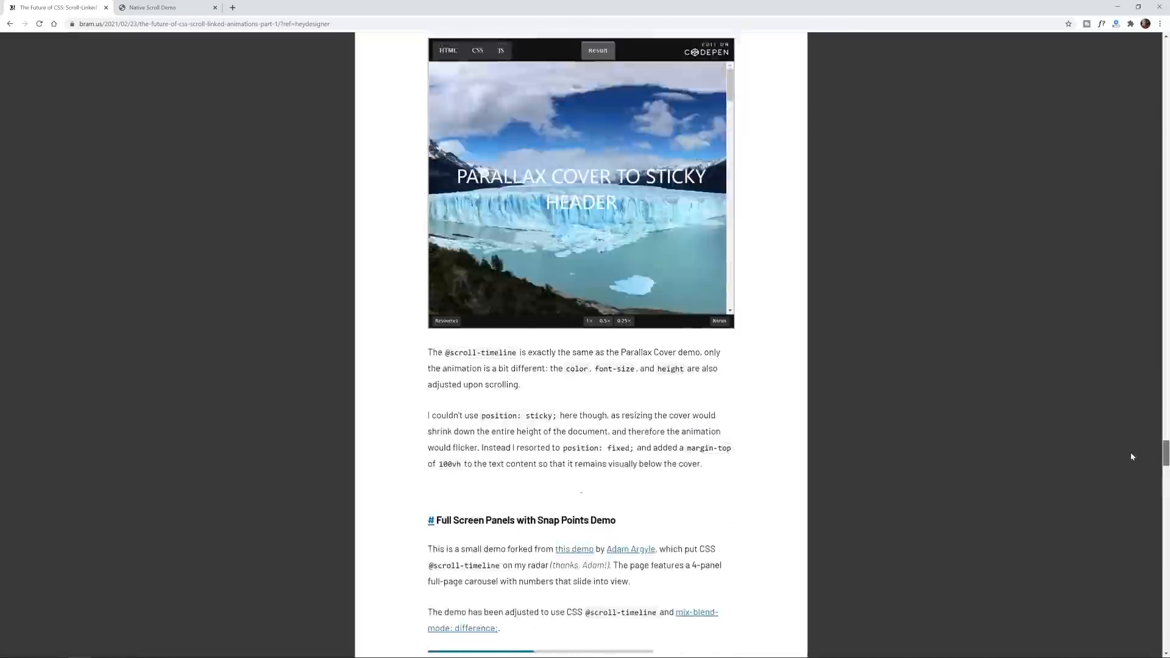
{"action": "left_click", "coordinate": [152, 7]}
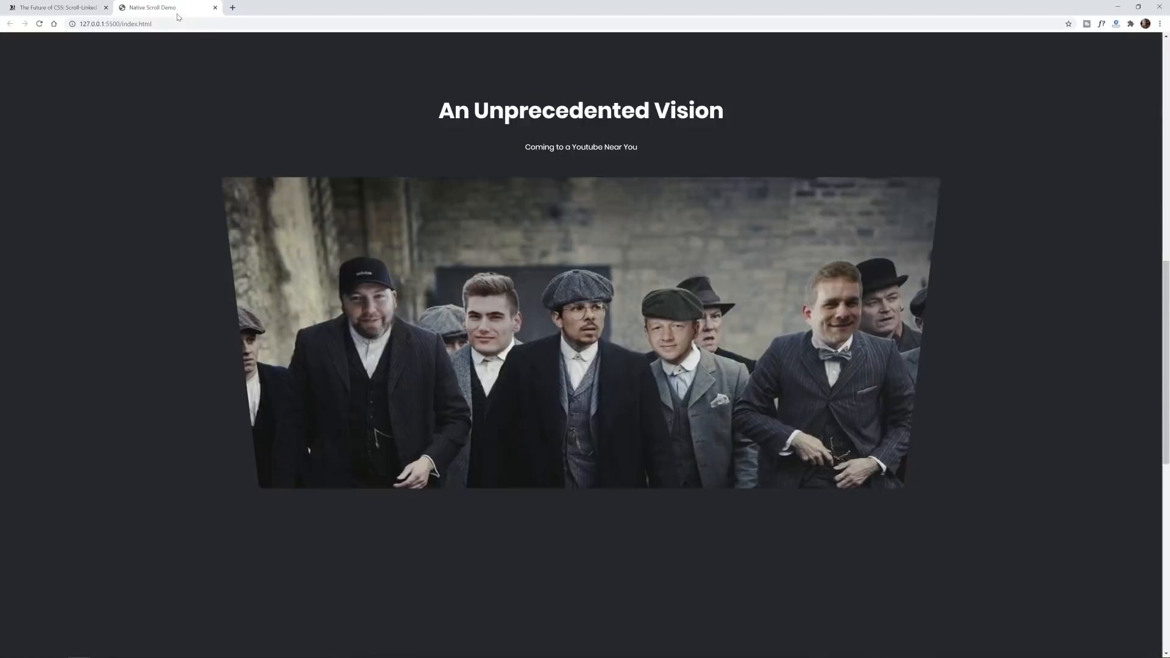
{"action": "left_click", "coordinate": [56, 7]}
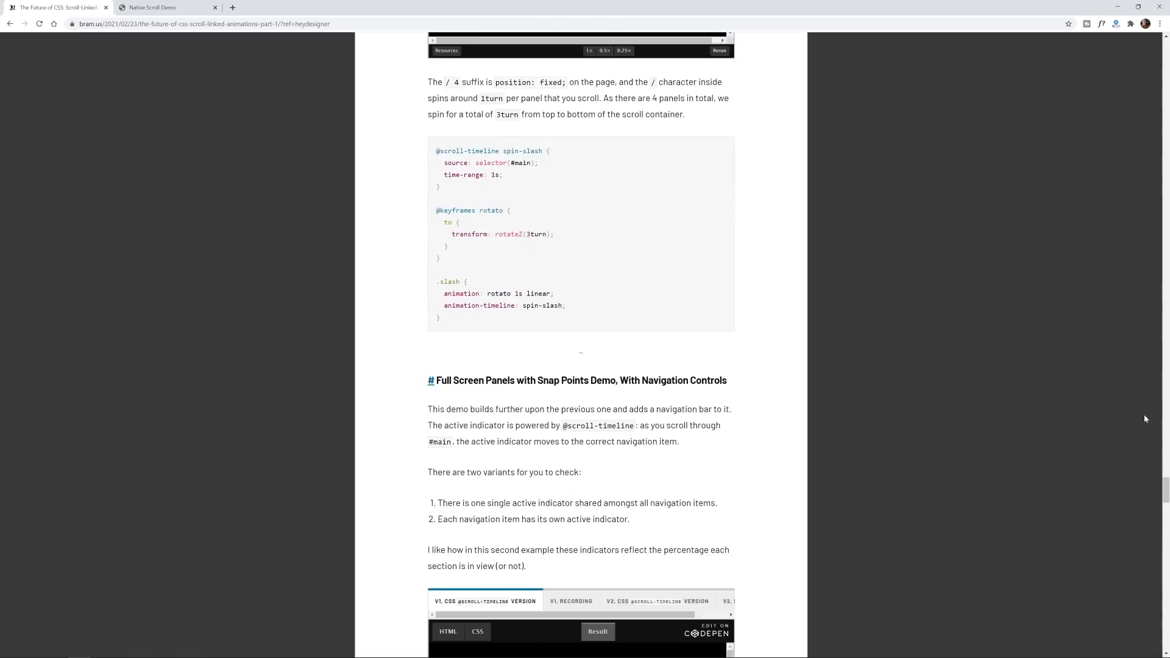
Step: Browse the article's embedded CodePen demos further, then return to the local demo page
{"action": "scroll", "scroll_direction": "down", "scroll_amount": 3}
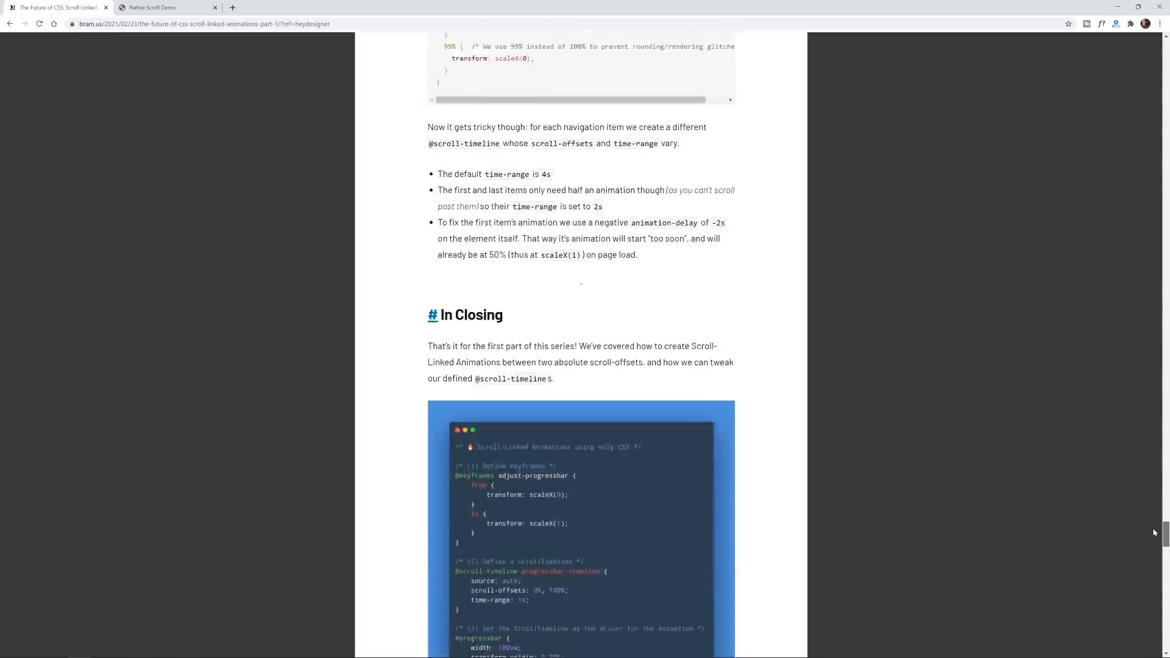
{"action": "scroll", "scroll_direction": "down", "scroll_amount": 3}
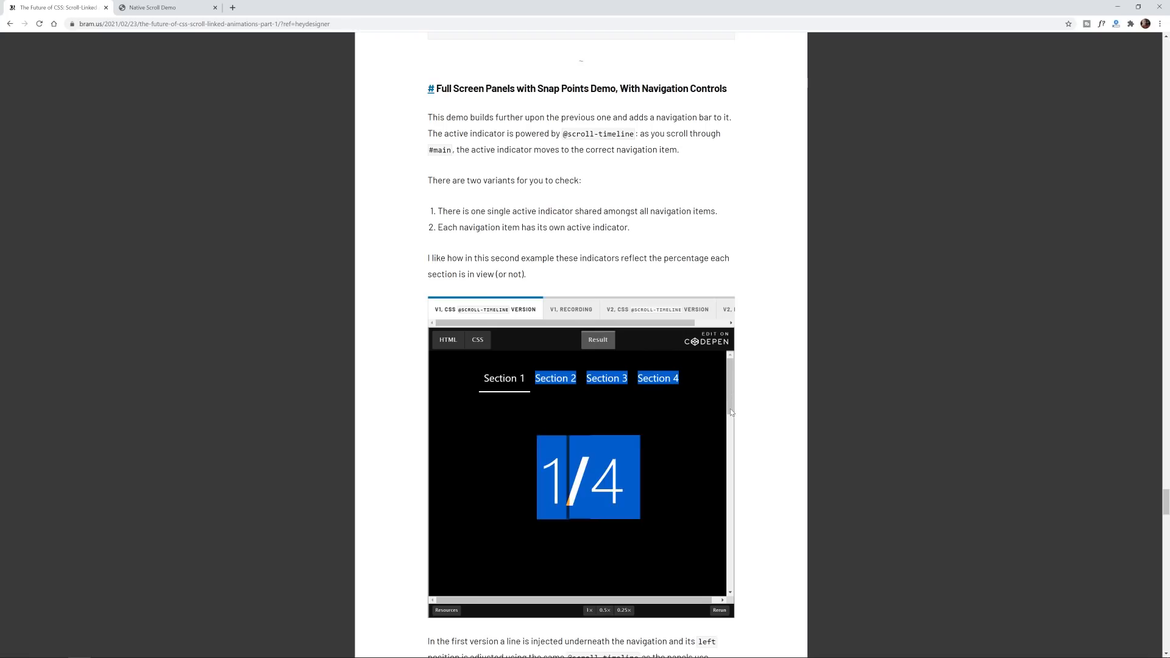
{"action": "scroll", "scroll_direction": "down", "scroll_amount": 3}
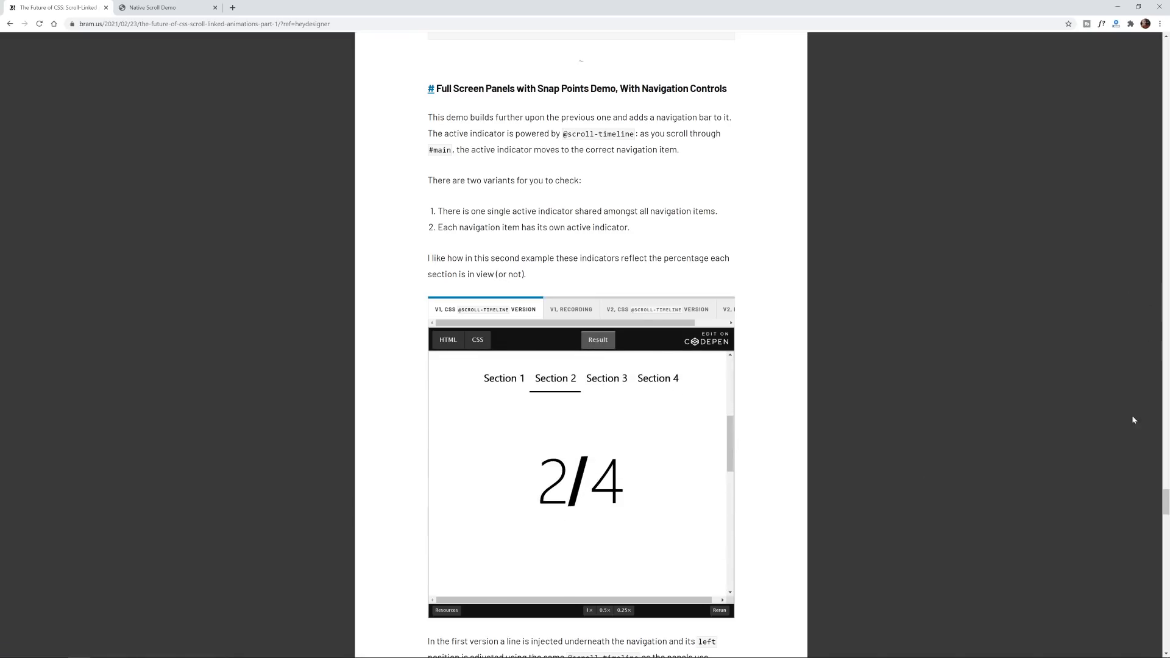
{"action": "mouse_move", "coordinate": [168, 7]}
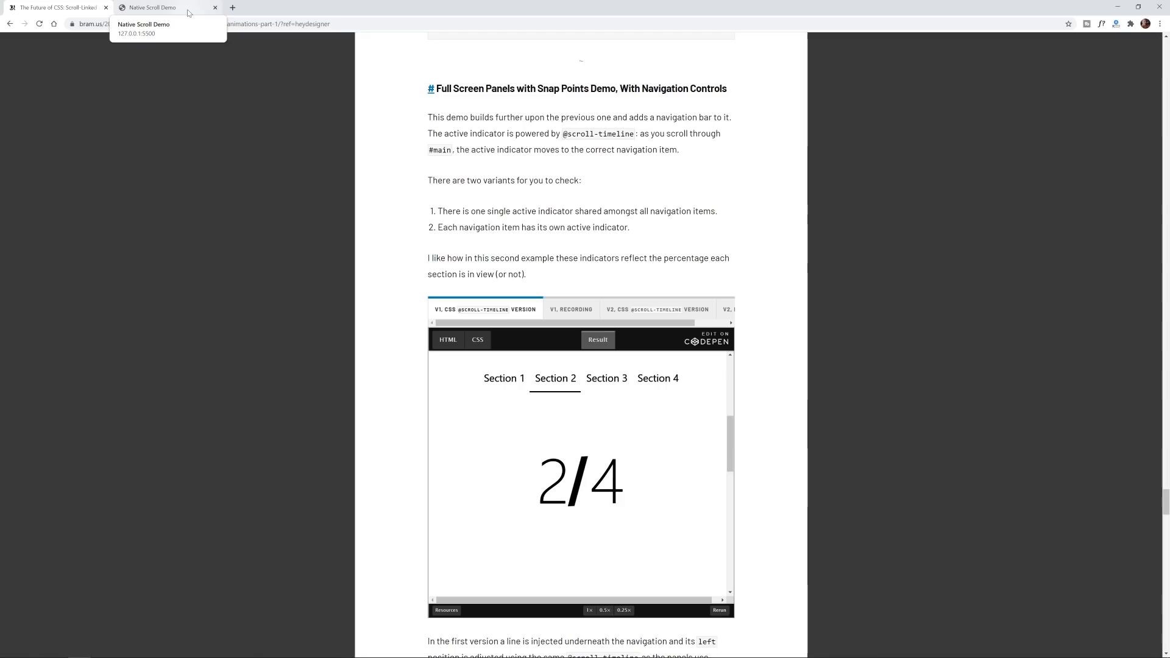
{"action": "left_click", "coordinate": [215, 7]}
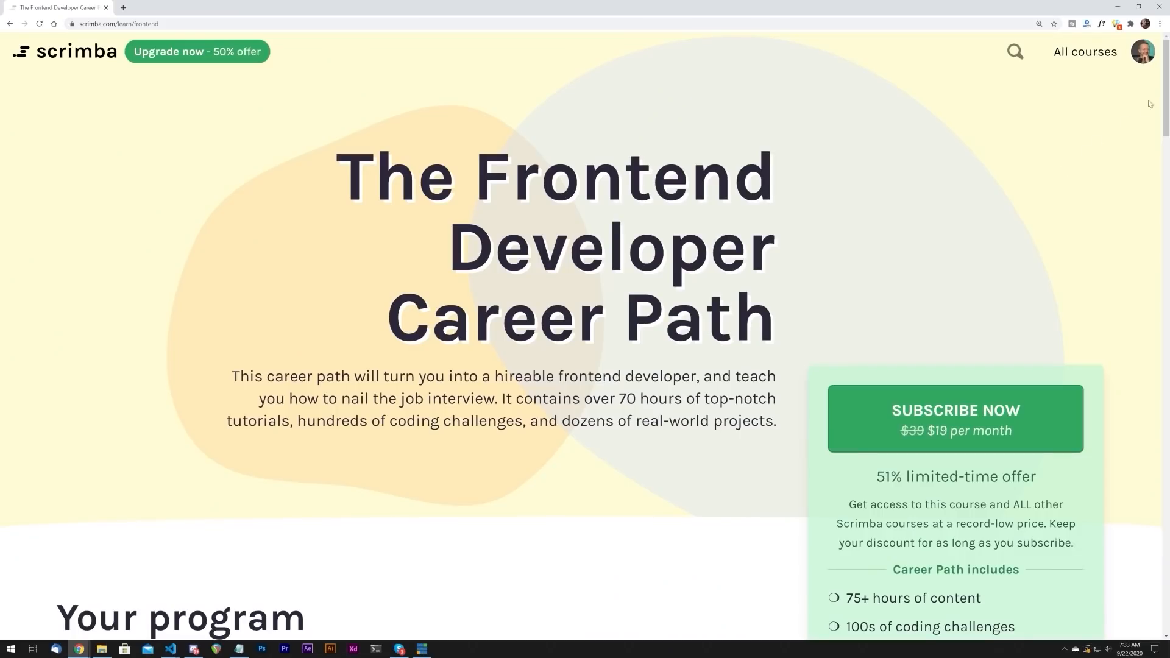
{"action": "scroll", "scroll_direction": "down", "scroll_amount": 3}
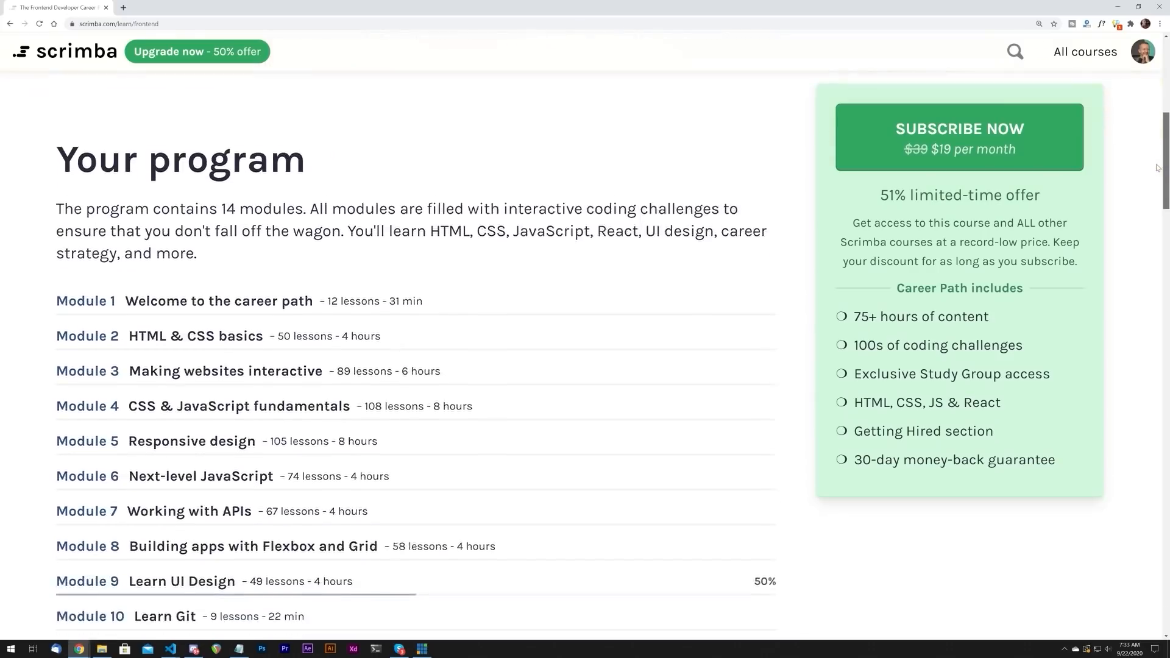
{"action": "scroll", "scroll_direction": "down", "scroll_amount": 3}
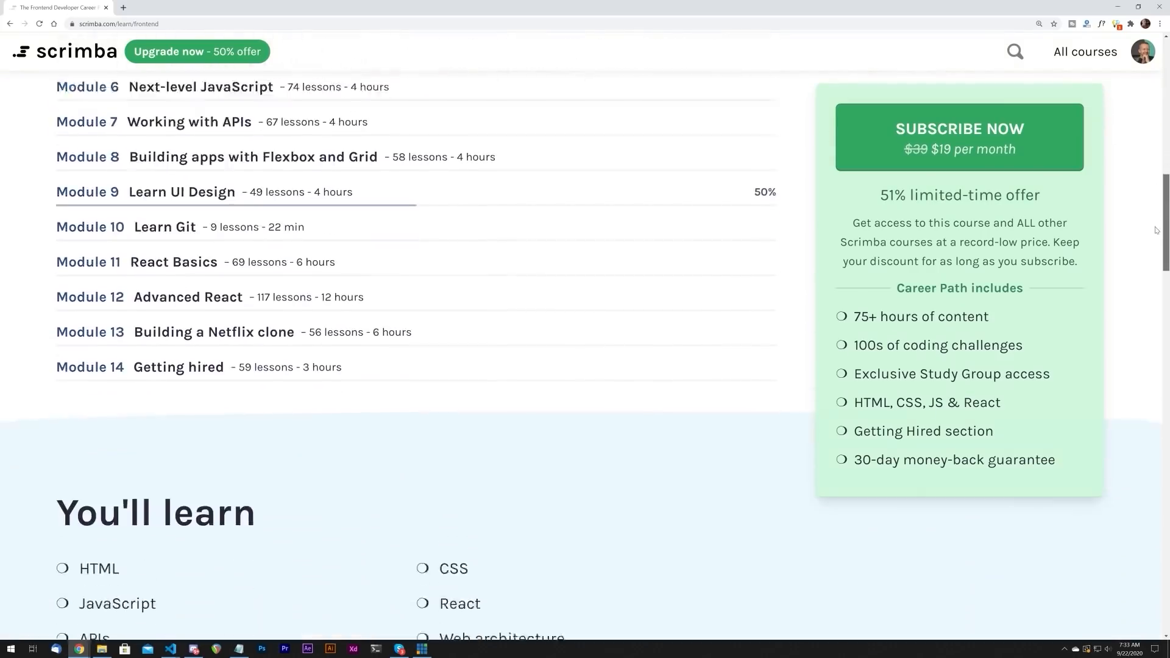
{"action": "scroll", "scroll_direction": "down", "scroll_amount": 3}
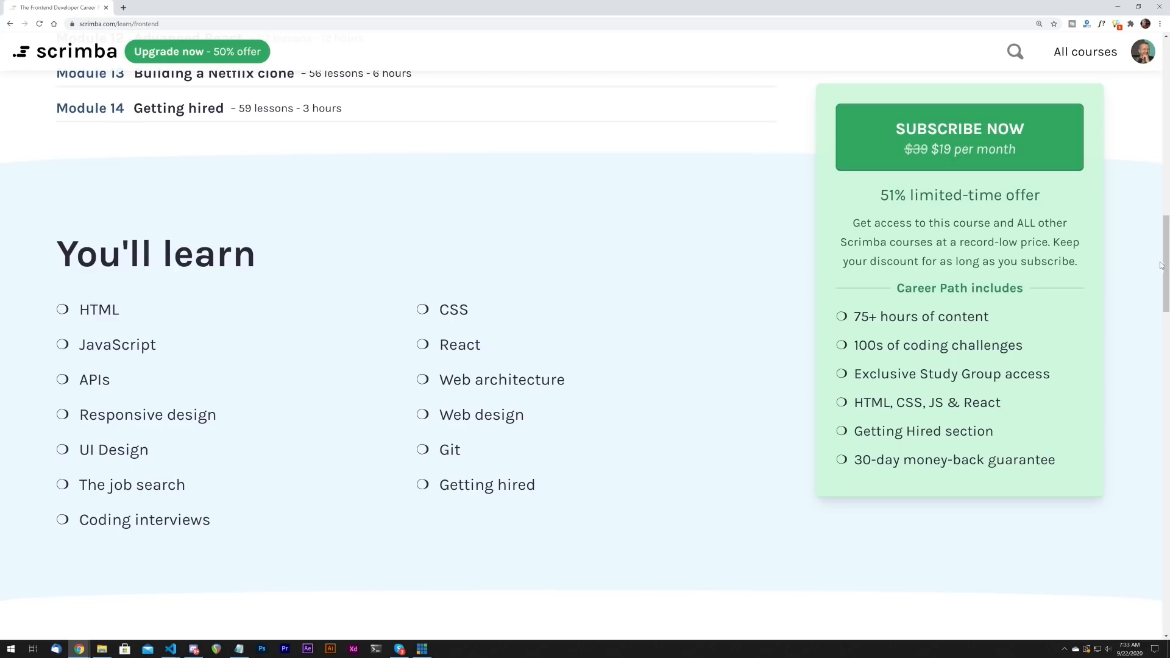
{"action": "scroll", "scroll_direction": "down", "scroll_amount": 3}
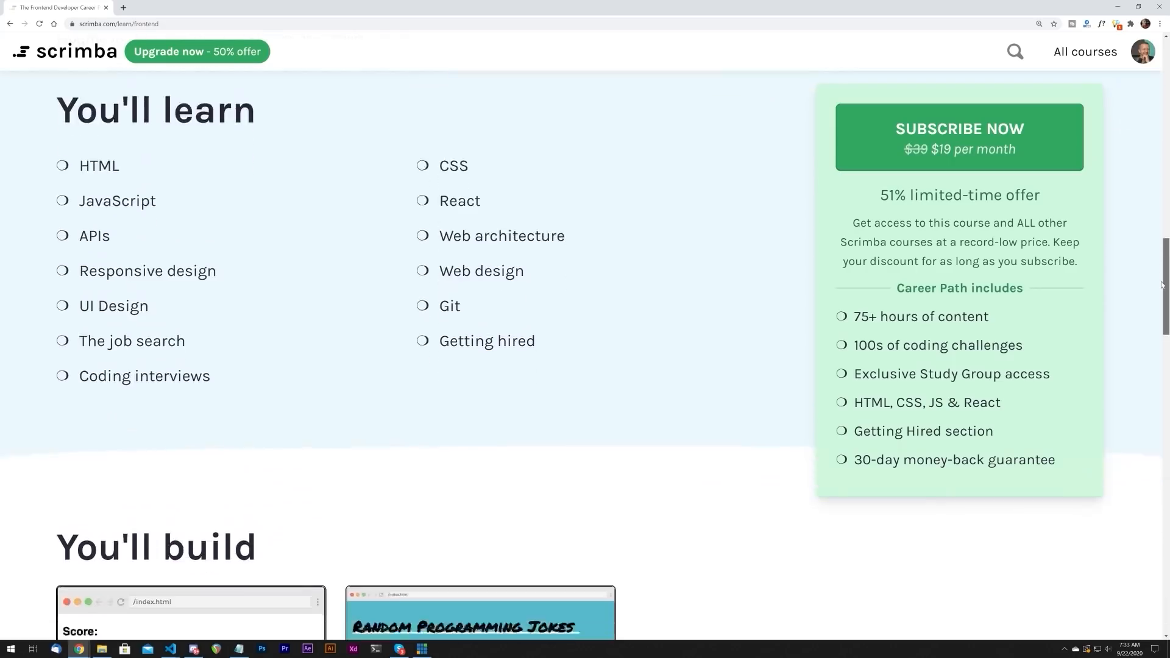
{"action": "scroll", "scroll_direction": "down", "scroll_amount": 3}
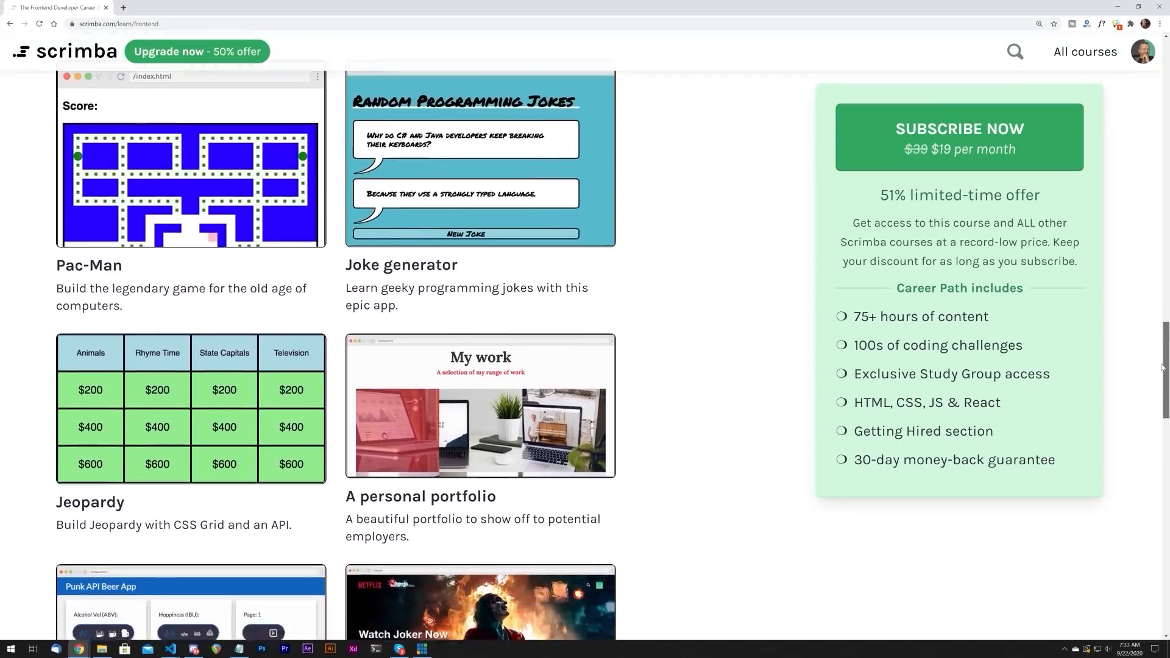
{"action": "scroll", "scroll_direction": "down", "scroll_amount": 3}
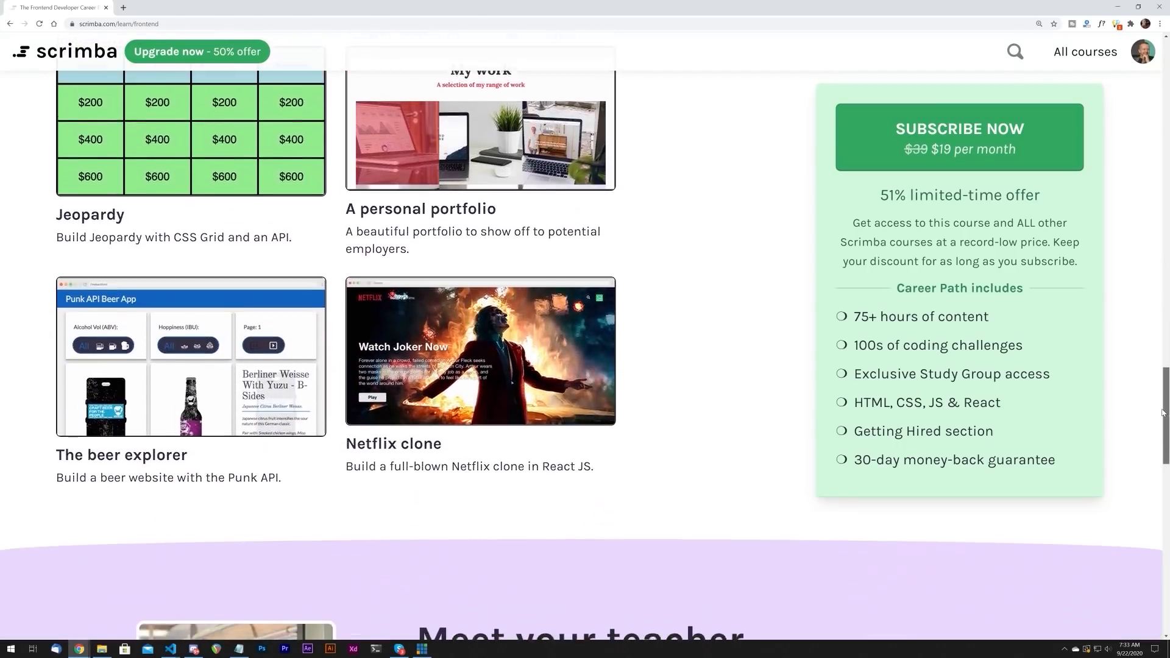
{"action": "scroll", "scroll_direction": "down", "scroll_amount": 3}
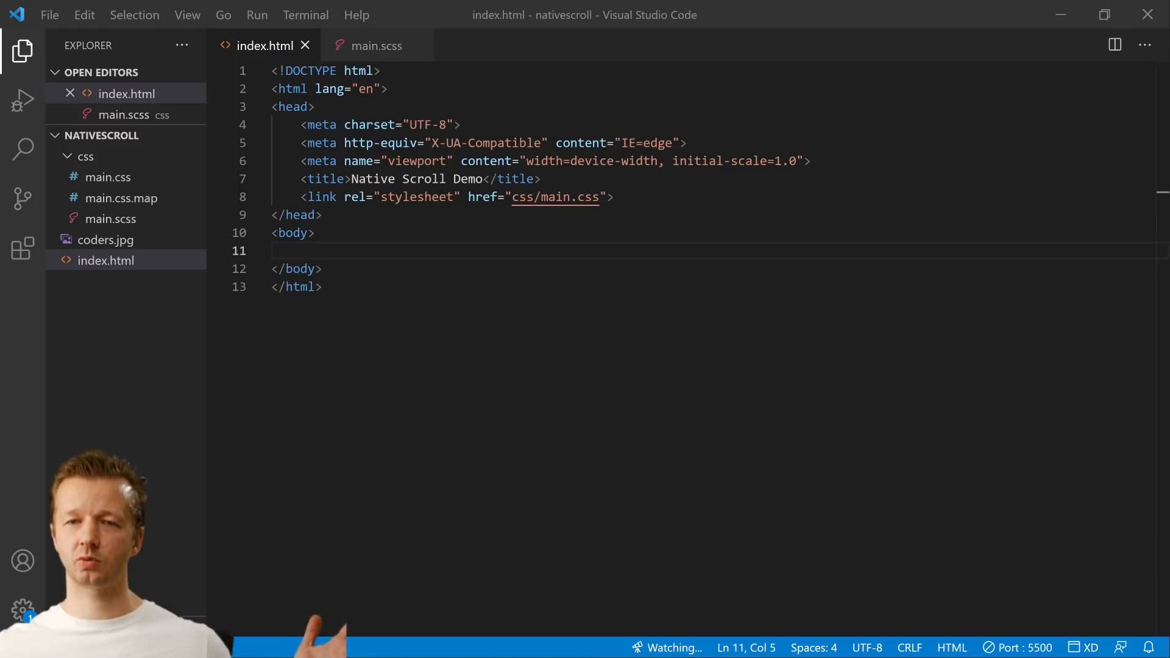
Step: Review the index.html boilerplate linking css/main.css and add an empty section in the body
{"action": "left_click", "coordinate": [563, 246]}
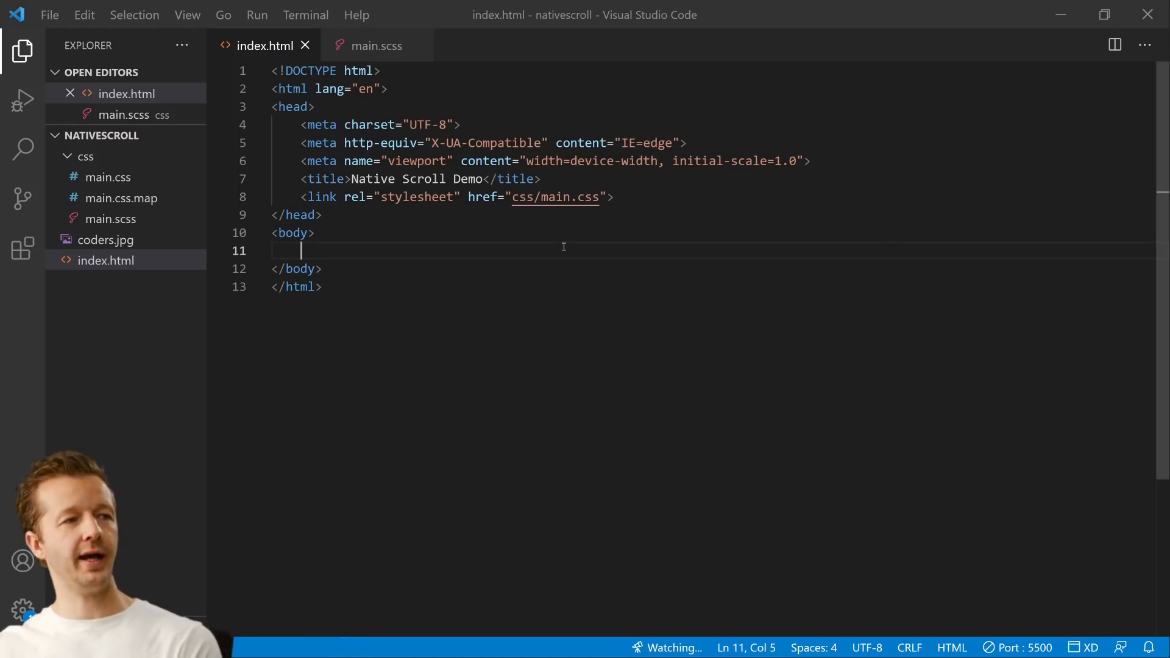
{"action": "key", "text": "ctrl+a"}
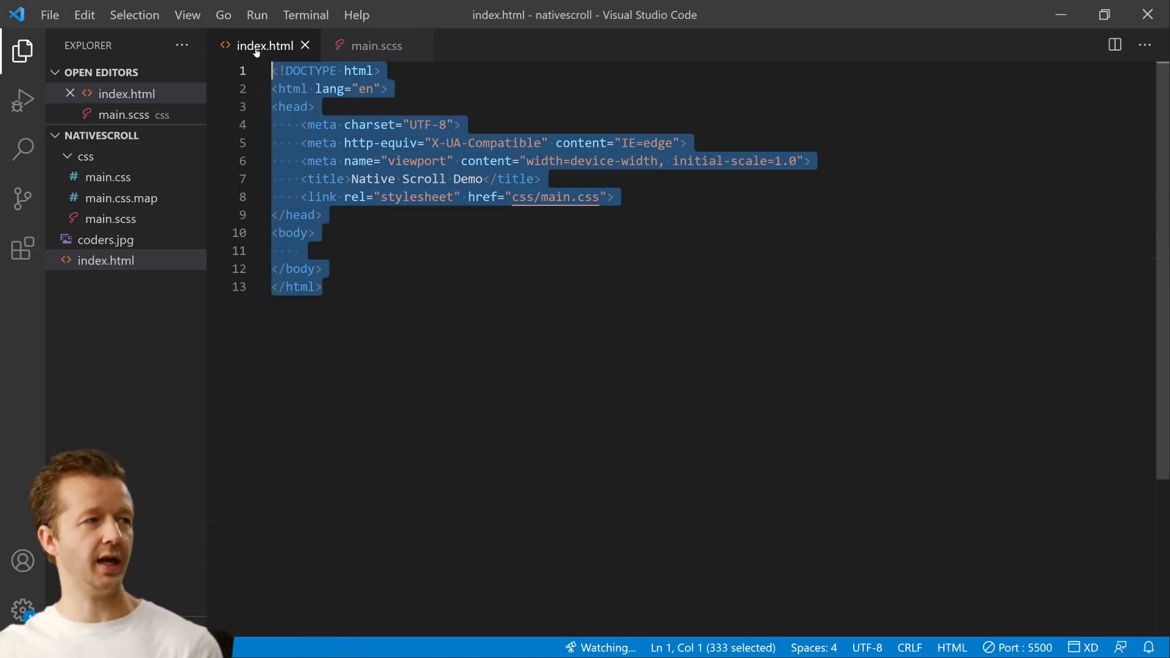
{"action": "left_click", "coordinate": [425, 300]}
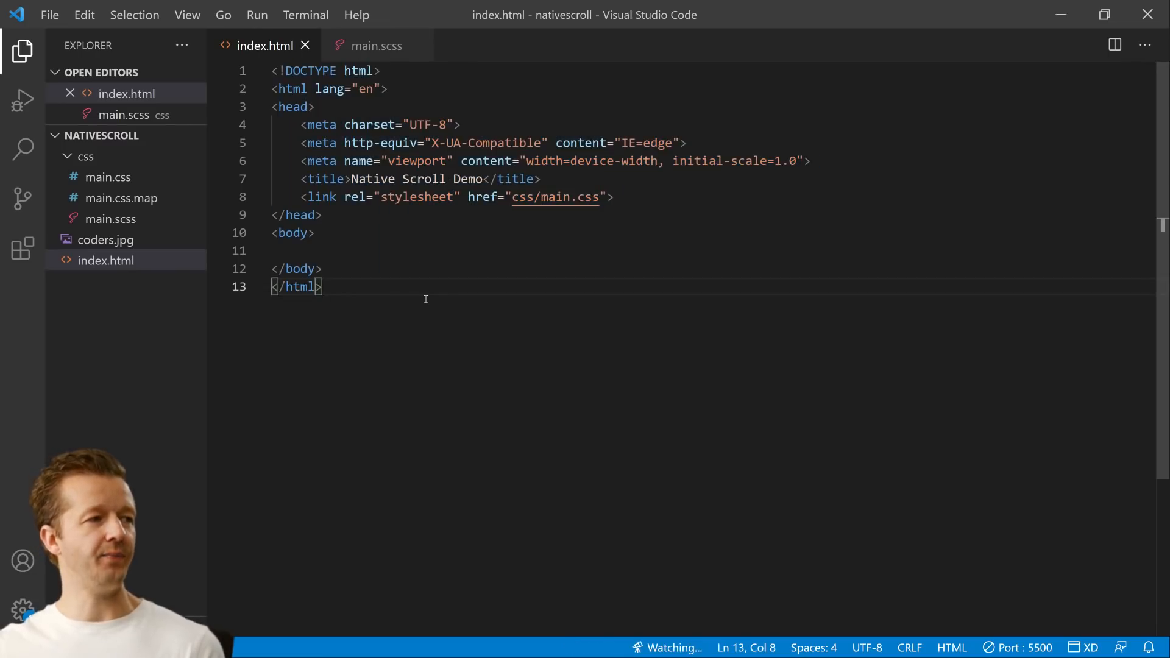
{"action": "key", "text": "Enter"}
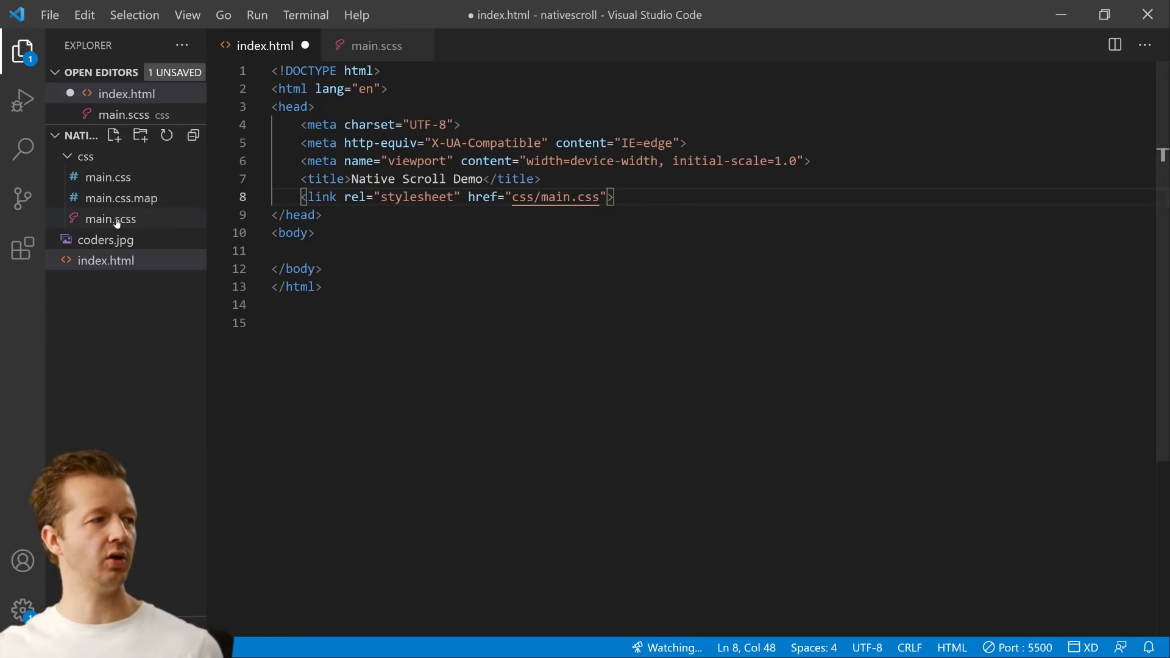
Step: View the still-empty main.scss from the Explorer, then return to editing index.html
{"action": "left_click", "coordinate": [109, 218]}
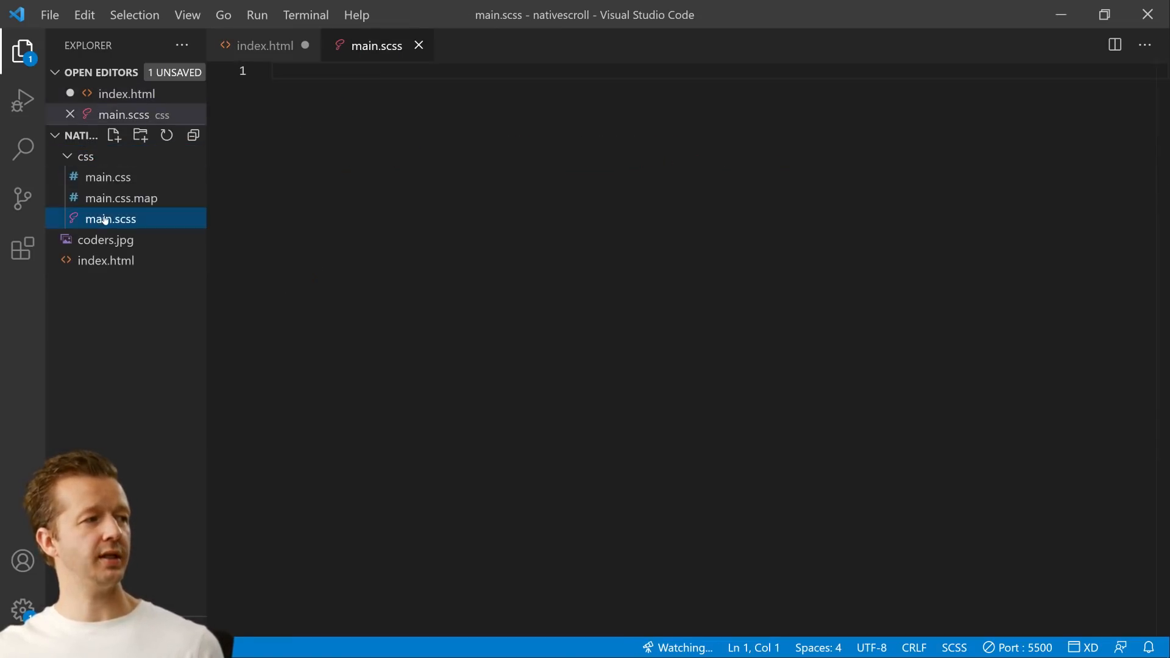
{"action": "left_click", "coordinate": [430, 222]}
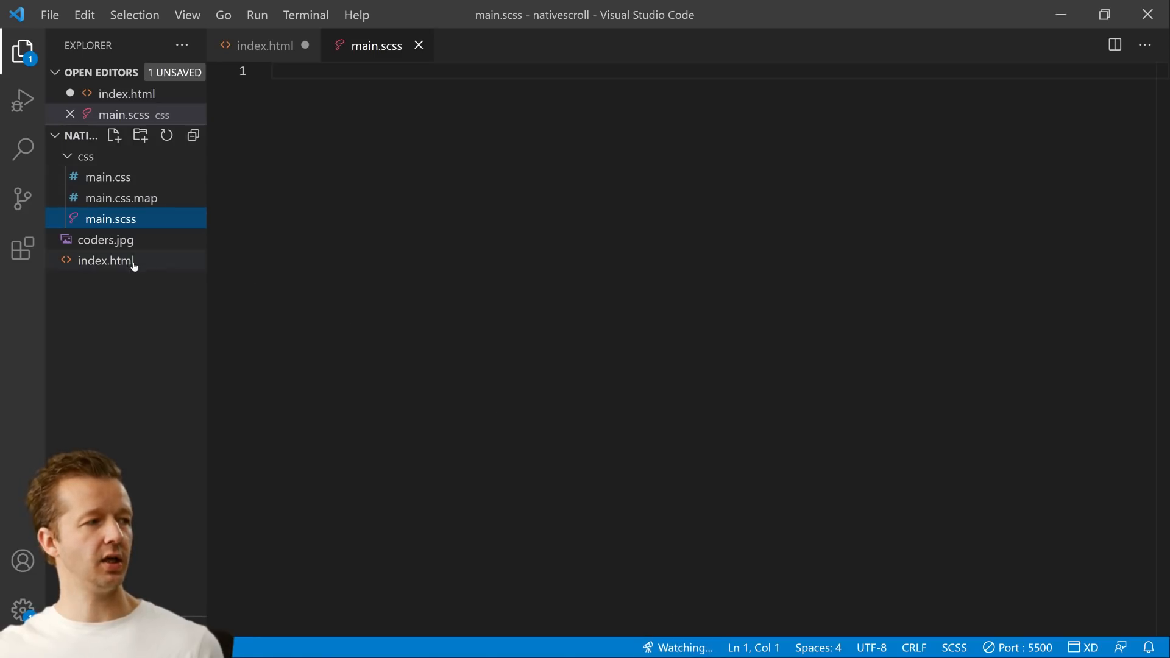
{"action": "right_click", "coordinate": [106, 261]}
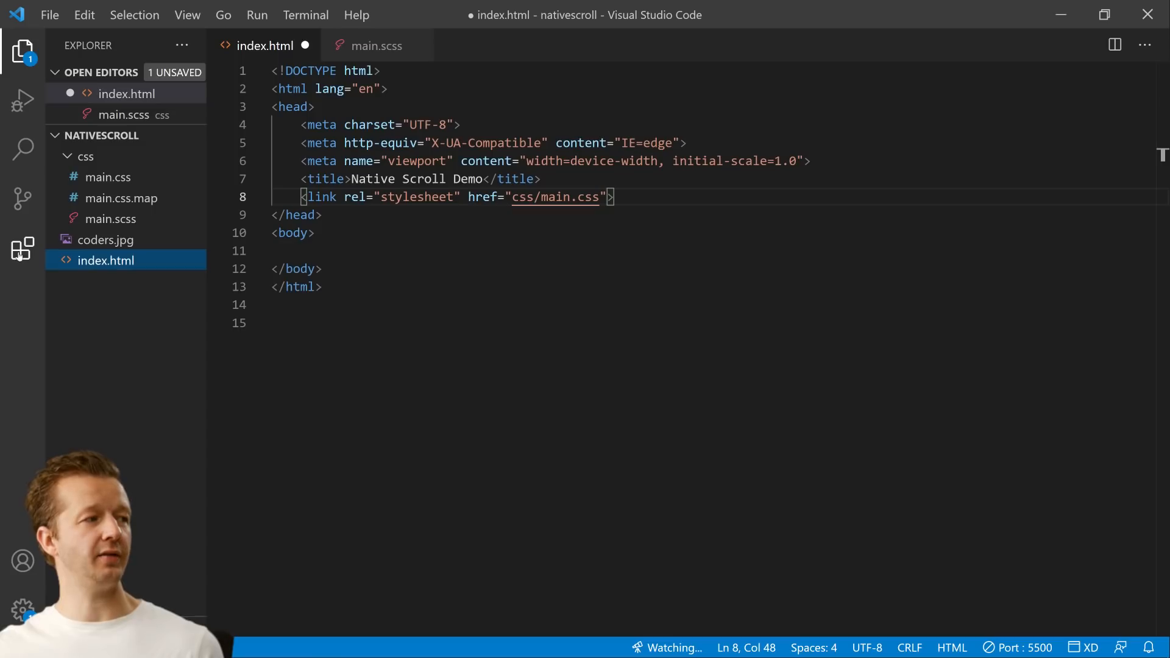
{"action": "left_click", "coordinate": [22, 249]}
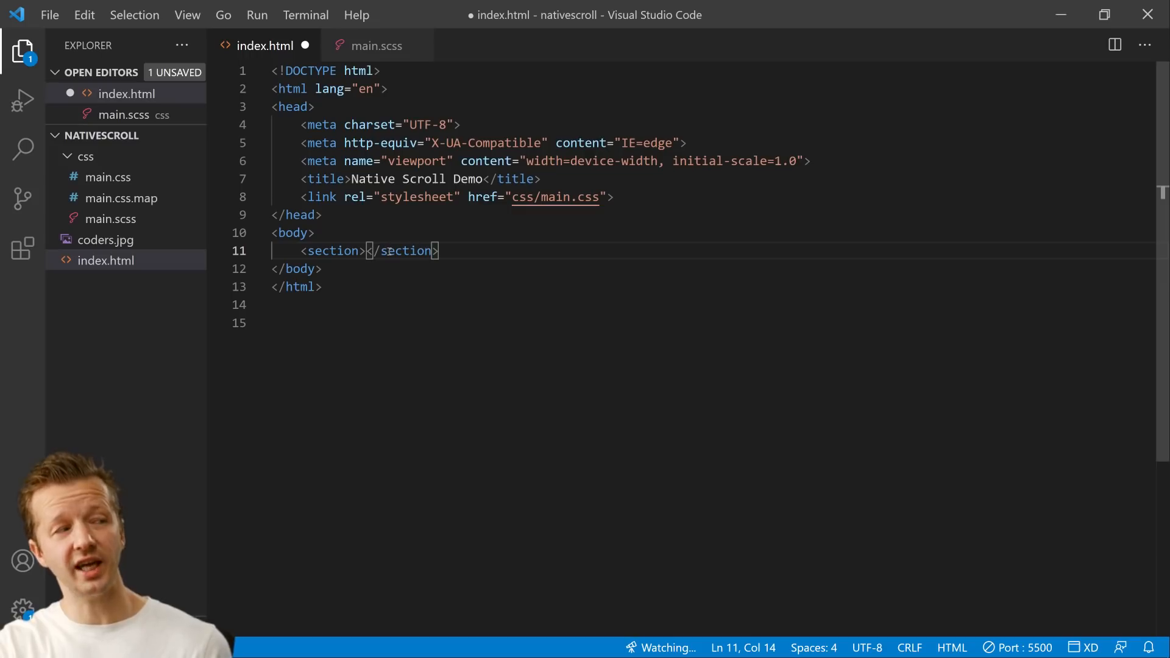
Step: Add a Scroll down section and a container with inner div holding the heading An Unprecedented Vision
{"action": "key", "text": "Enter"}
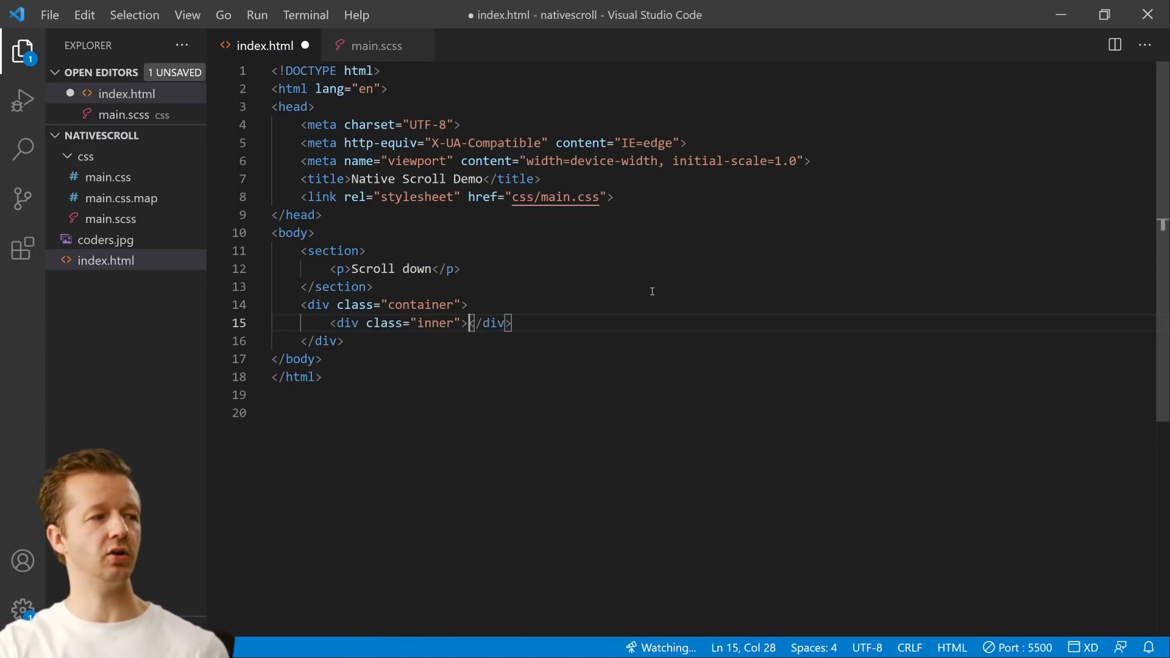
{"action": "key", "text": "Enter"}
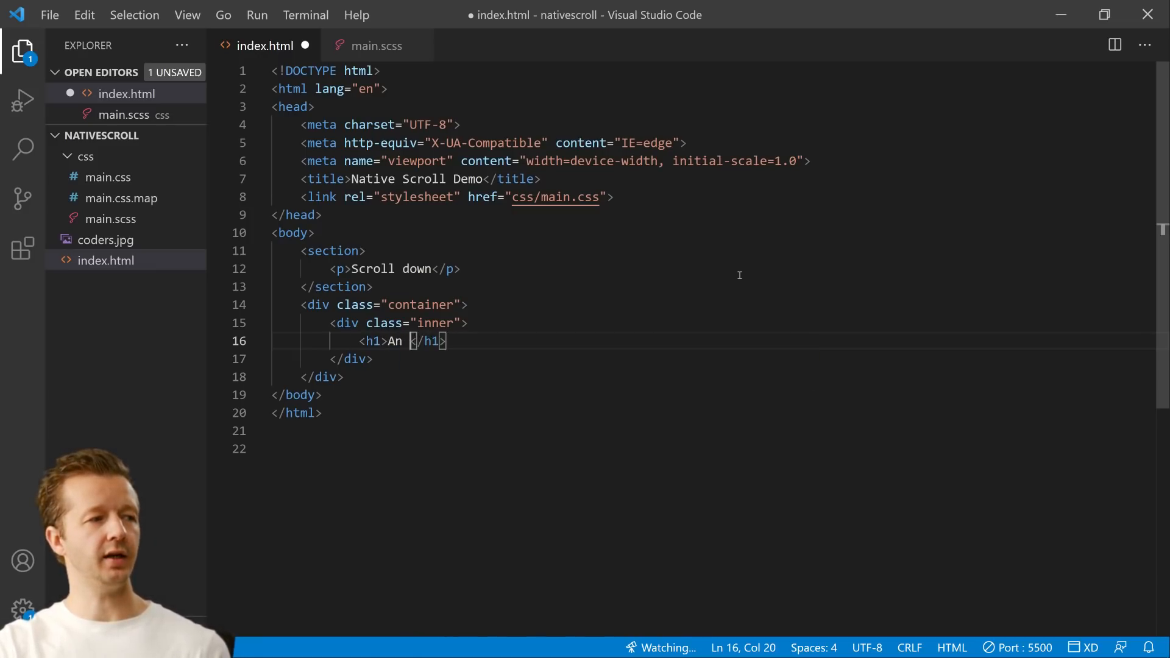
{"action": "type", "text": "Unprecedented"}
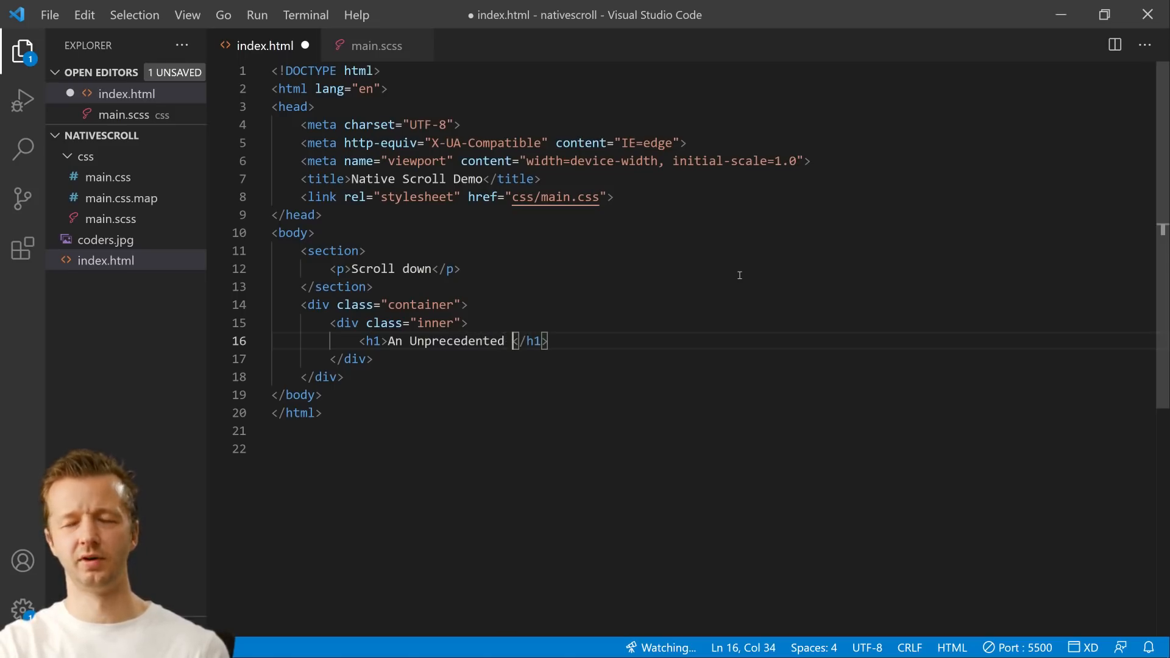
{"action": "type", "text": "Vision"}
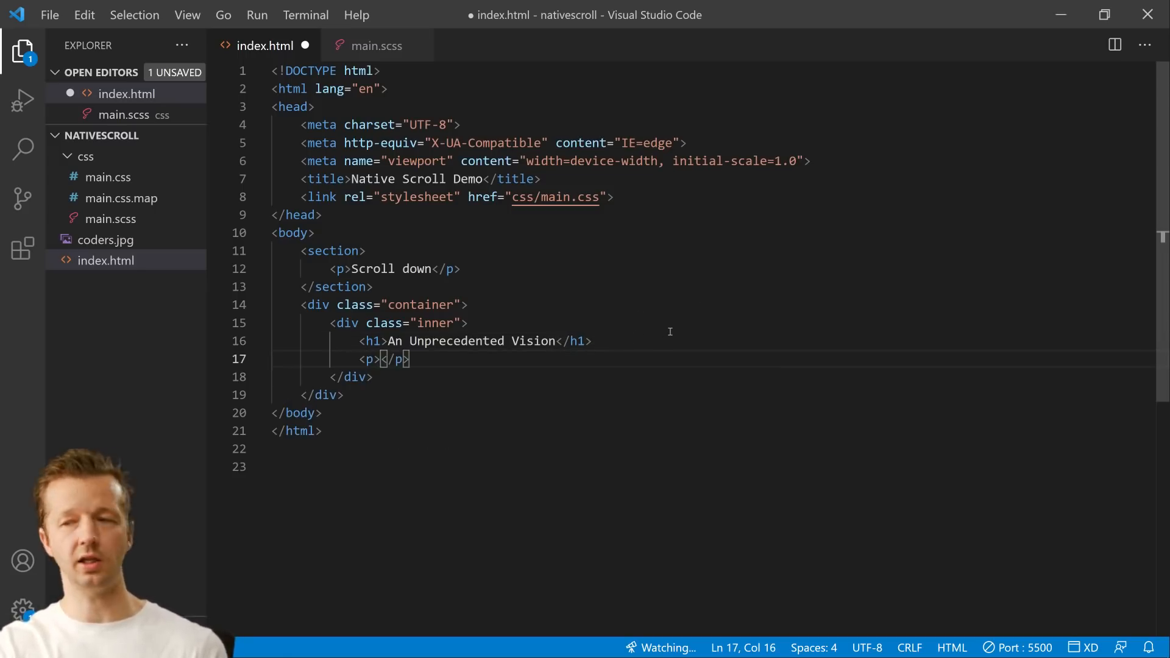
Step: Add the subtitle Coming to a Youtube Near You, an empty frame-box div and a trailing section, then save
{"action": "type", "text": "Coming"}
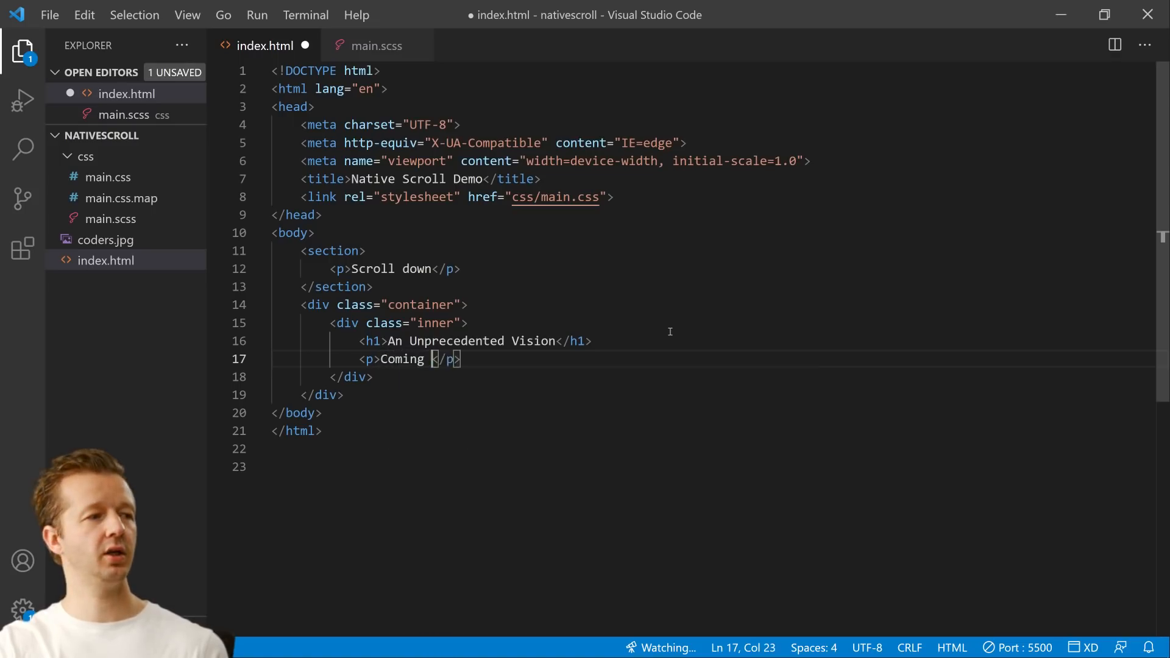
{"action": "type", "text": "to a Youtube"}
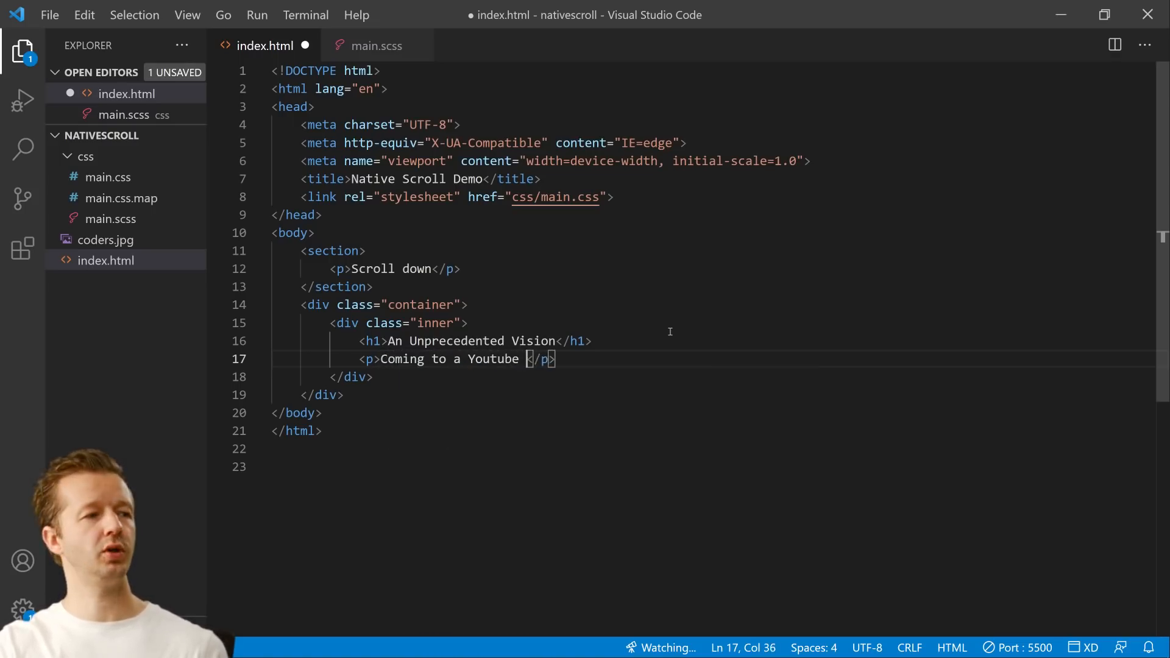
{"action": "type", "text": "Near You"}
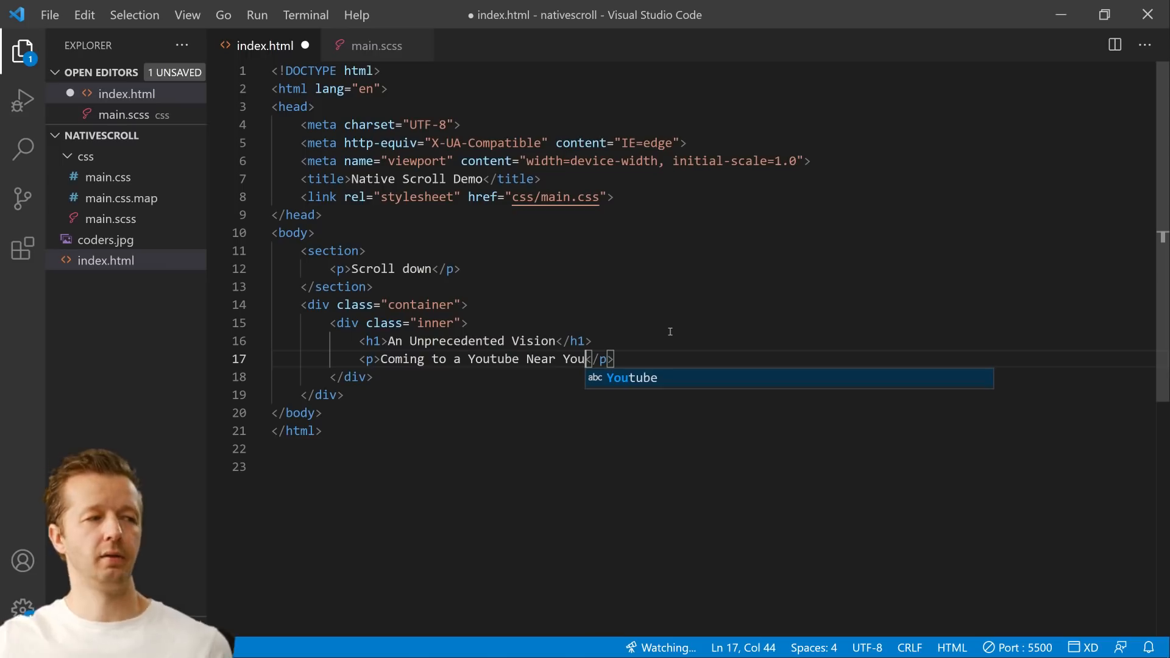
{"action": "key", "text": "Enter"}
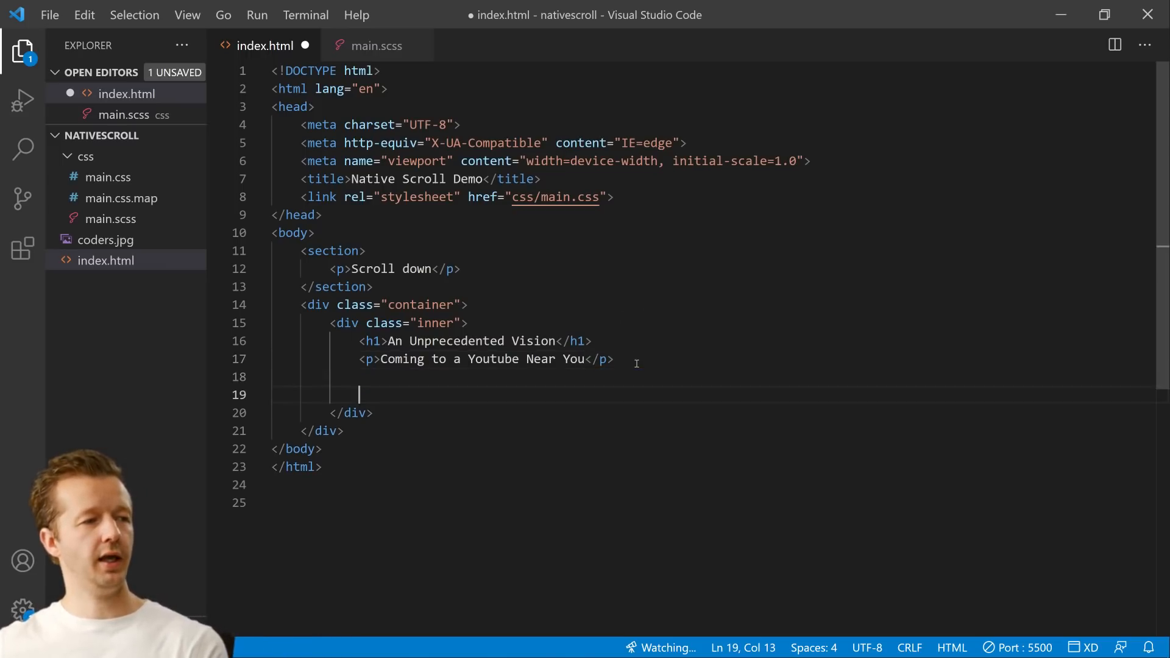
{"action": "type", "text": "."}
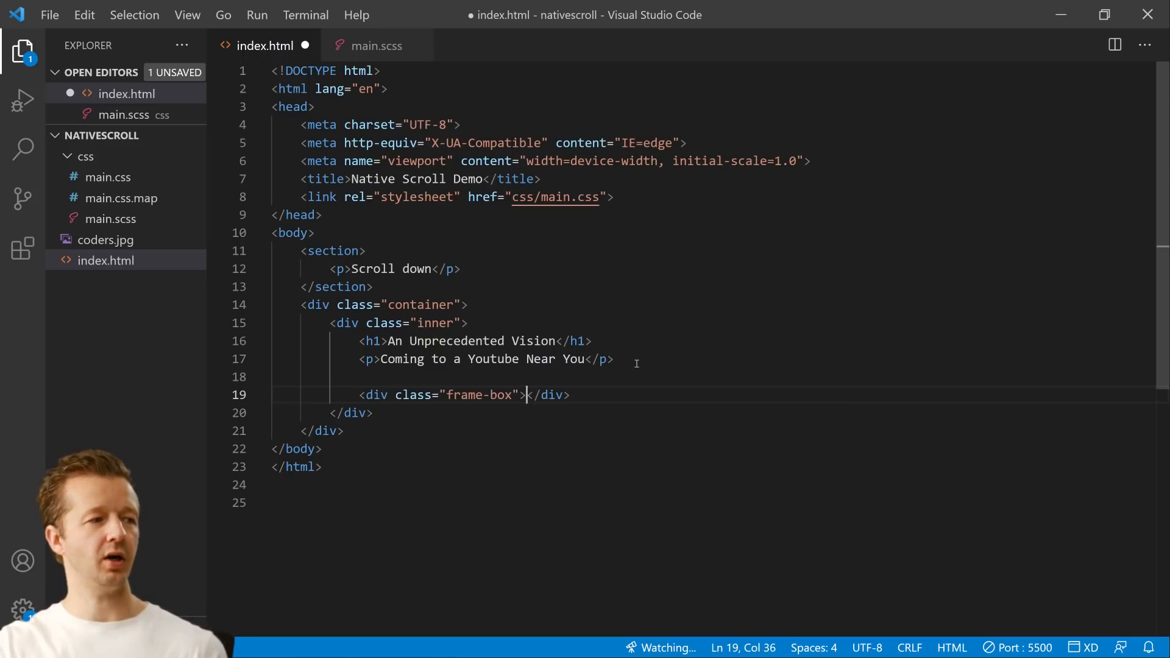
{"action": "mouse_move", "coordinate": [394, 426]}
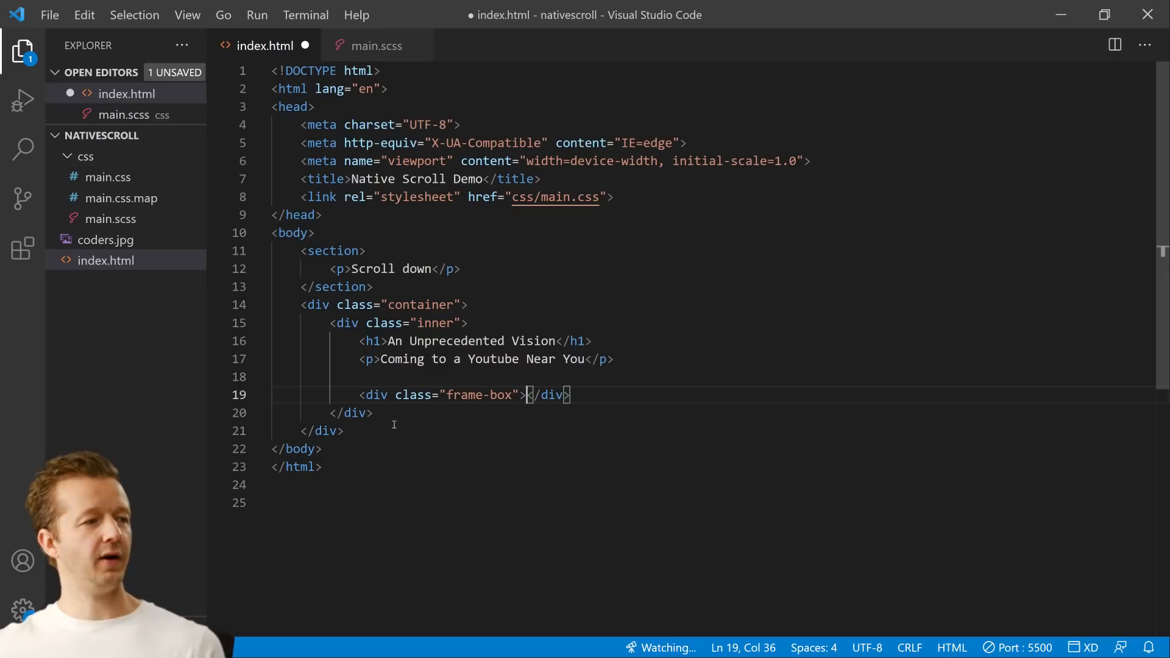
{"action": "type", "text": "section></section>"}
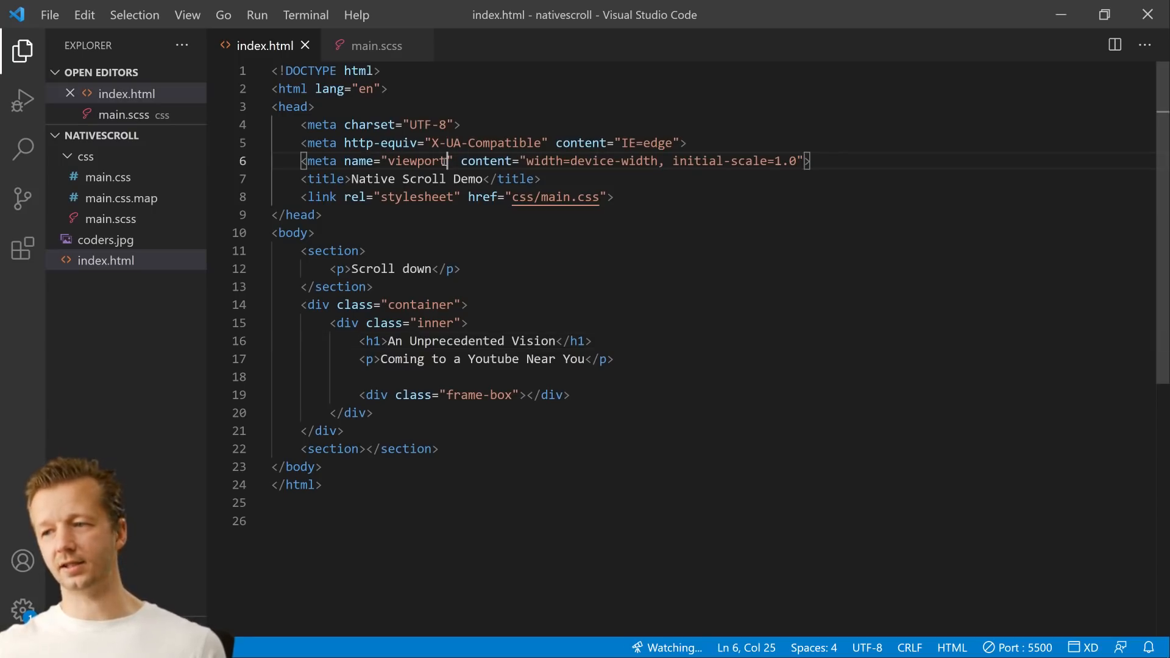
Step: In main.scss give body no margin, Poppins font, dark rgb(38, 39, 44) background and white text, and .inner 60% width
{"action": "left_click", "coordinate": [377, 46]}
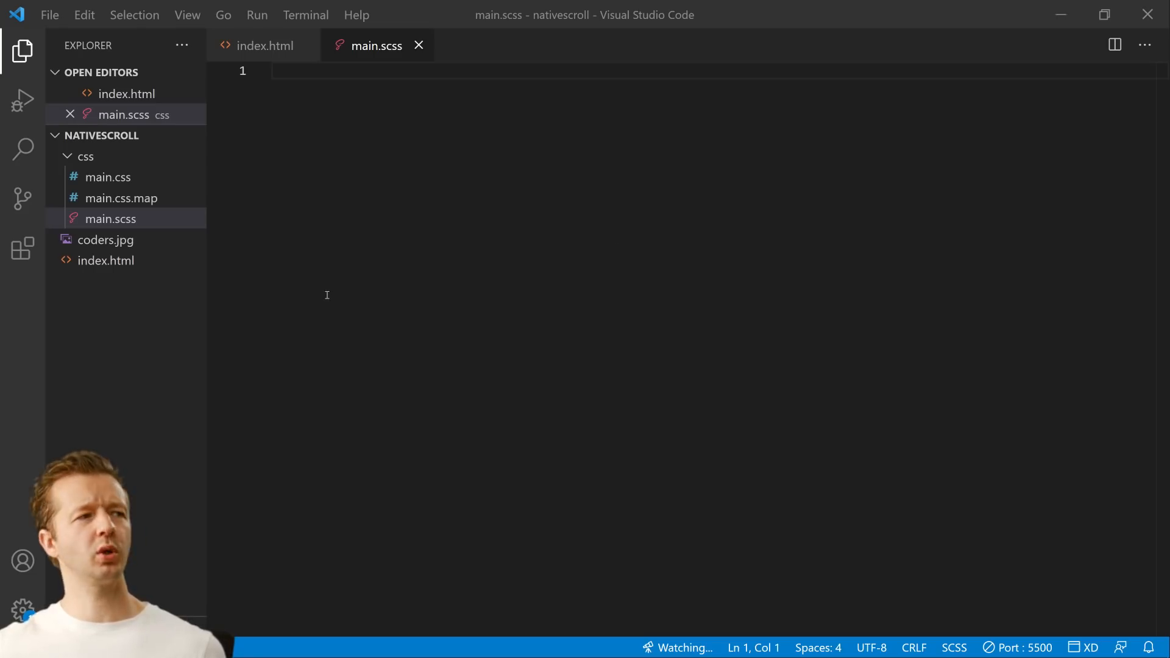
{"action": "type", "text": "body {\\n    margin: 0;\\n    font-family: 'Poppins';\\n    background: rgb(38, 39, 44);\\n    color: white;\\n}"}
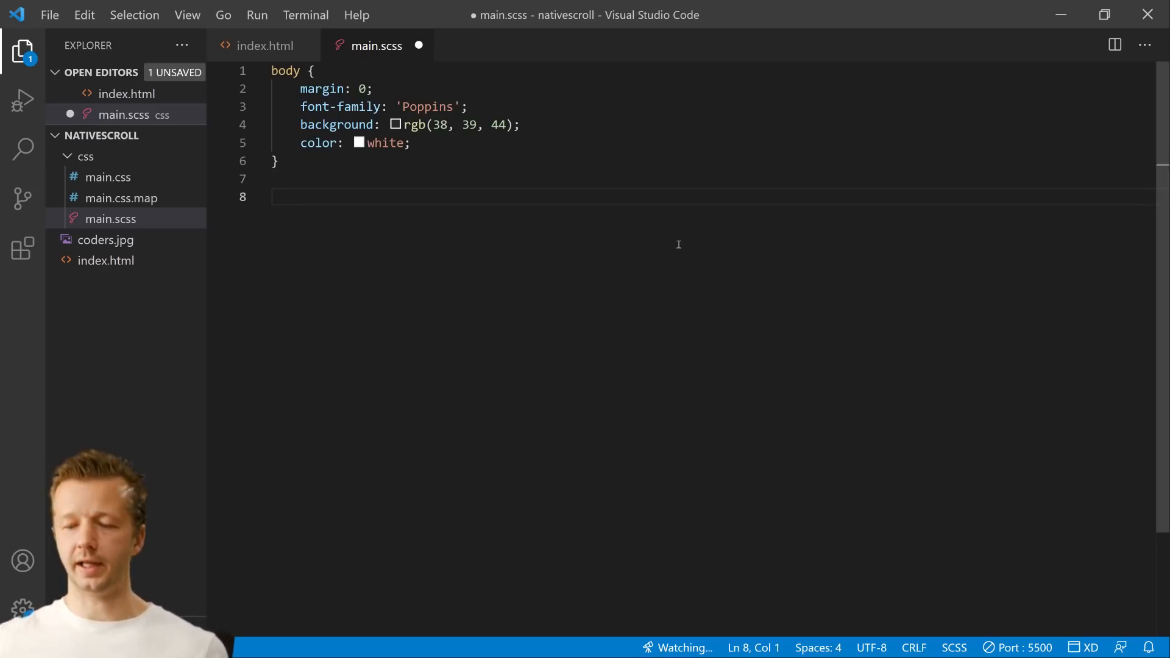
{"action": "type", "text": ".inner {"}
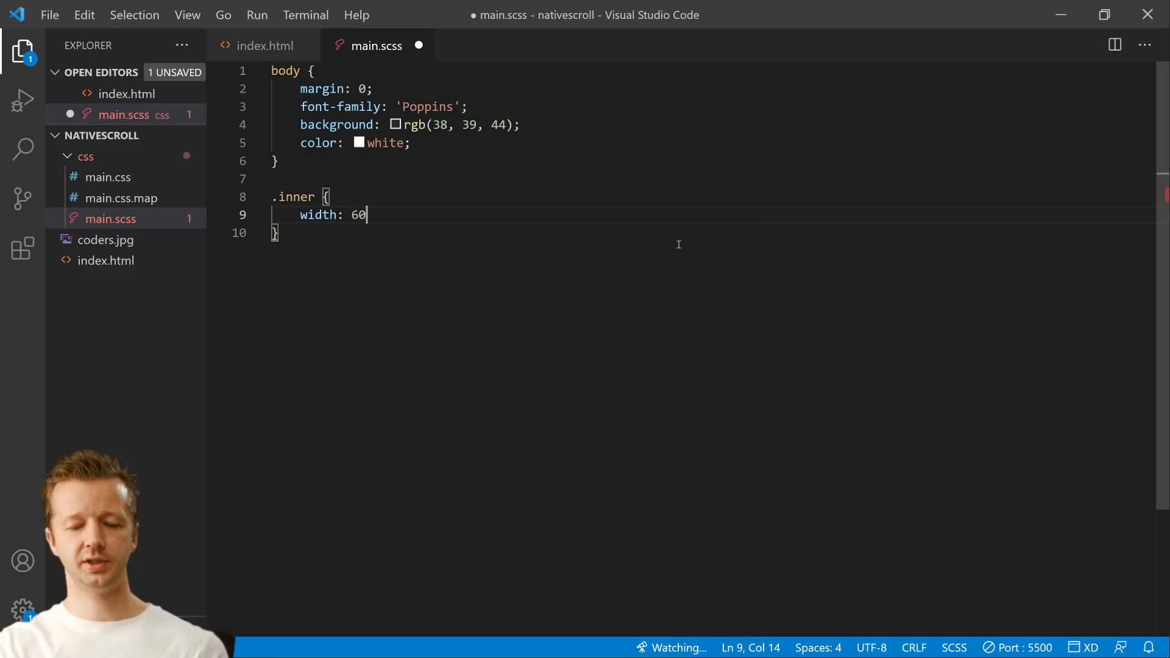
{"action": "type", "text": "%;"}
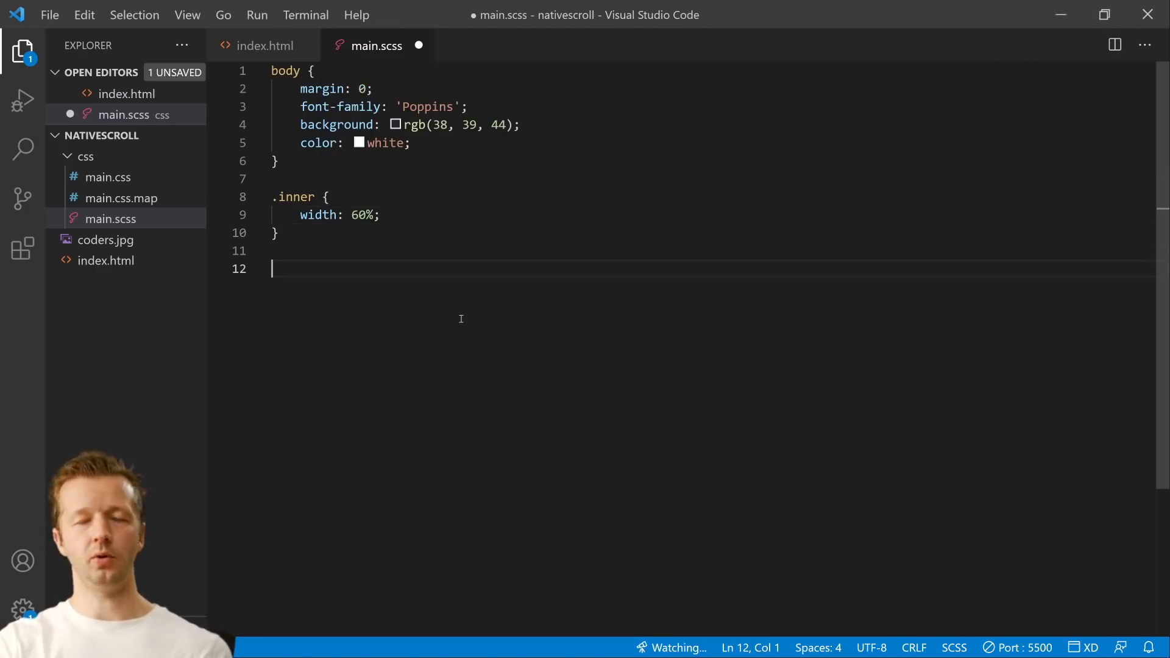
Step: Style section as a full-height centred grid with letter-spacing, larger font size and uppercase text
{"action": "type", "text": "section {"}
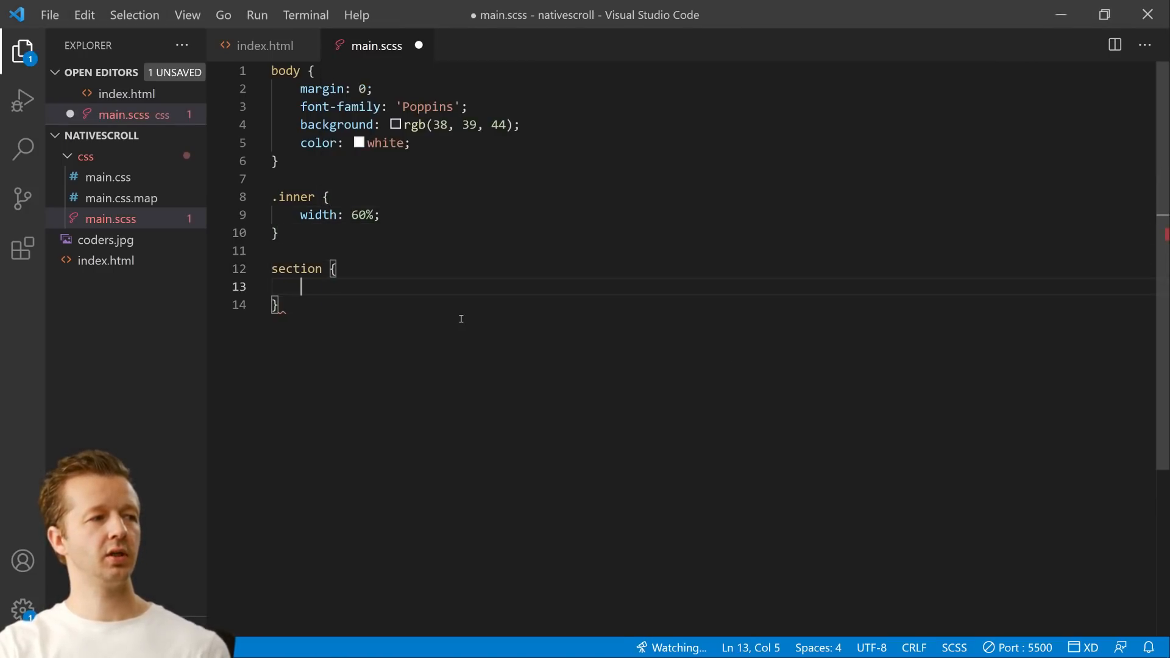
{"action": "type", "text": "display: grid;"}
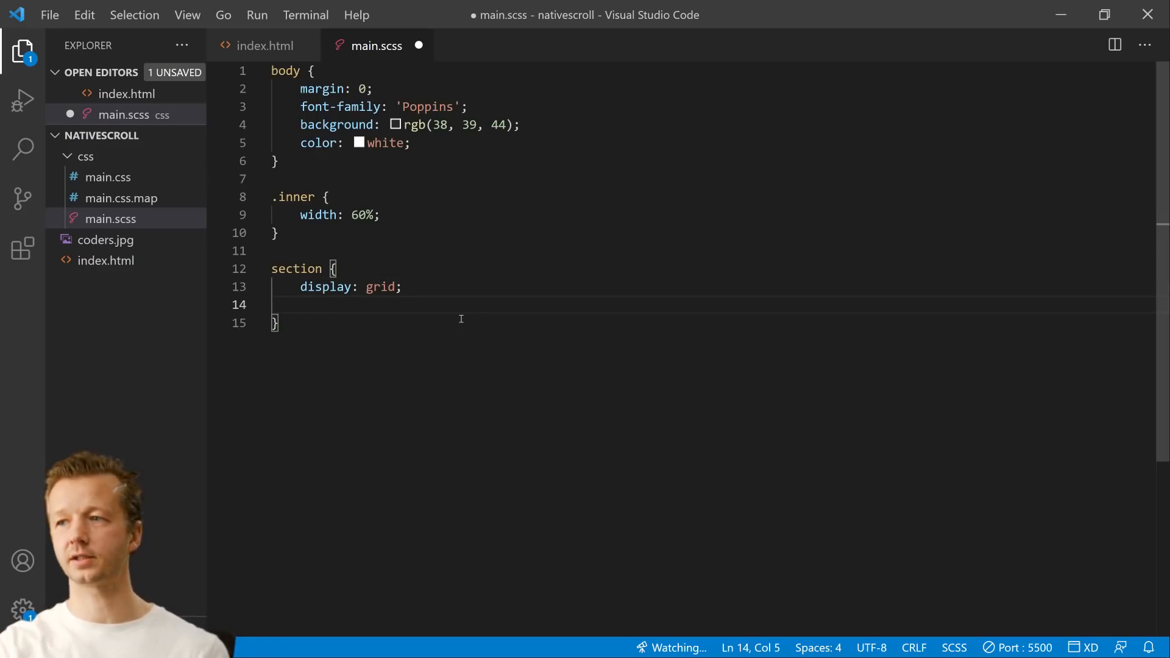
{"action": "type", "text": "place-items: center;"}
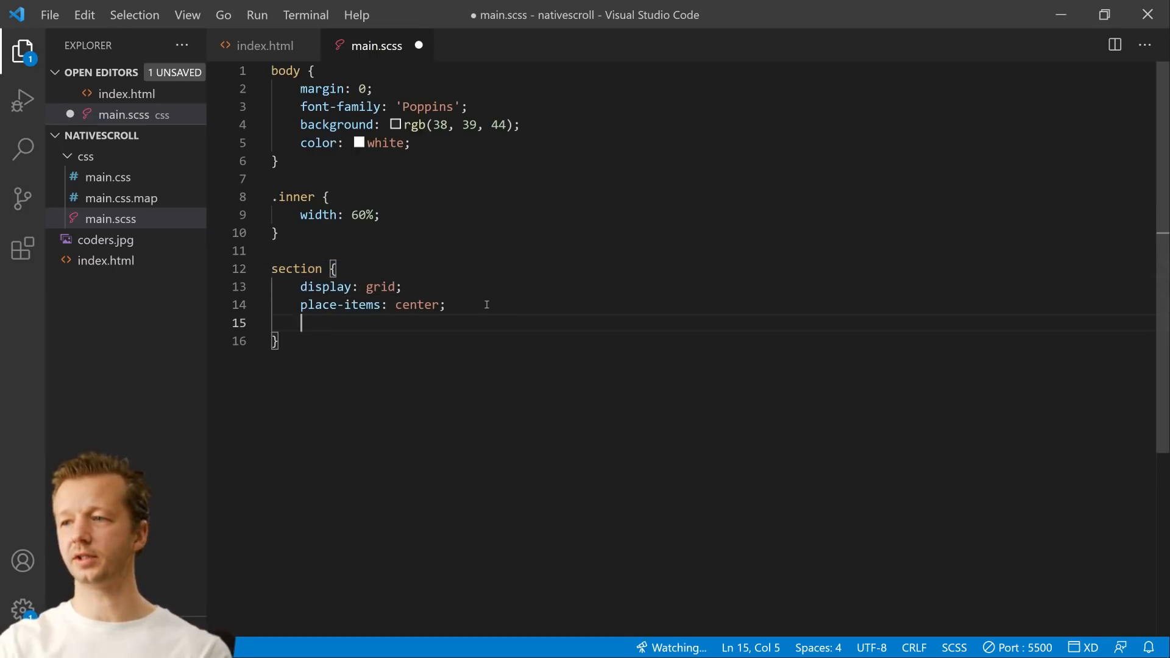
{"action": "type", "text": "height: 100vh;"}
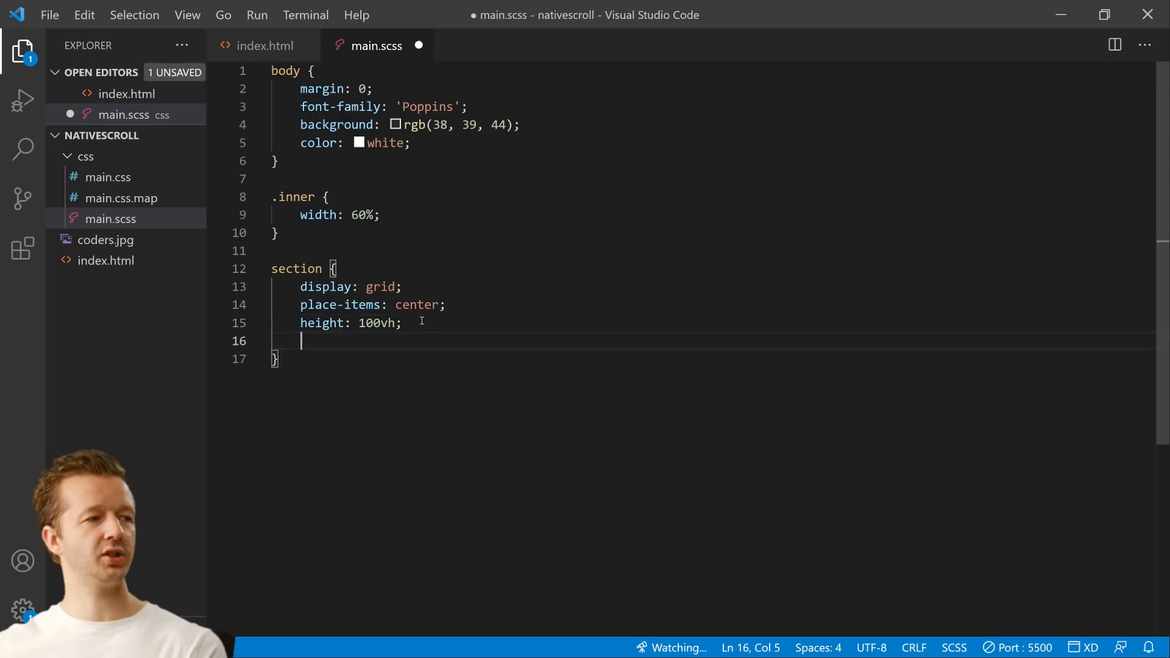
{"action": "type", "text": "letter-spacing: 1em;"}
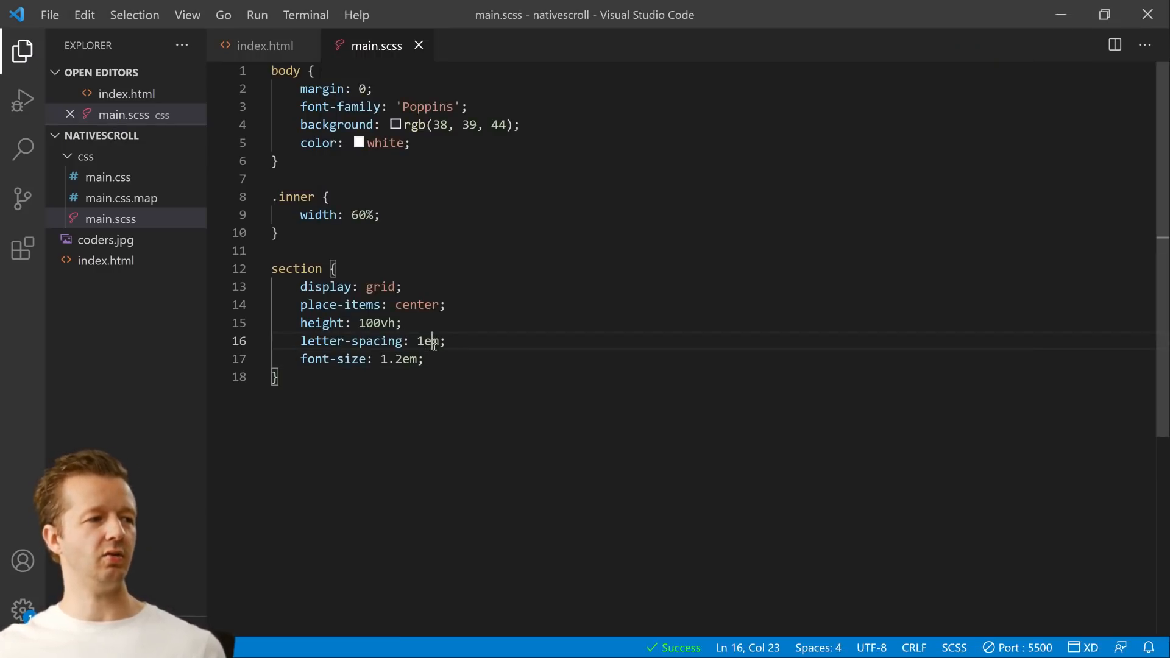
{"action": "type", "text": "text-transform: uppercase;"}
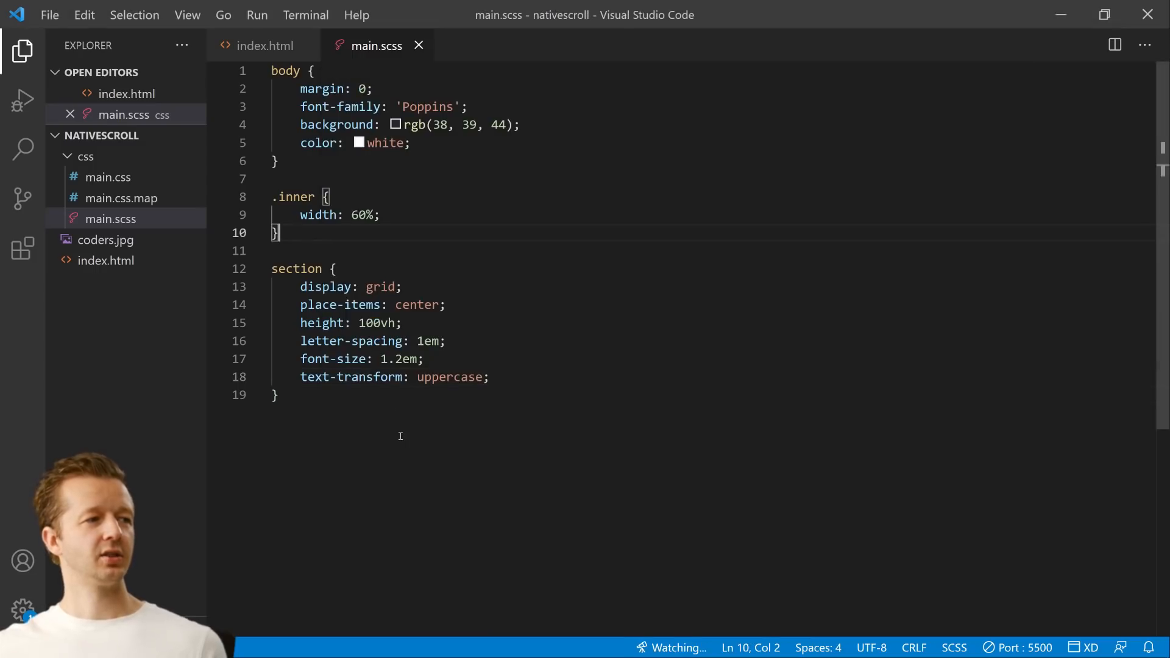
Step: Add a .container rule with centred text, 100vh height, grid display and margin 0 2em
{"action": "key", "text": "Enter"}
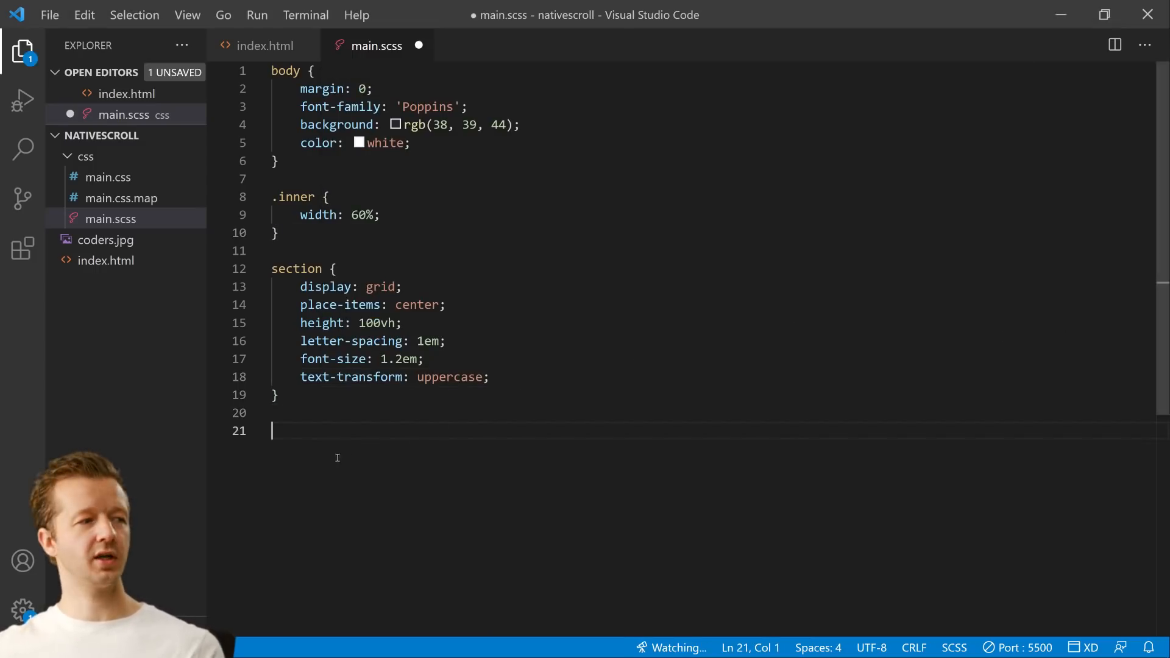
{"action": "type", "text": ".container {"}
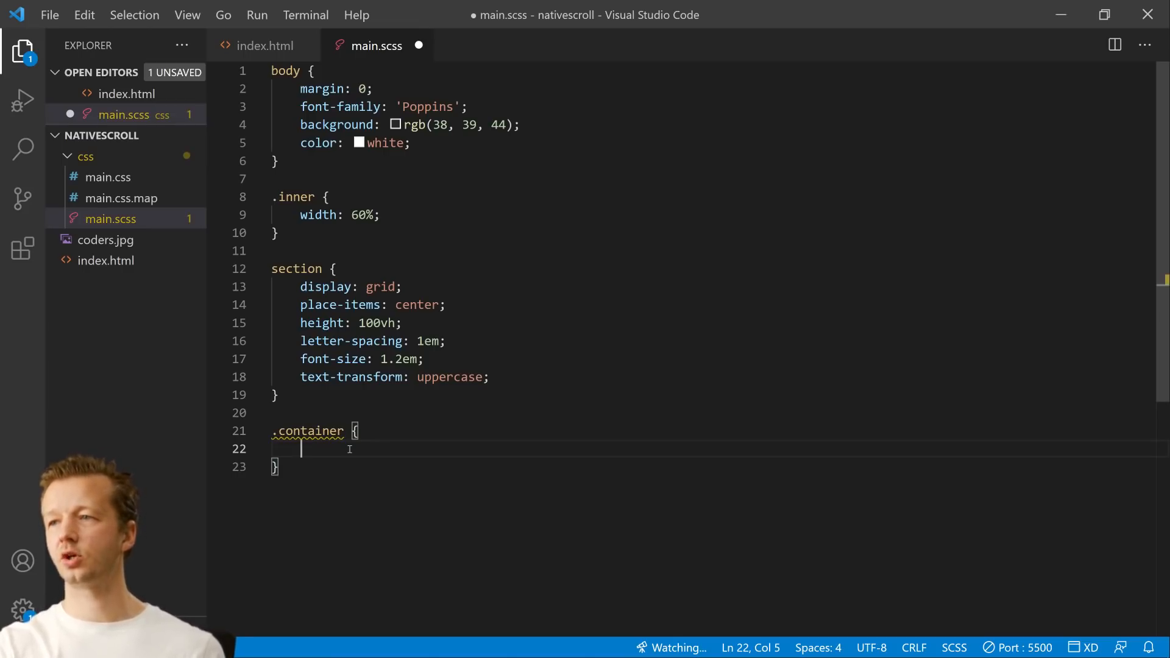
{"action": "type", "text": "text-align: center;"}
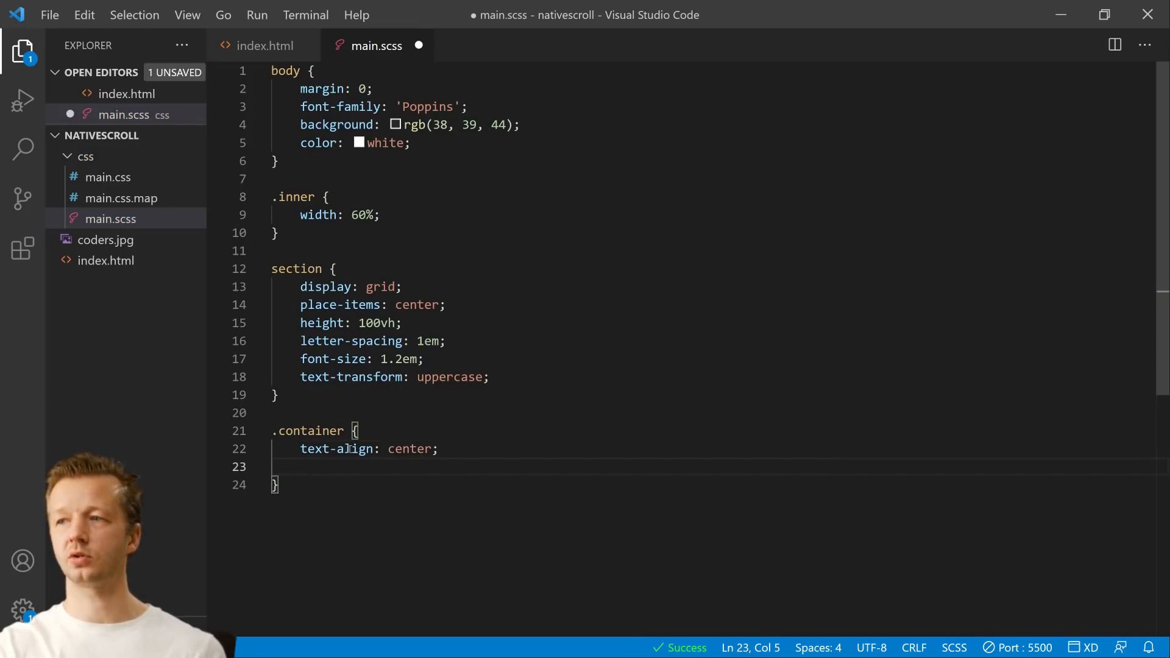
{"action": "type", "text": "height: 100vh;"}
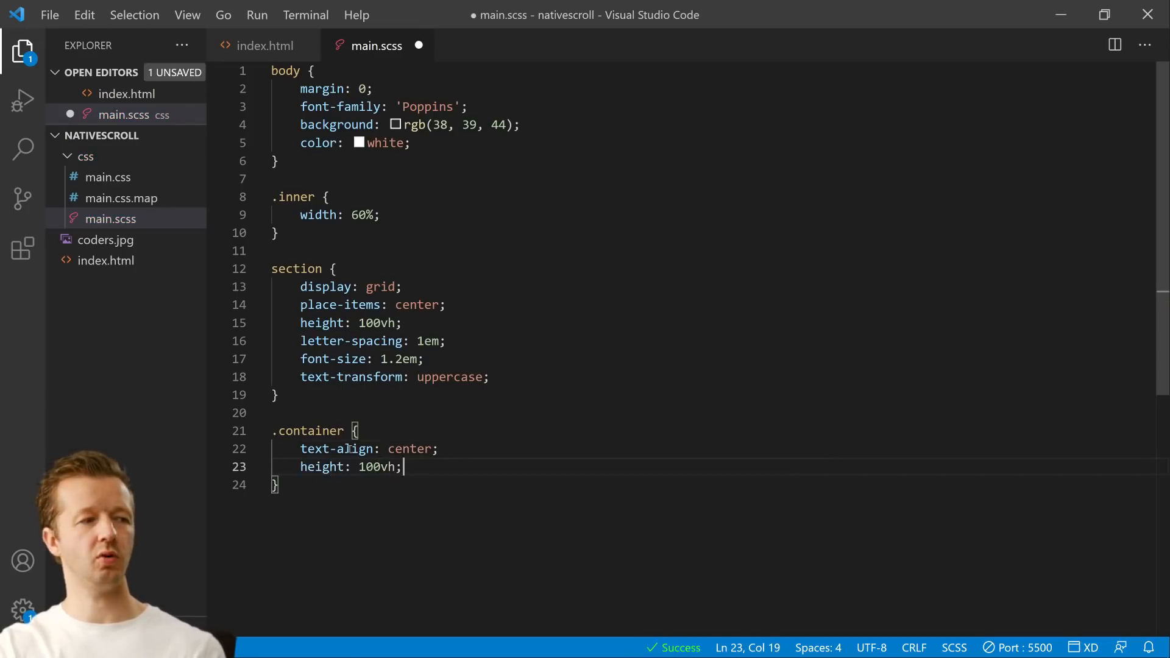
{"action": "type", "text": "display: grid;"}
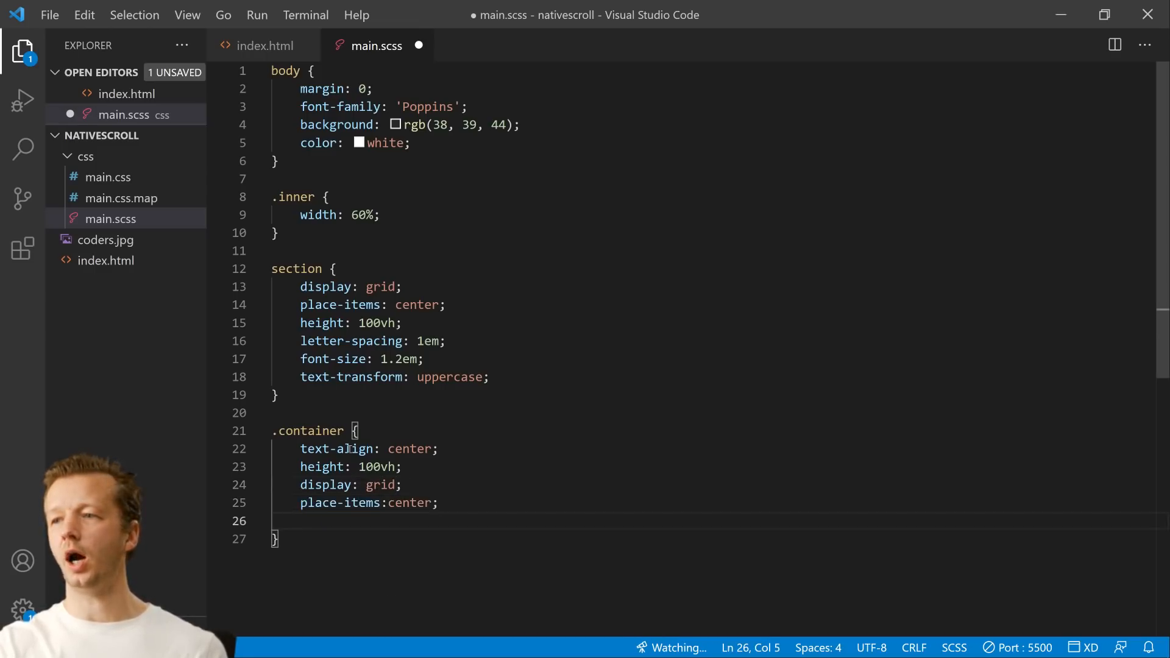
{"action": "type", "text": "margin: 0"}
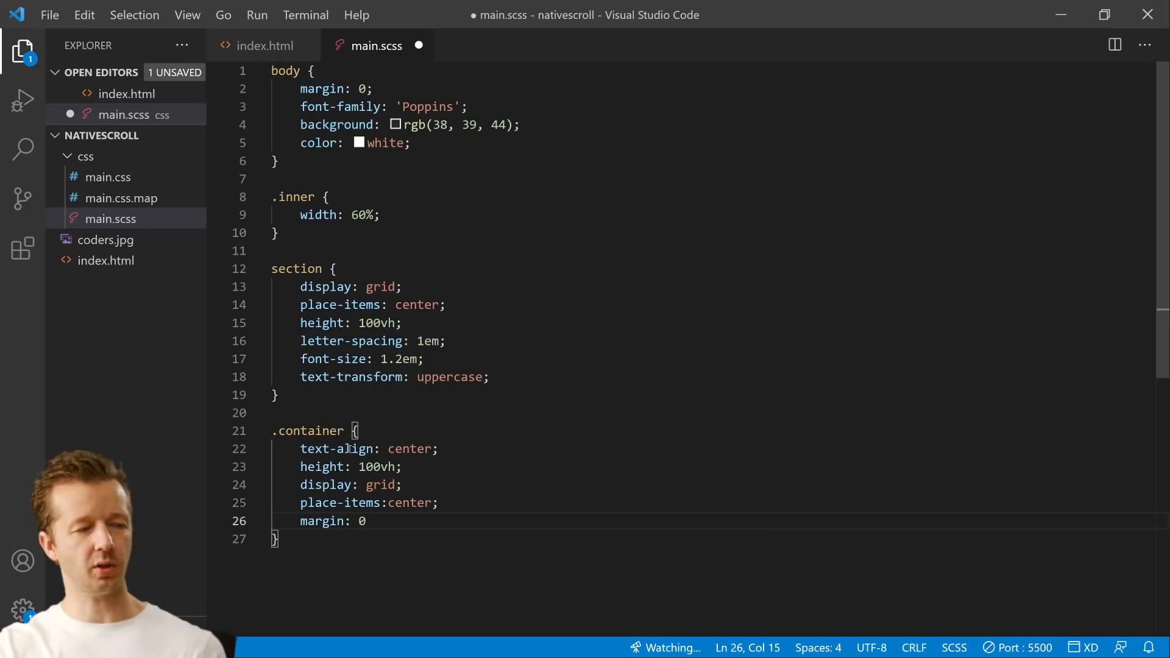
{"action": "type", "text": "2em;"}
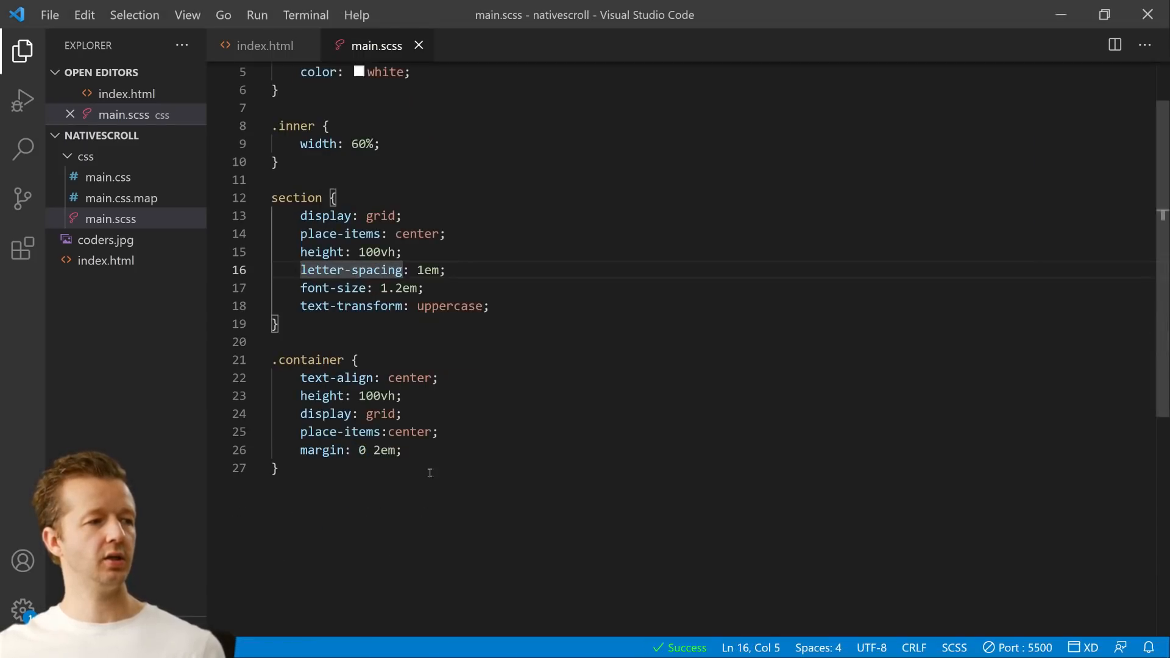
Step: Give .container a 1000px perspective and a perspective-origin of 50% 50%
{"action": "key", "text": "Enter"}
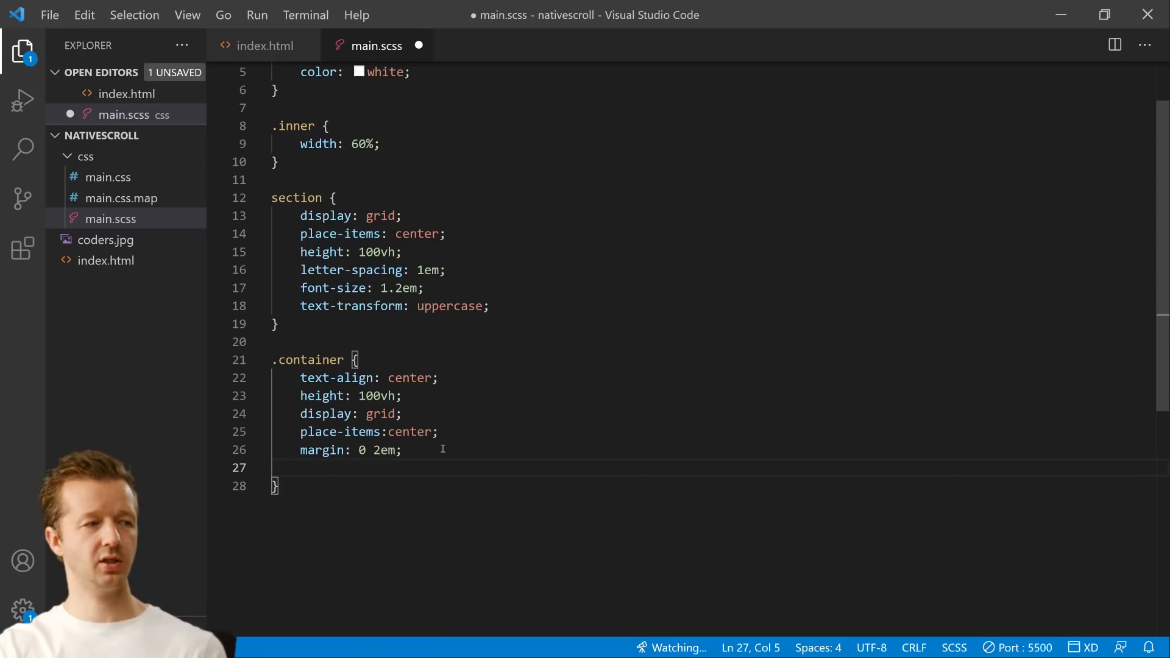
{"action": "type", "text": "perspective:"}
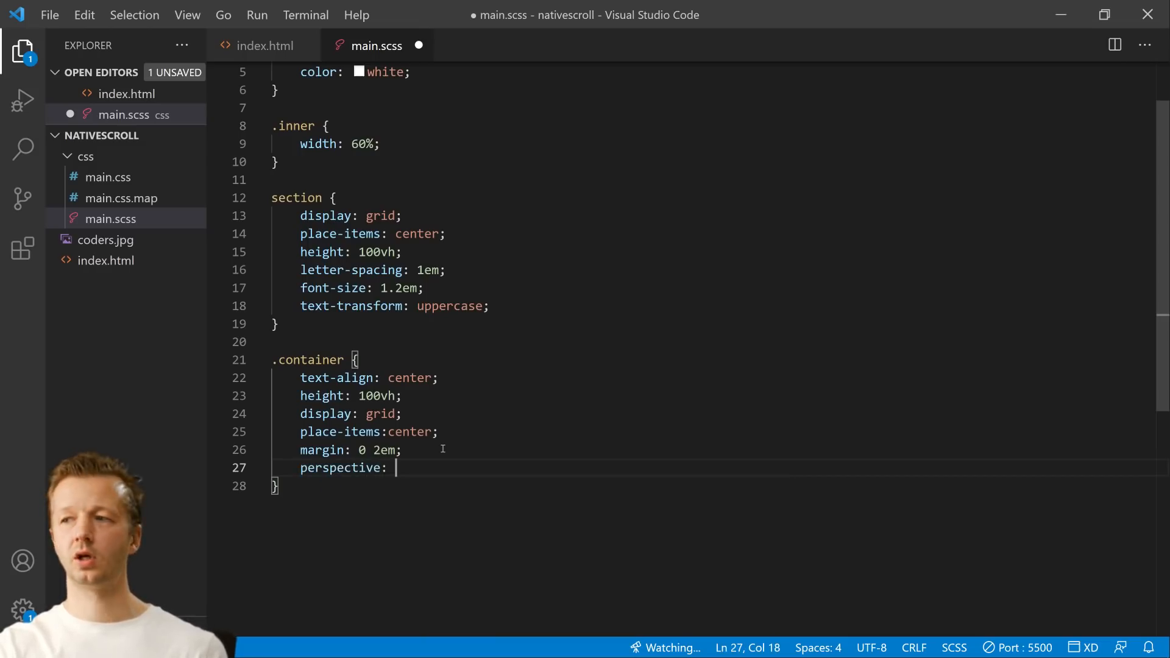
{"action": "type", "text": "1000px;"}
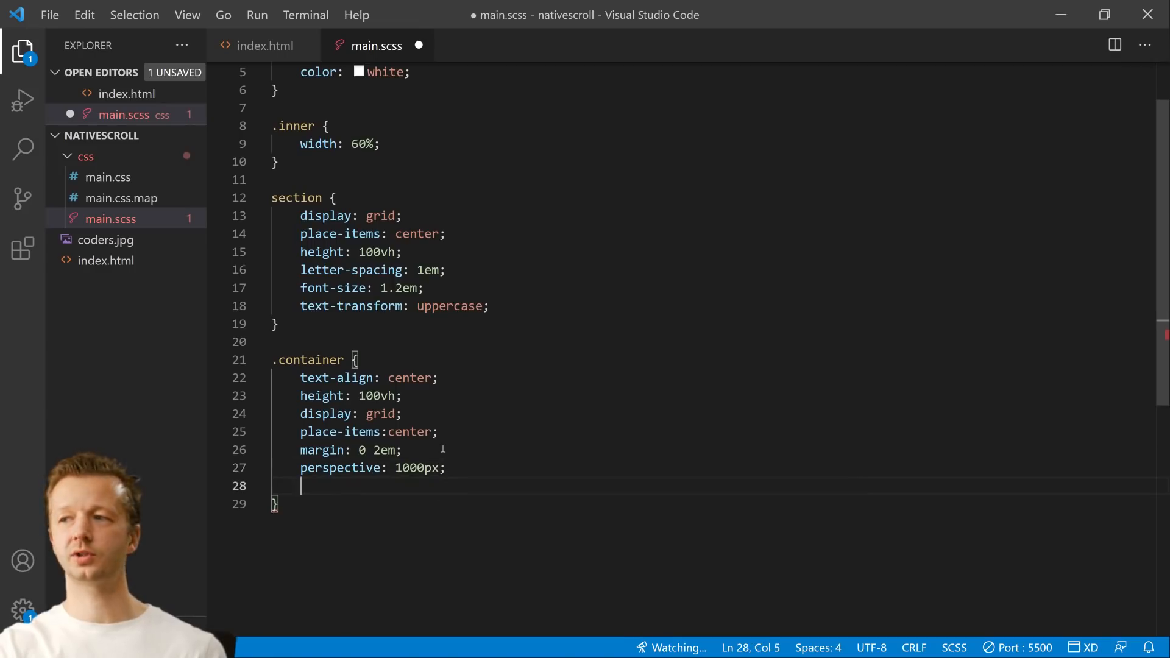
{"action": "type", "text": "perspective-origin:"}
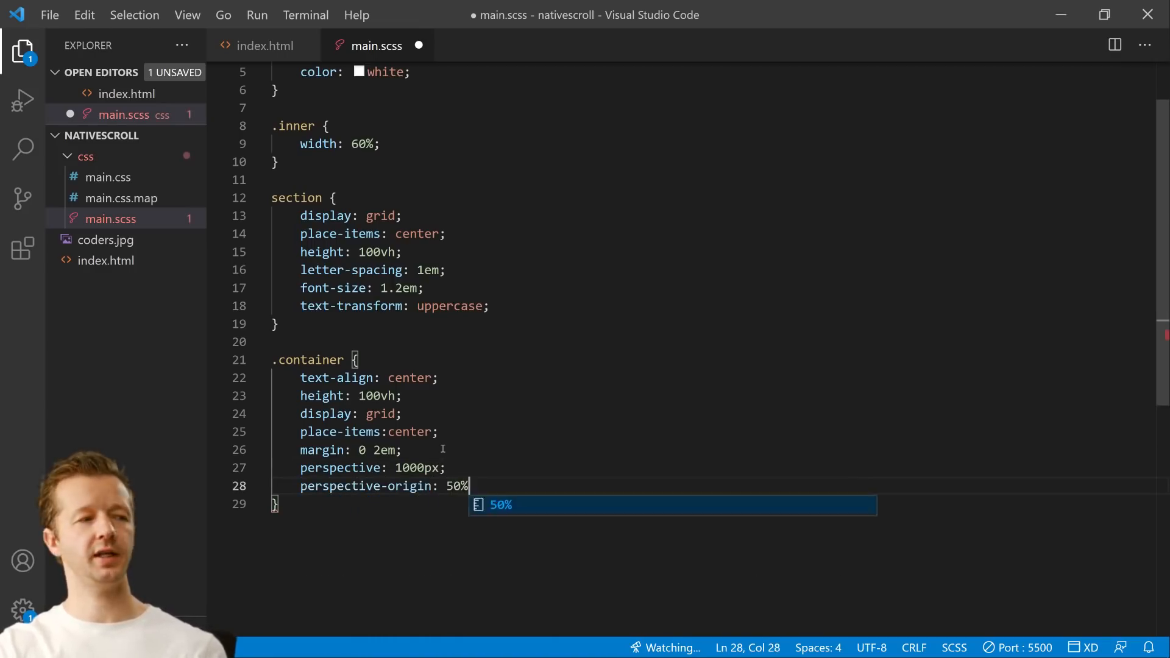
{"action": "type", "text": "50%;"}
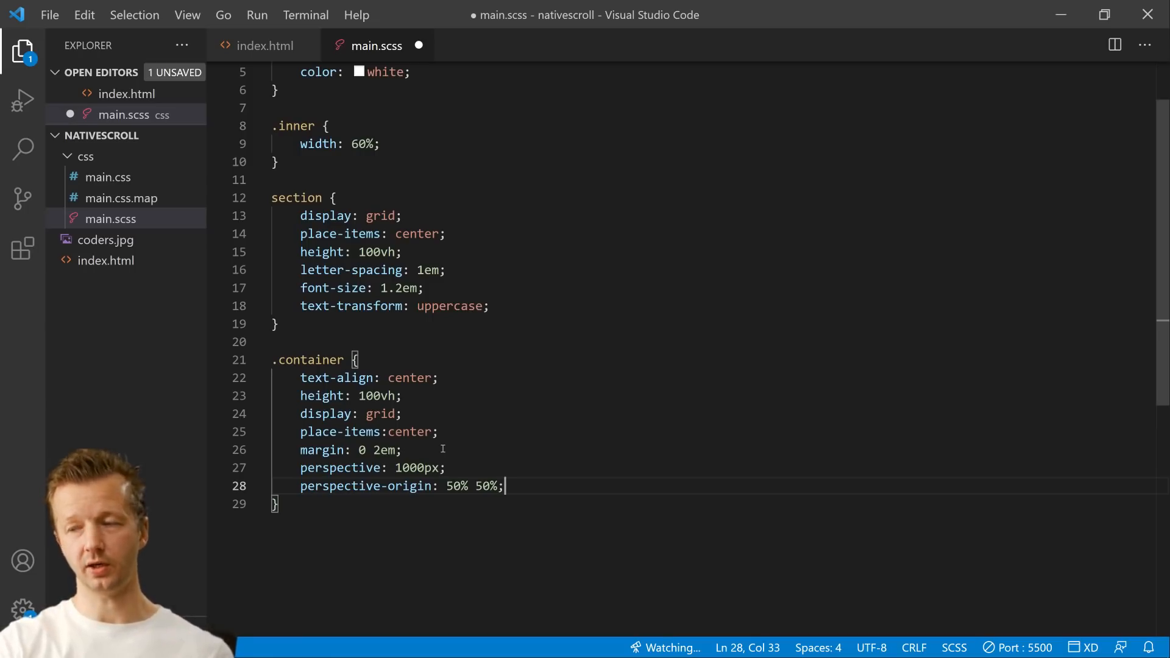
{"action": "key", "text": "Enter"}
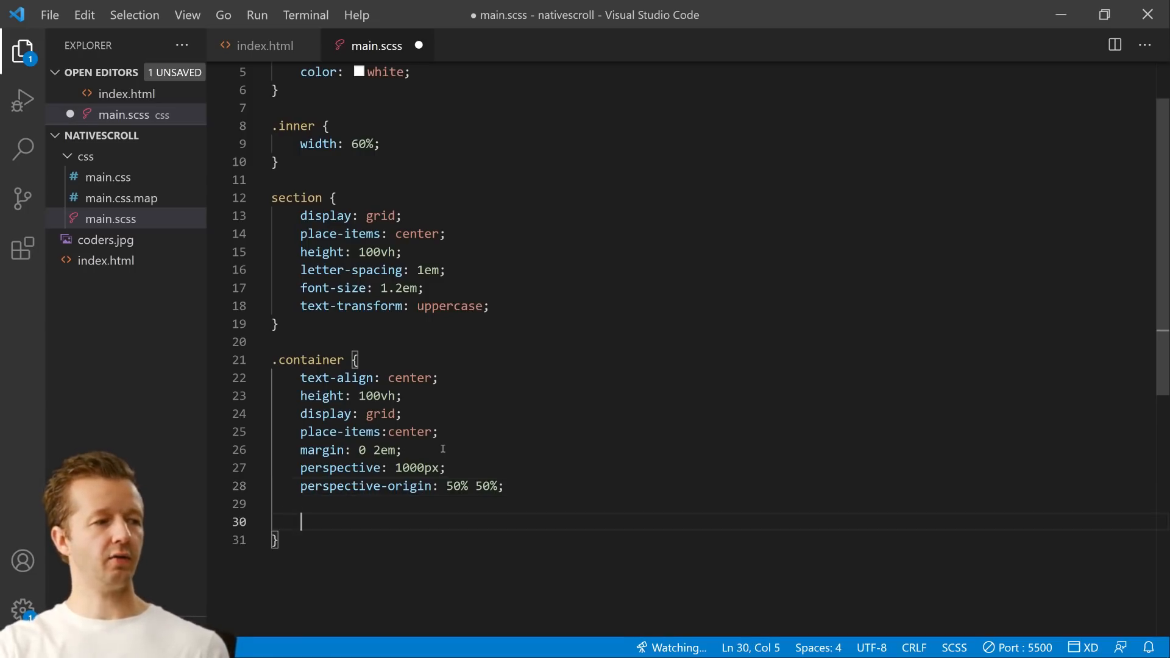
Step: Nest a .frame-box rule in .container: 100% width, 700px height, coders.jpg background
{"action": "type", "text": ".frame-0"}
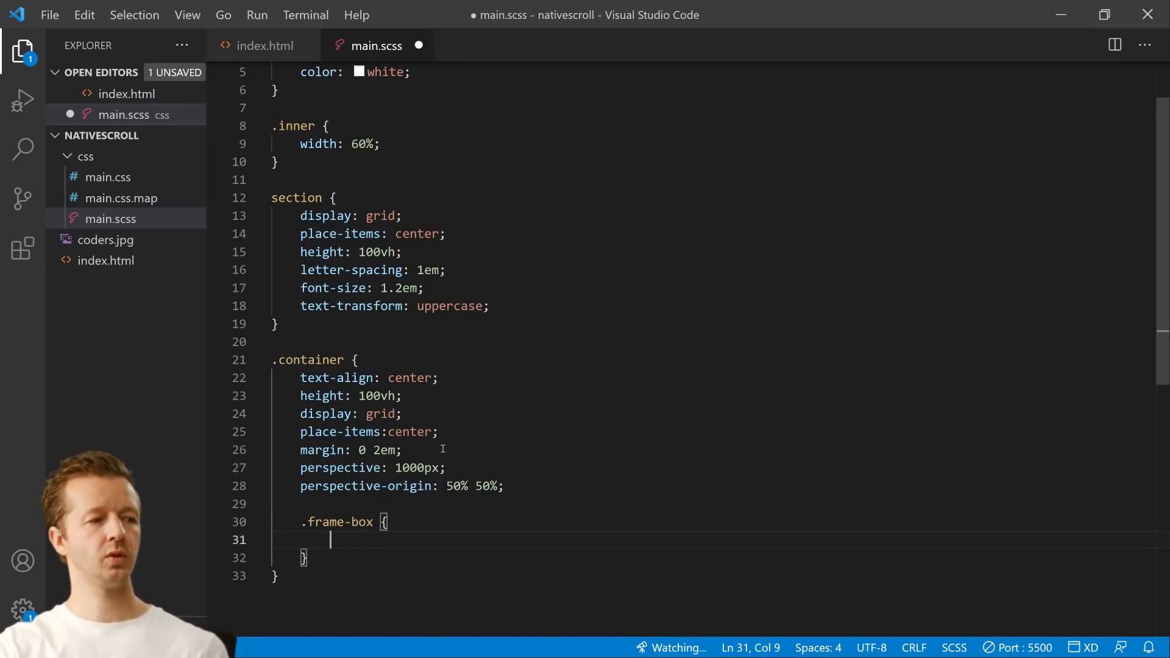
{"action": "type", "text": "width: 1"}
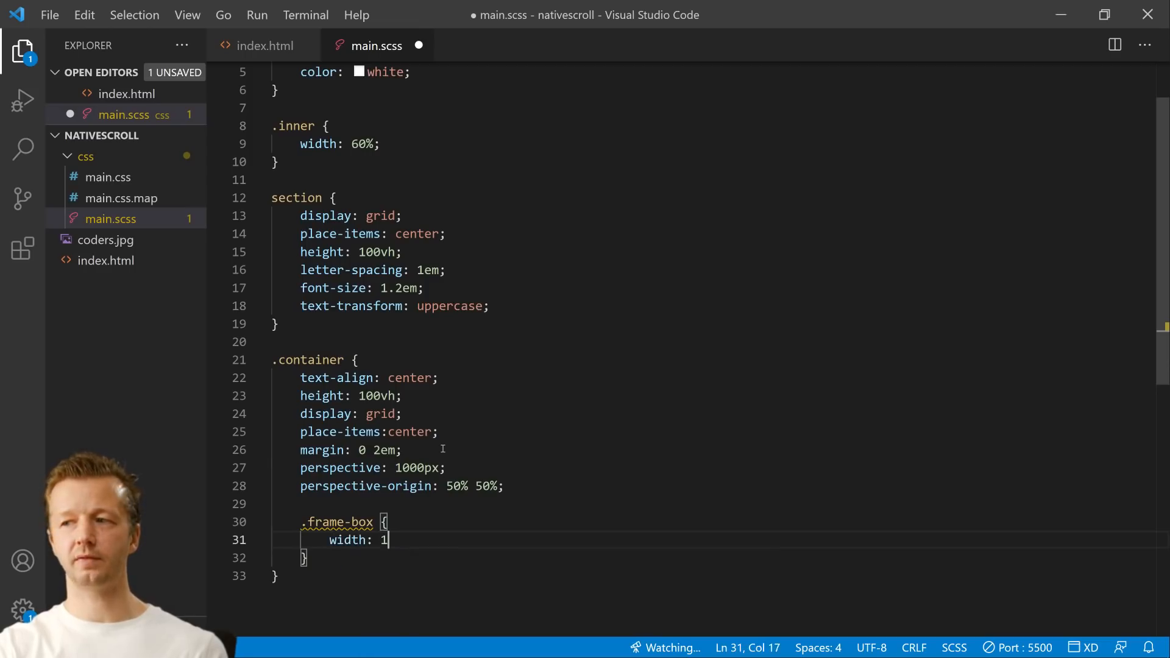
{"action": "type", "text": "00%;"}
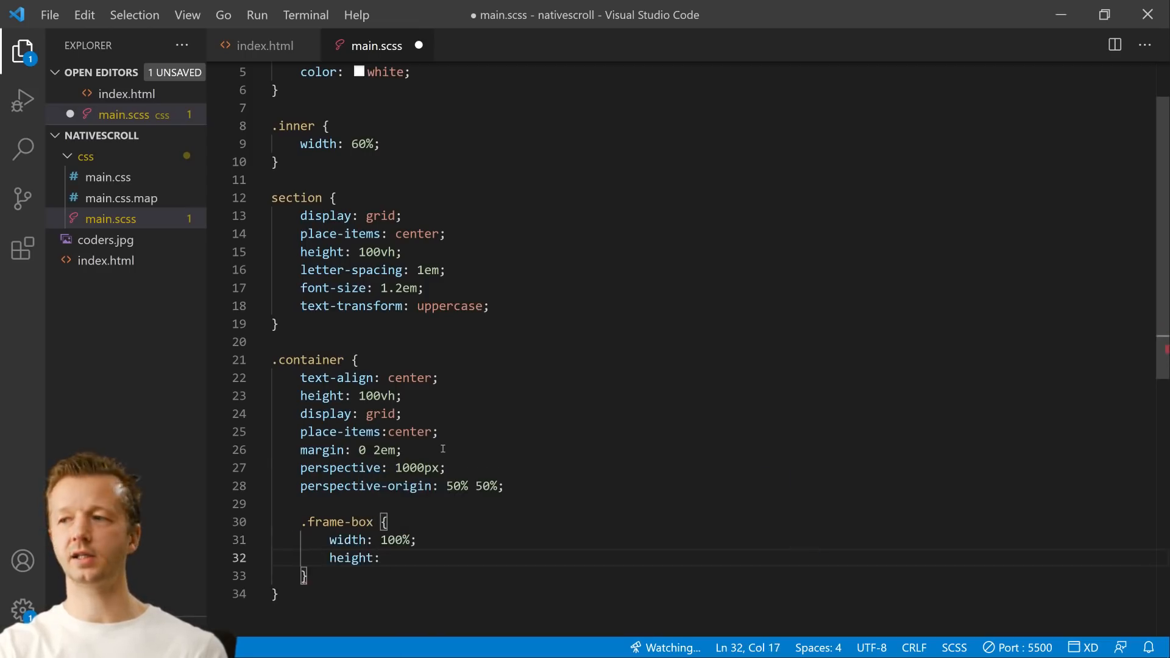
{"action": "type", "text": "700px;"}
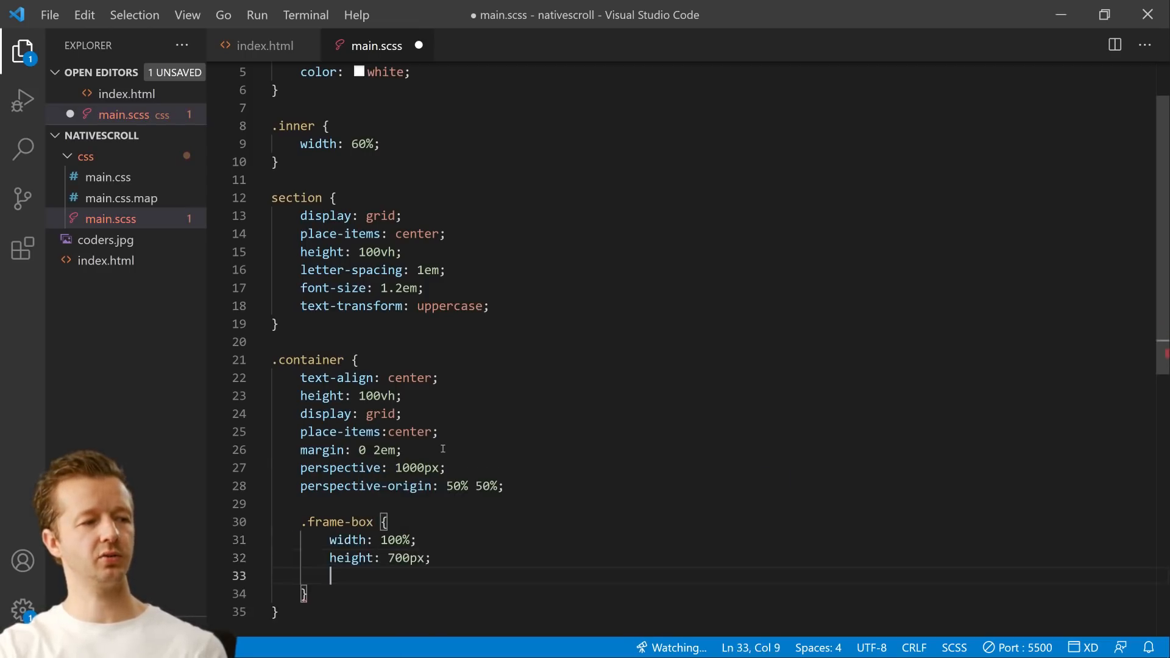
{"action": "type", "text": "background:"}
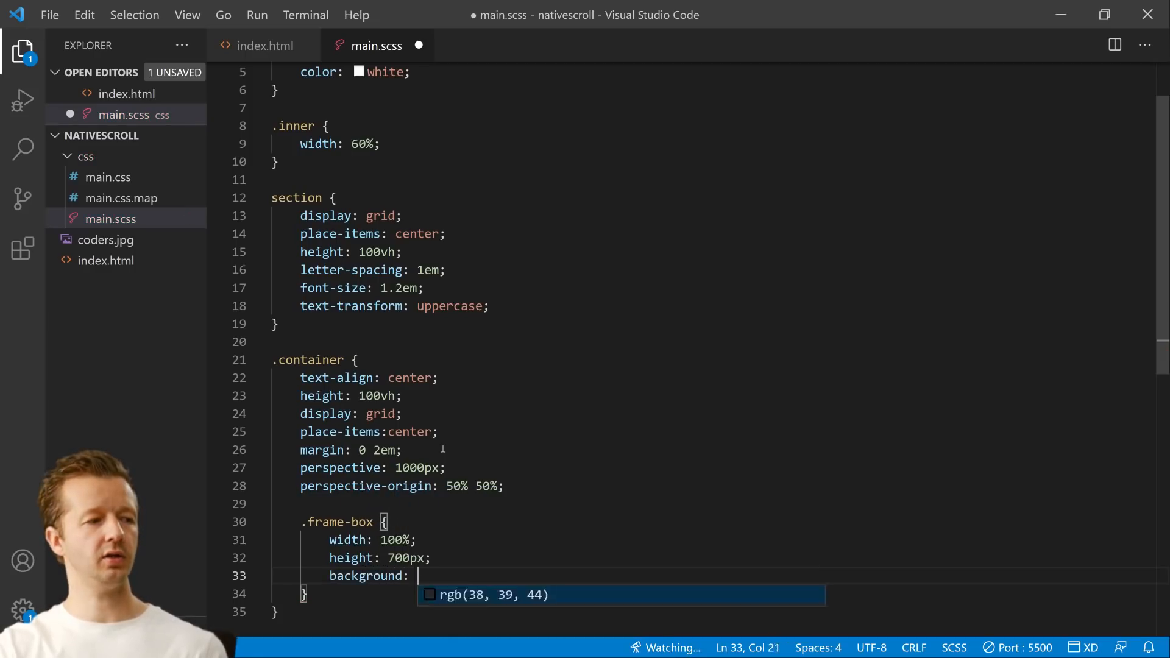
{"action": "type", "text": "url('../'"}
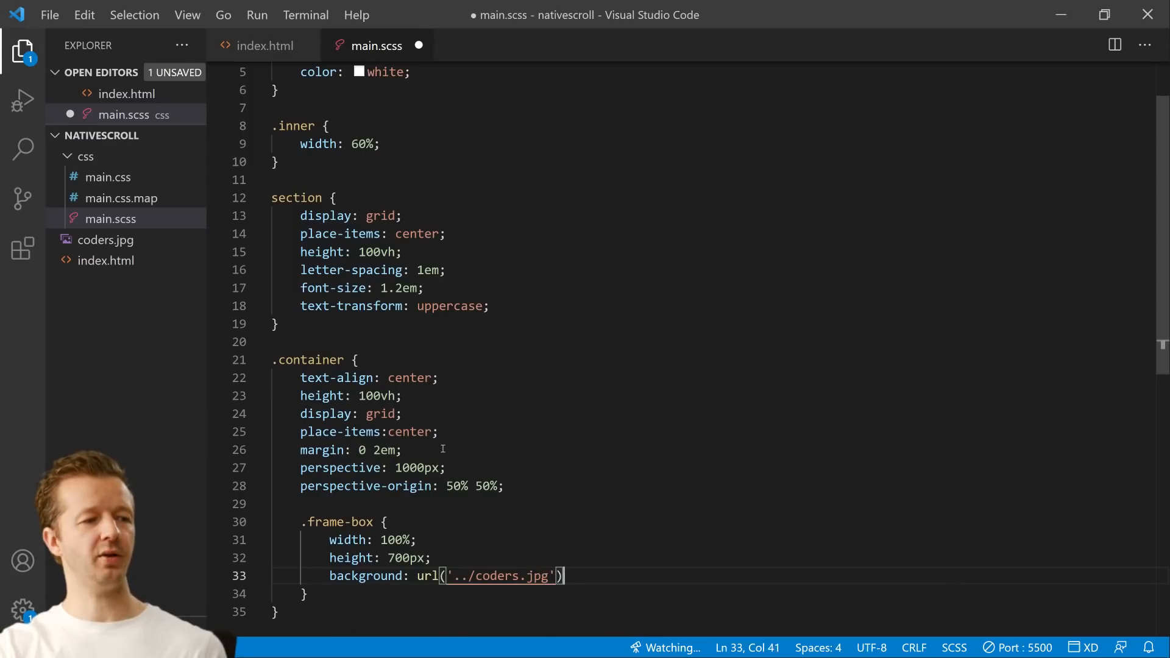
{"action": "type", "text": ";"}
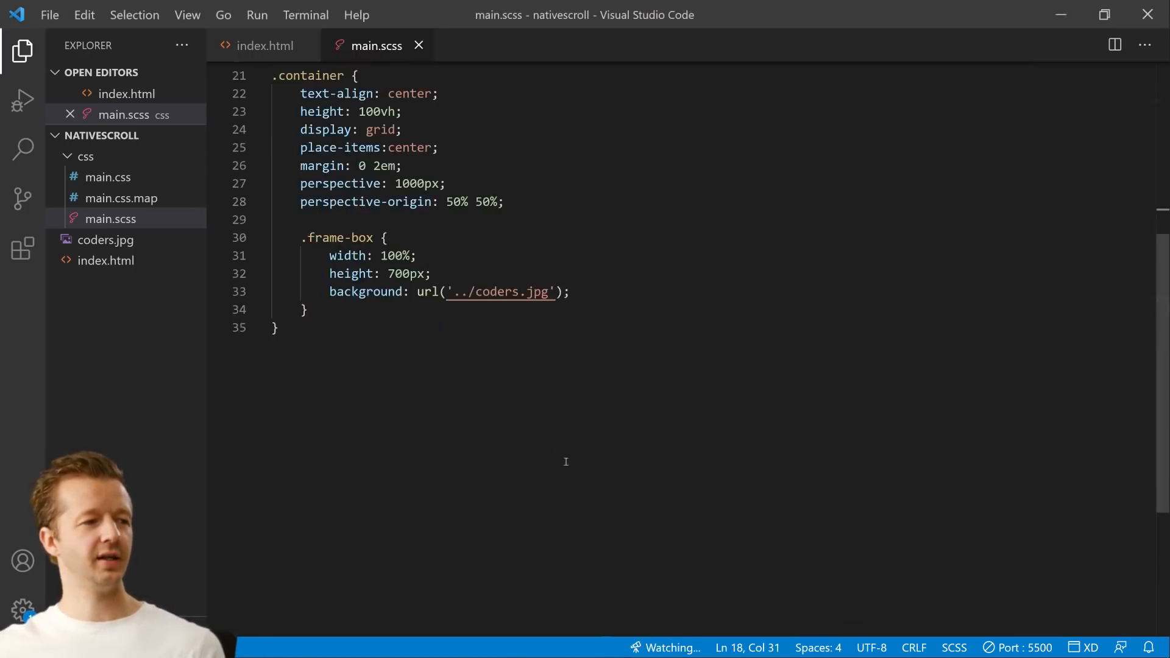
Step: Give .frame-box a cover background size, relative position, rounded corners and a 4em top margin, then save
{"action": "type", "text": "b"}
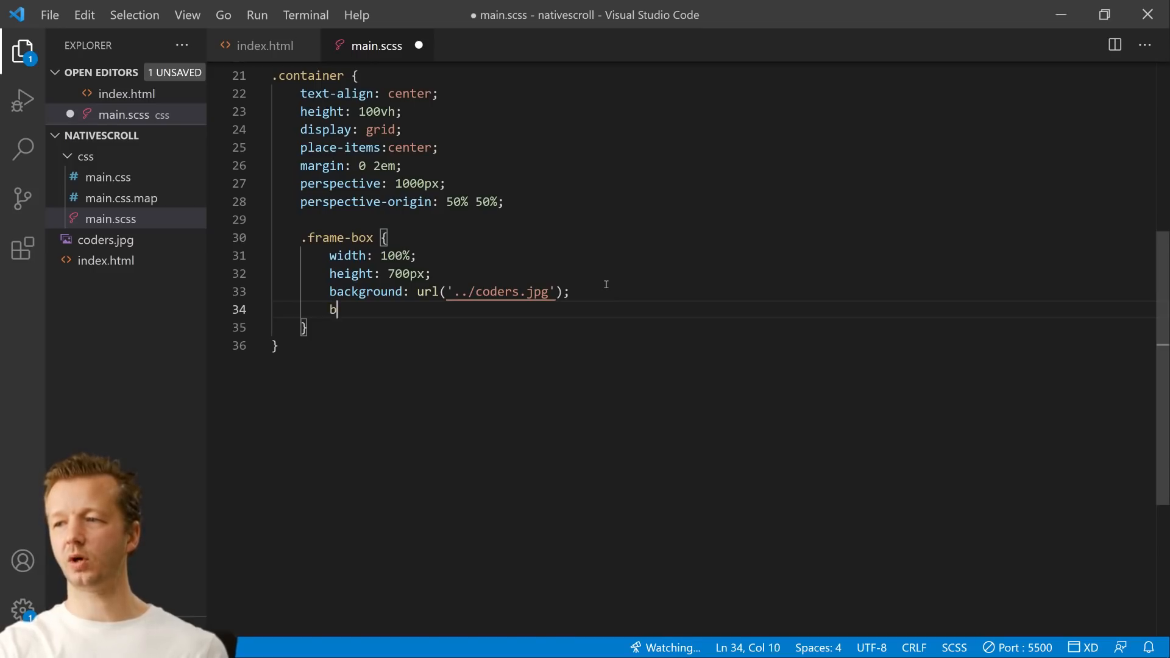
{"action": "type", "text": "ackground-size:"}
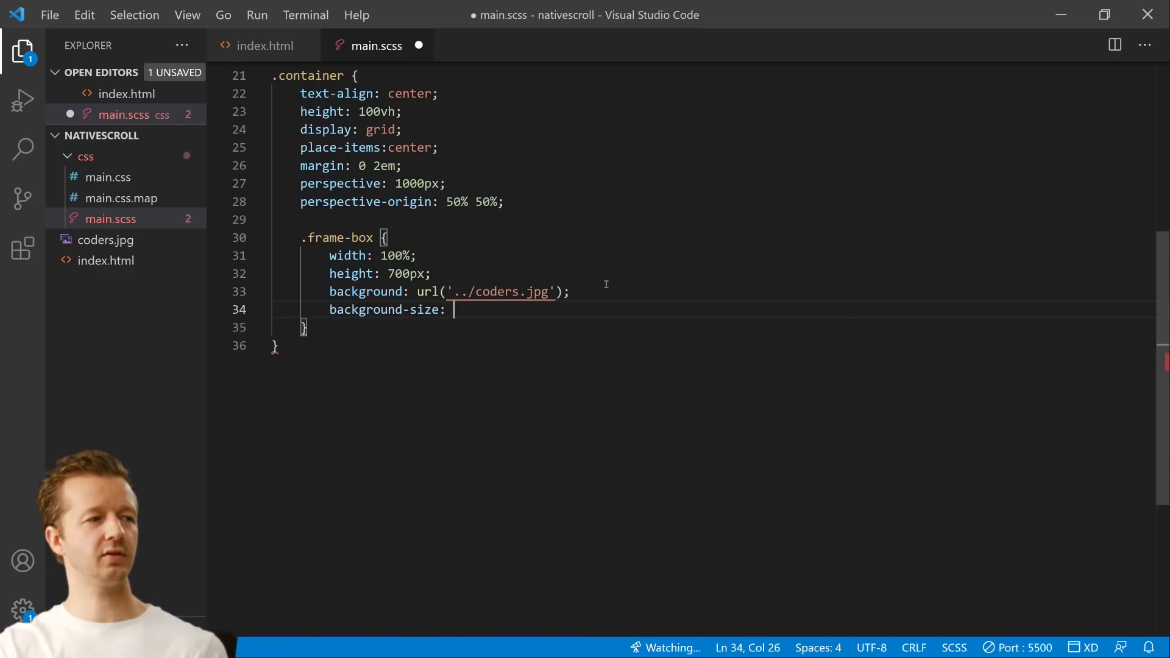
{"action": "type", "text": "cover;"}
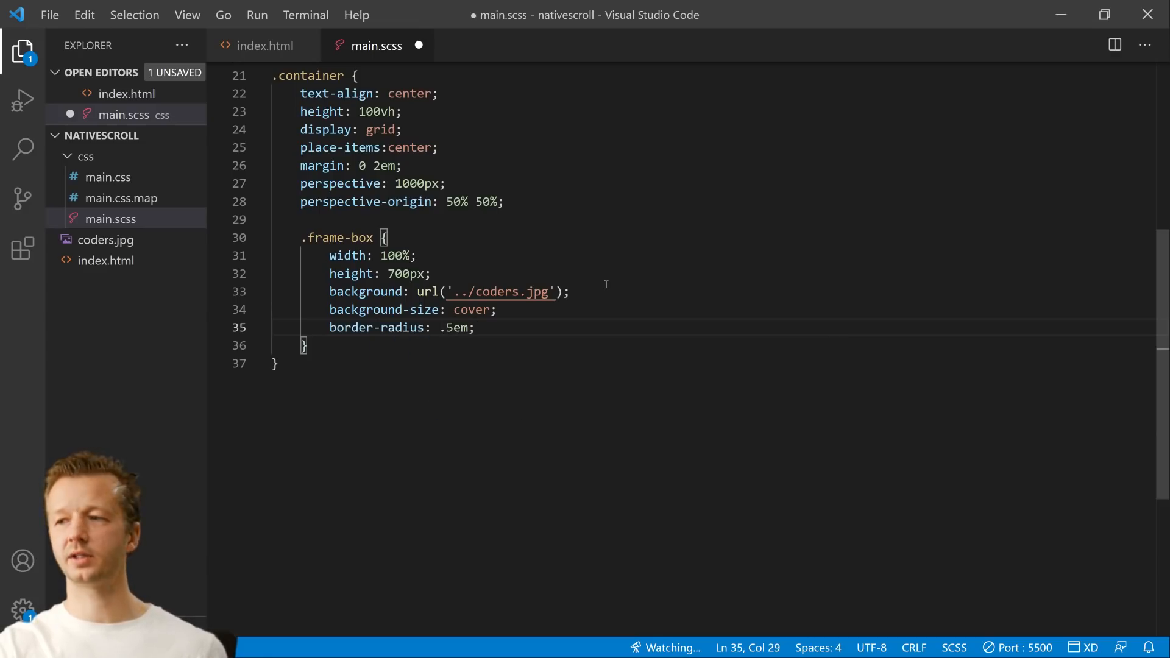
{"action": "type", "text": "position: relative;"}
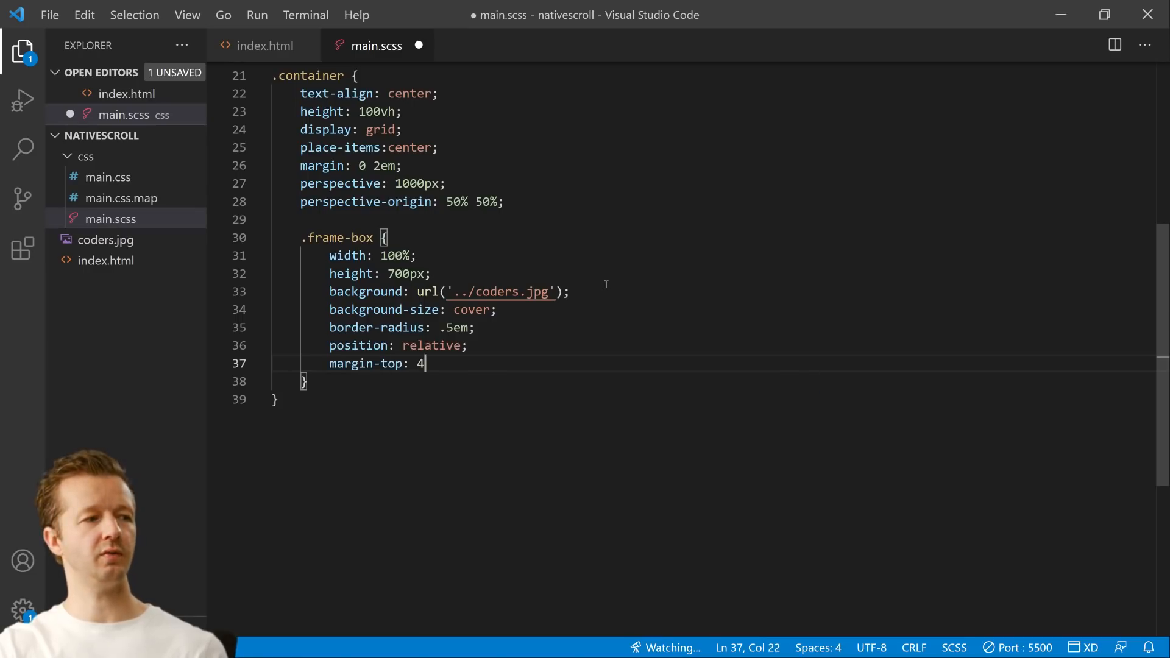
{"action": "type", "text": "em;"}
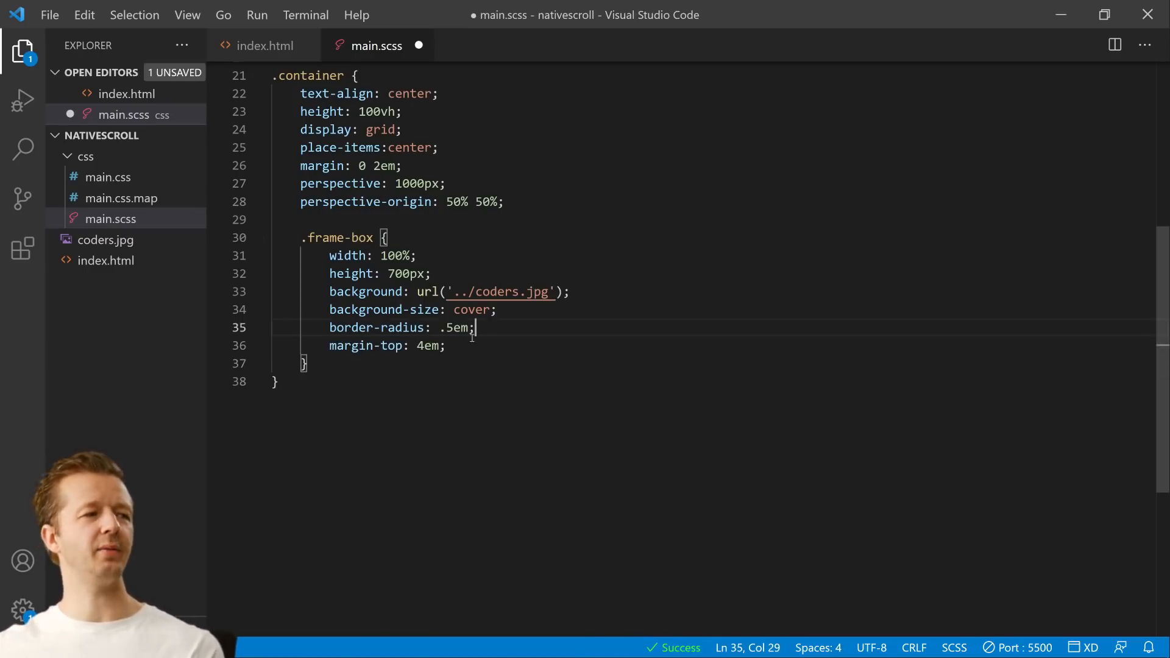
Step: Preview the demo in Chrome, scrolling past SCROLL DOWN to the heading and rounded photo card
{"action": "left_click", "coordinate": [446, 344]}
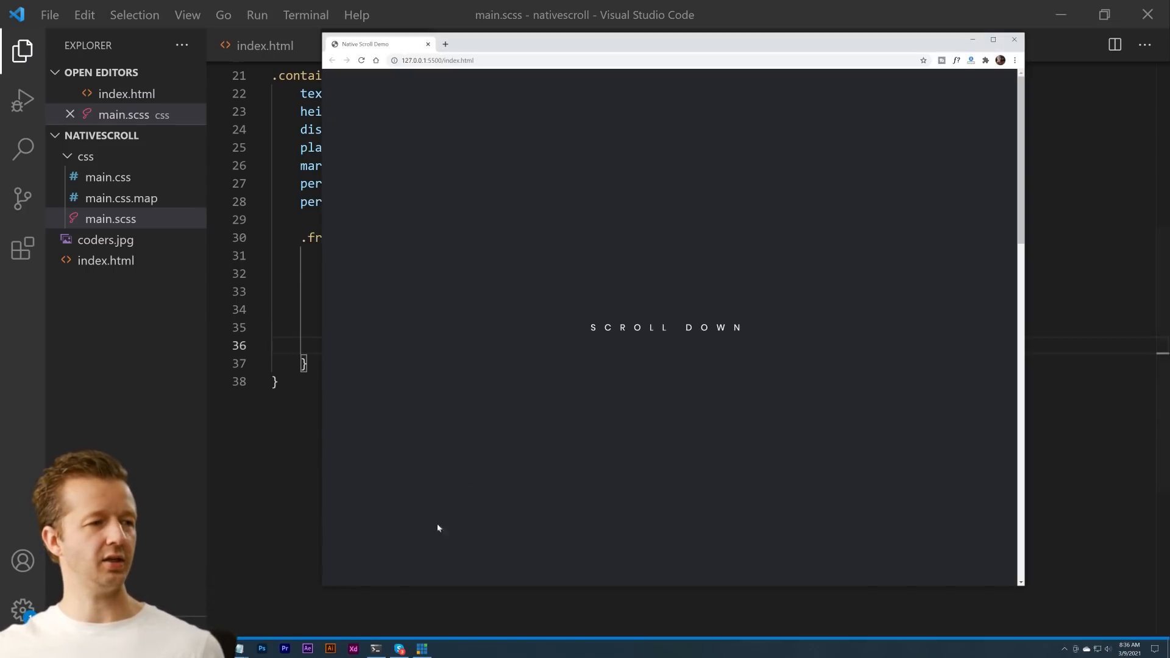
{"action": "scroll", "scroll_direction": "down", "scroll_amount": 3}
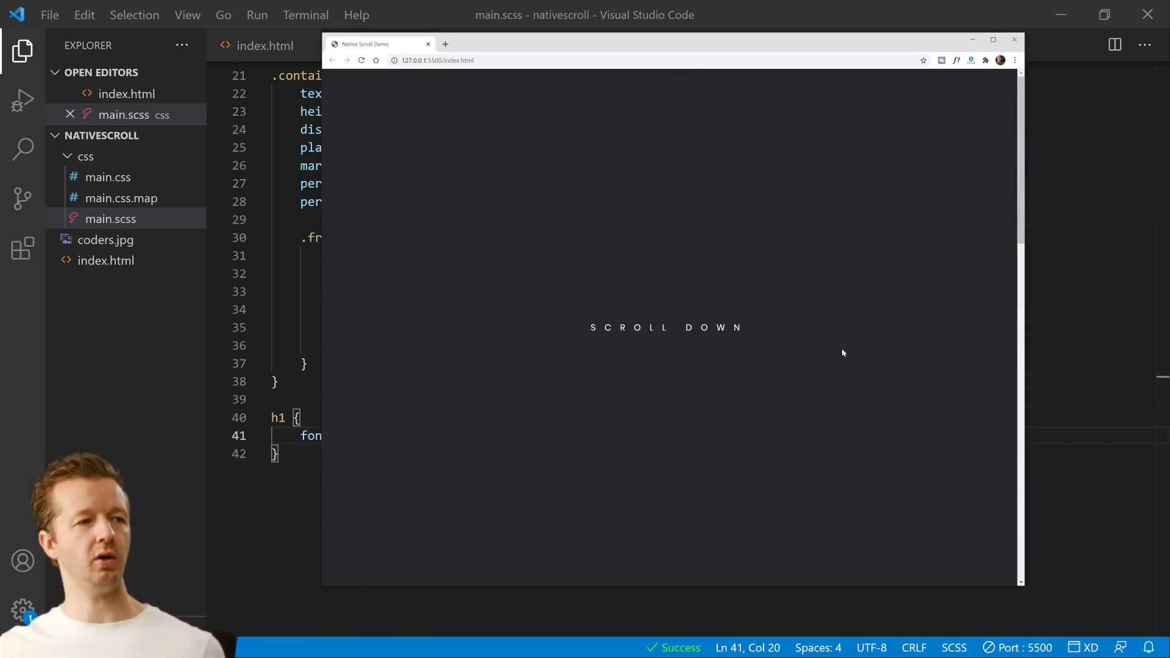
{"action": "scroll", "scroll_direction": "down", "scroll_amount": 3}
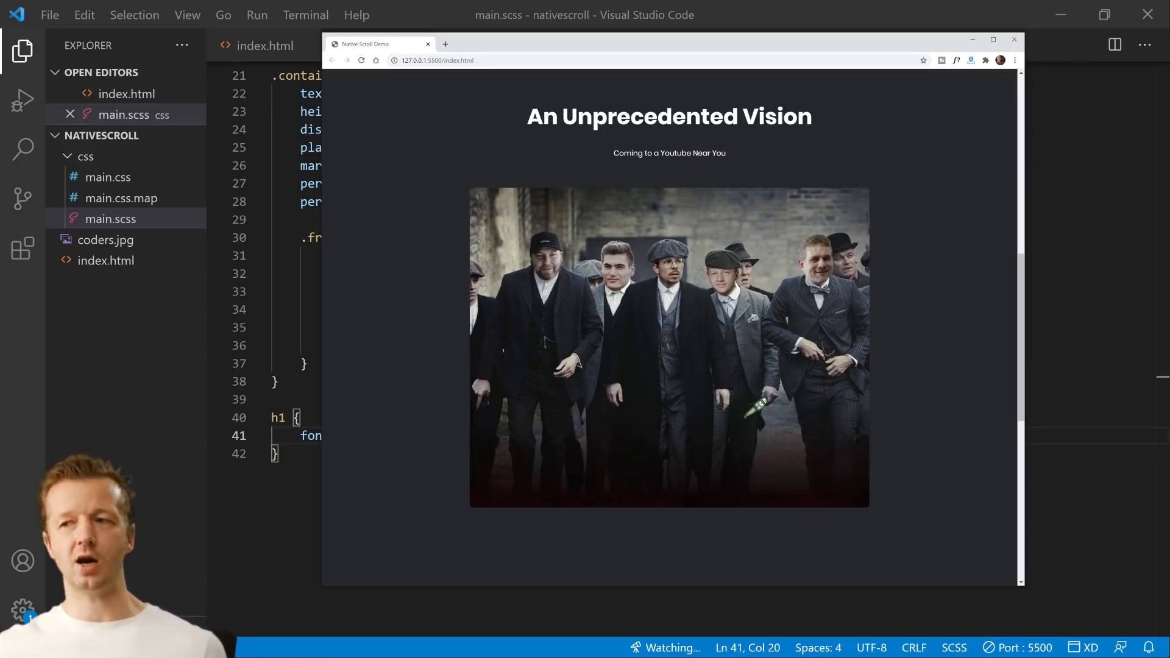
{"action": "mouse_move", "coordinate": [42, 400]}
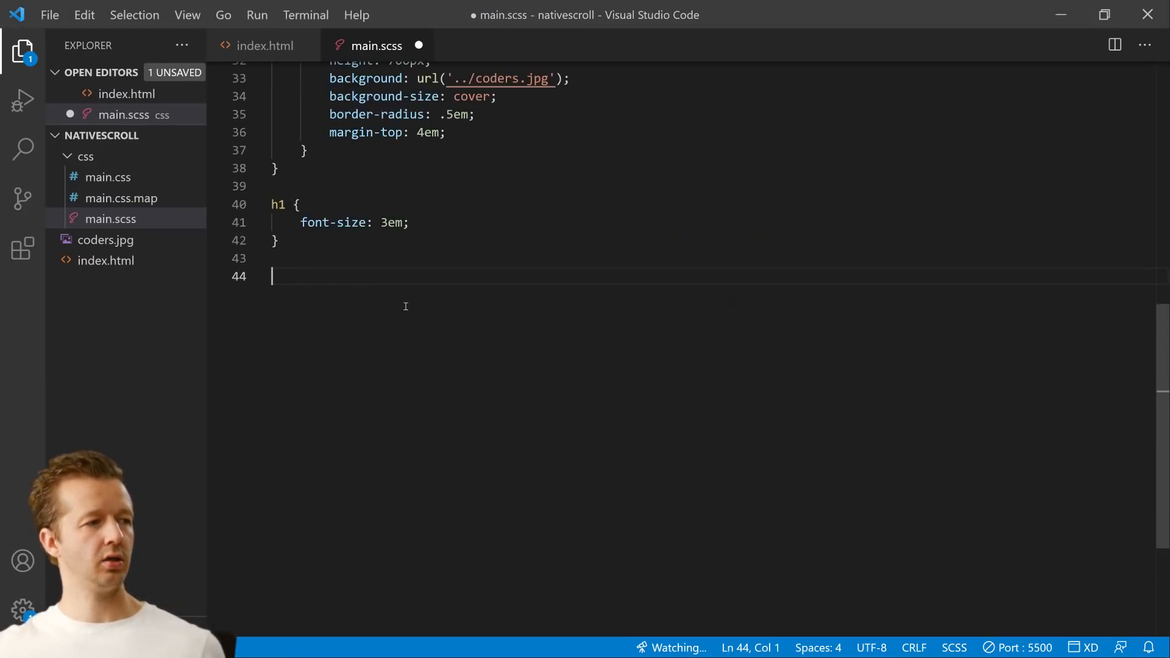
{"action": "mouse_move", "coordinate": [620, 215]}
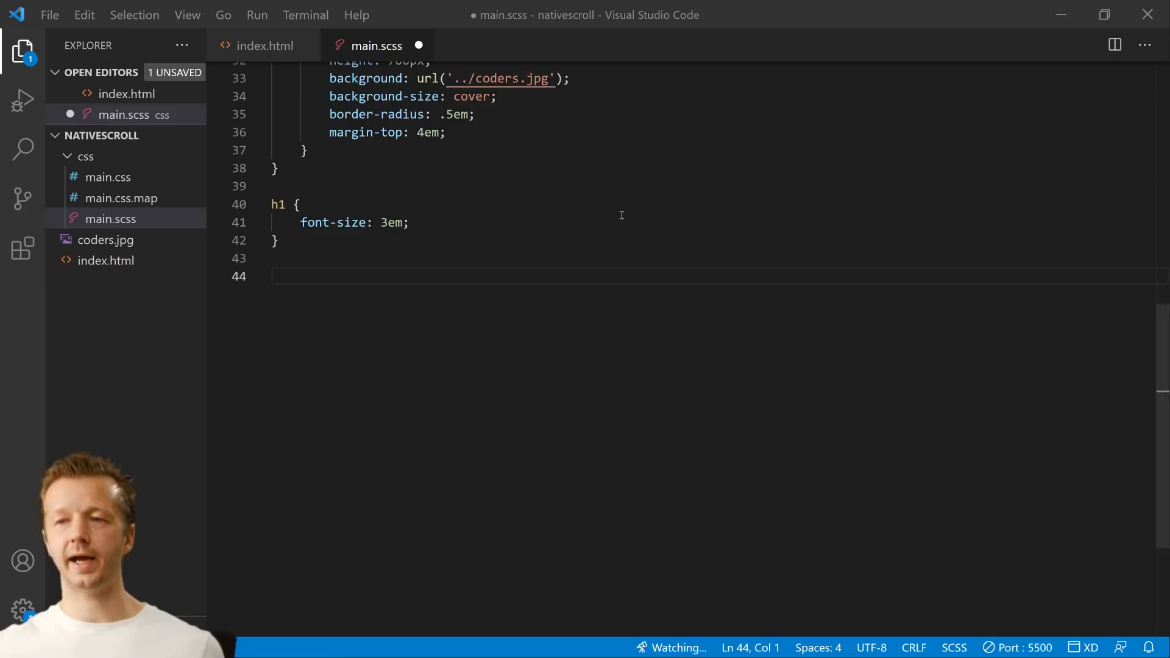
{"action": "left_click", "coordinate": [374, 277]}
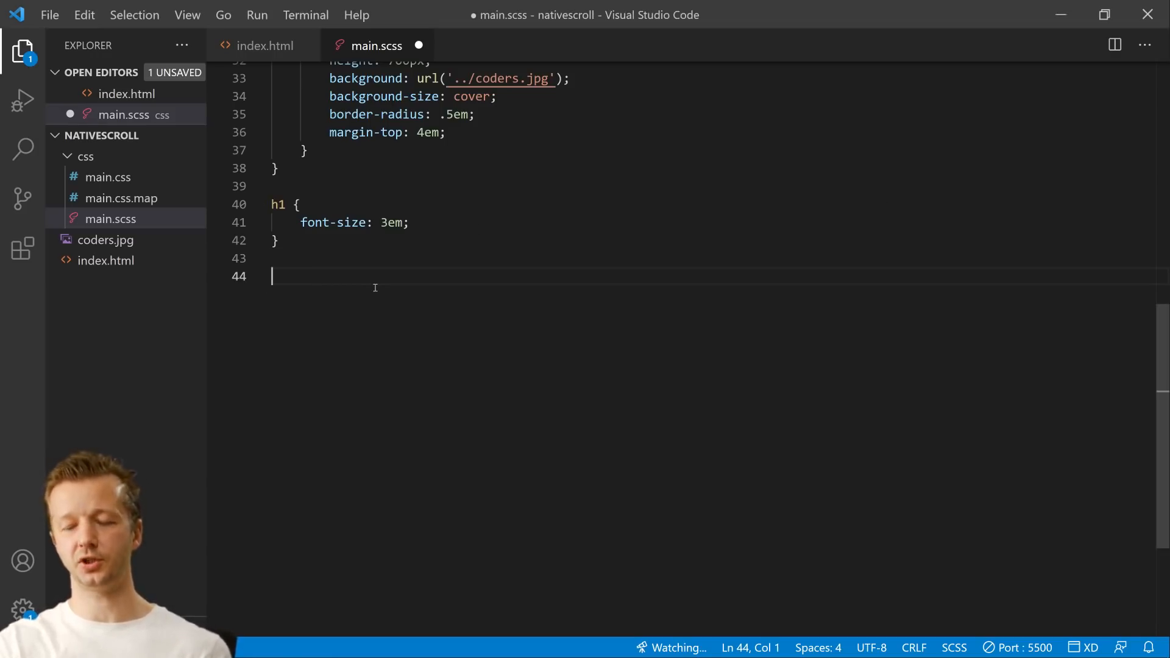
{"action": "type", "text": "@supports (animation-timeline: works) {"}
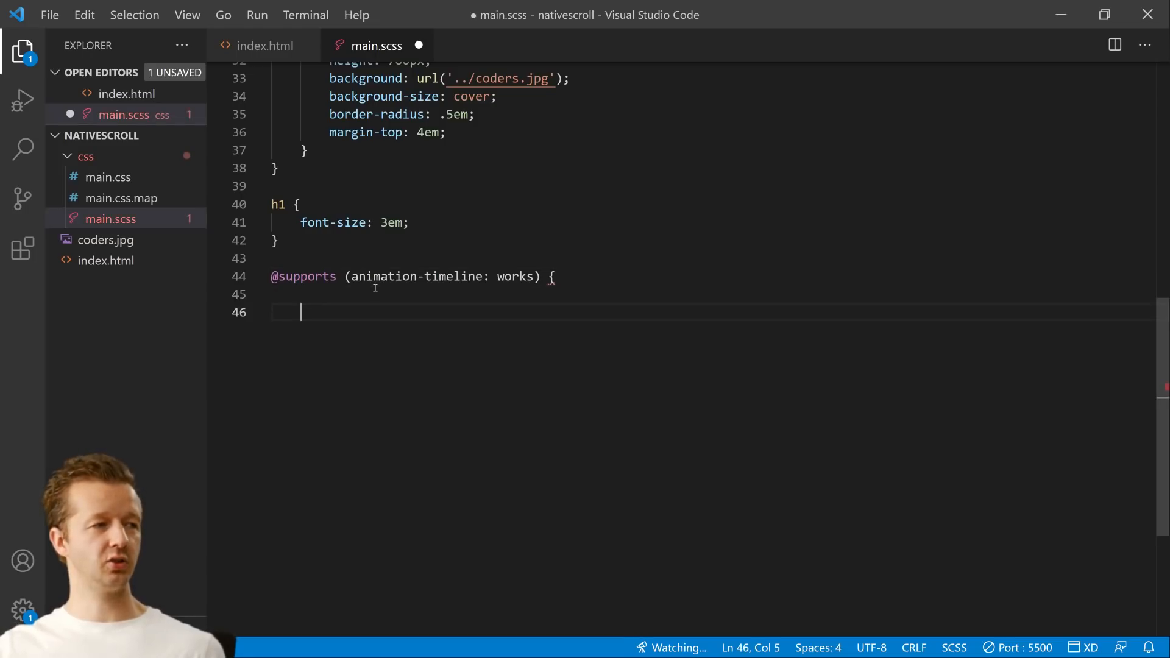
{"action": "type", "text": "}"}
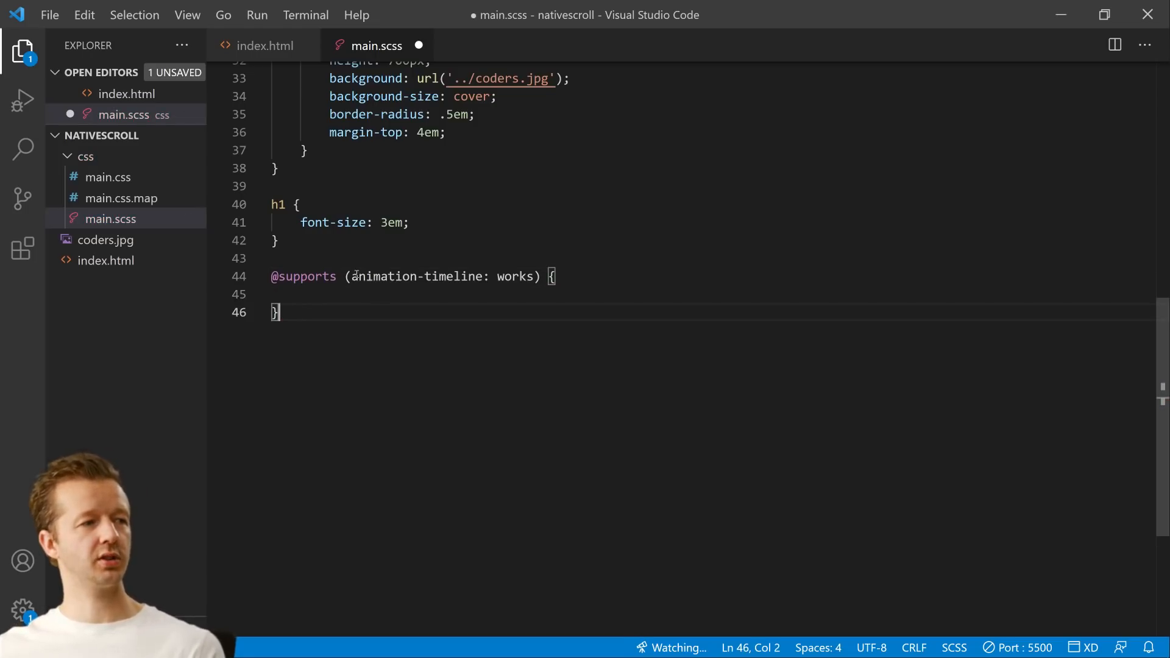
{"action": "left_click", "coordinate": [553, 293]}
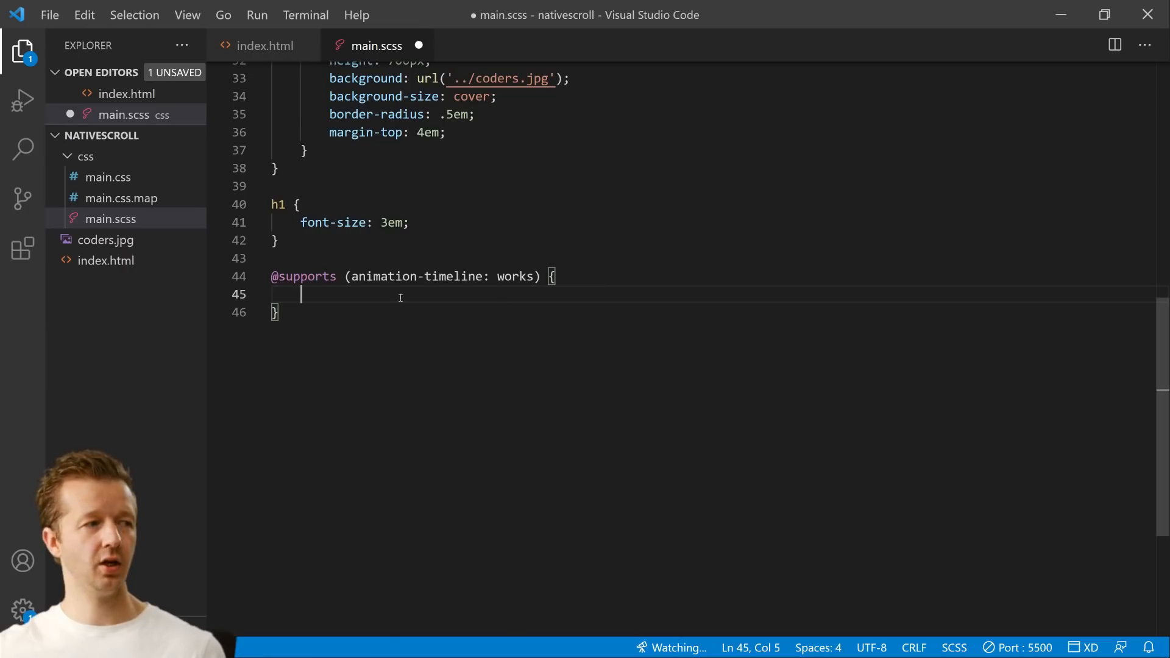
{"action": "mouse_move", "coordinate": [387, 298]}
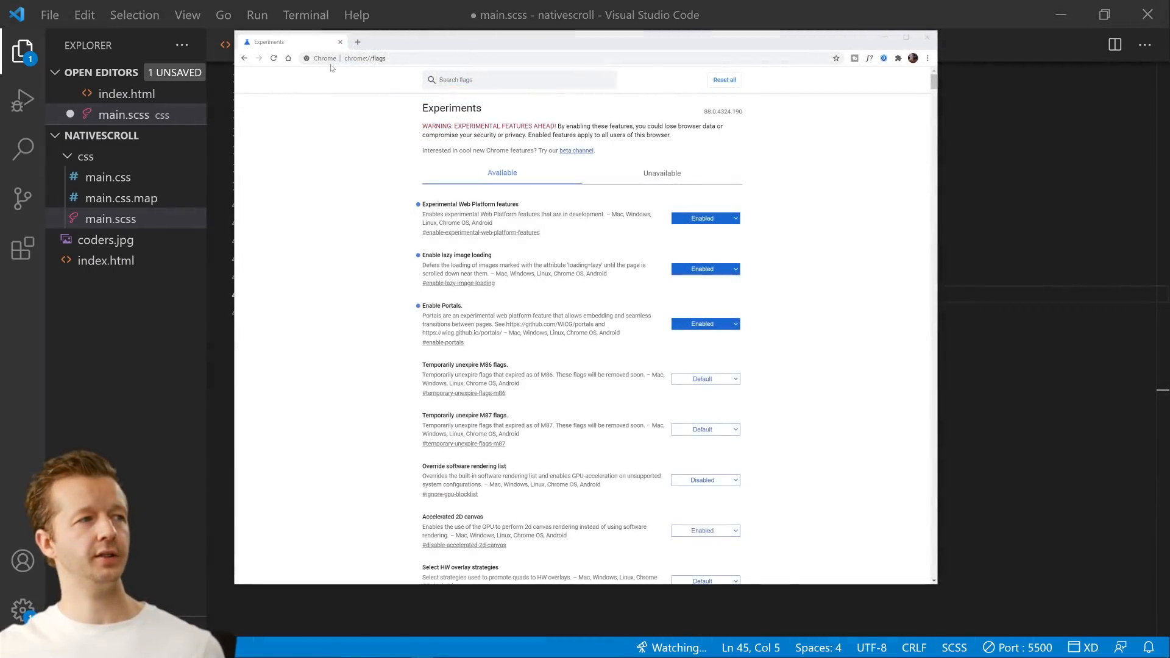
Step: Confirm Experimental Web Platform features is Enabled on chrome://flags, then close the tab
{"action": "left_click", "coordinate": [364, 58]}
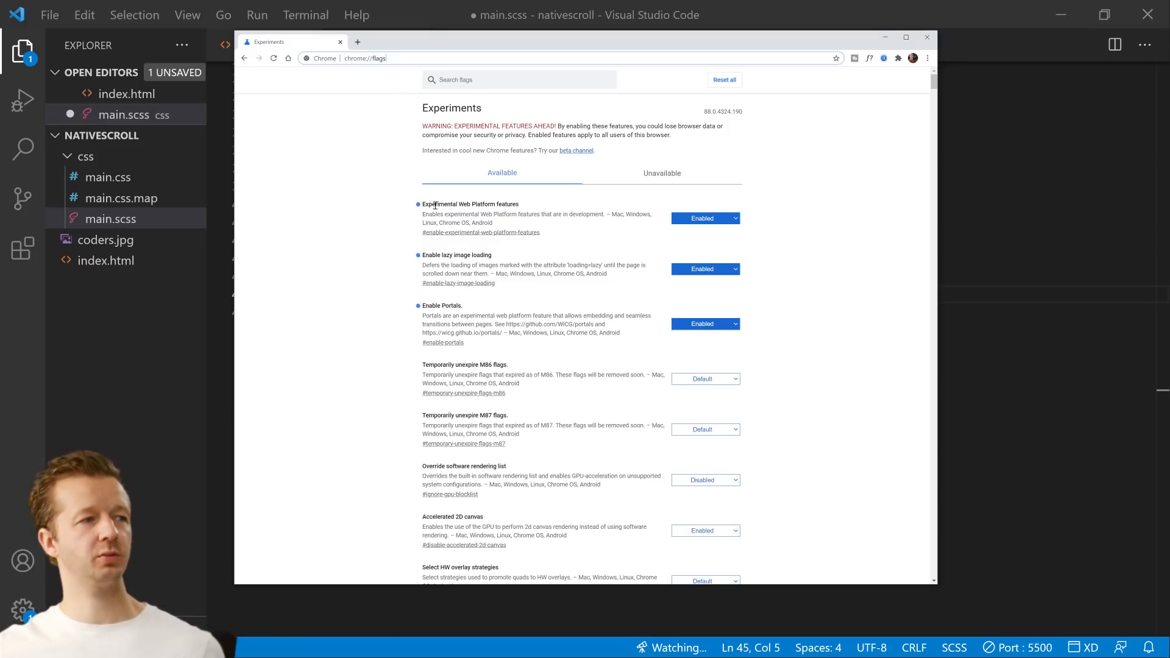
{"action": "mouse_move", "coordinate": [703, 218]}
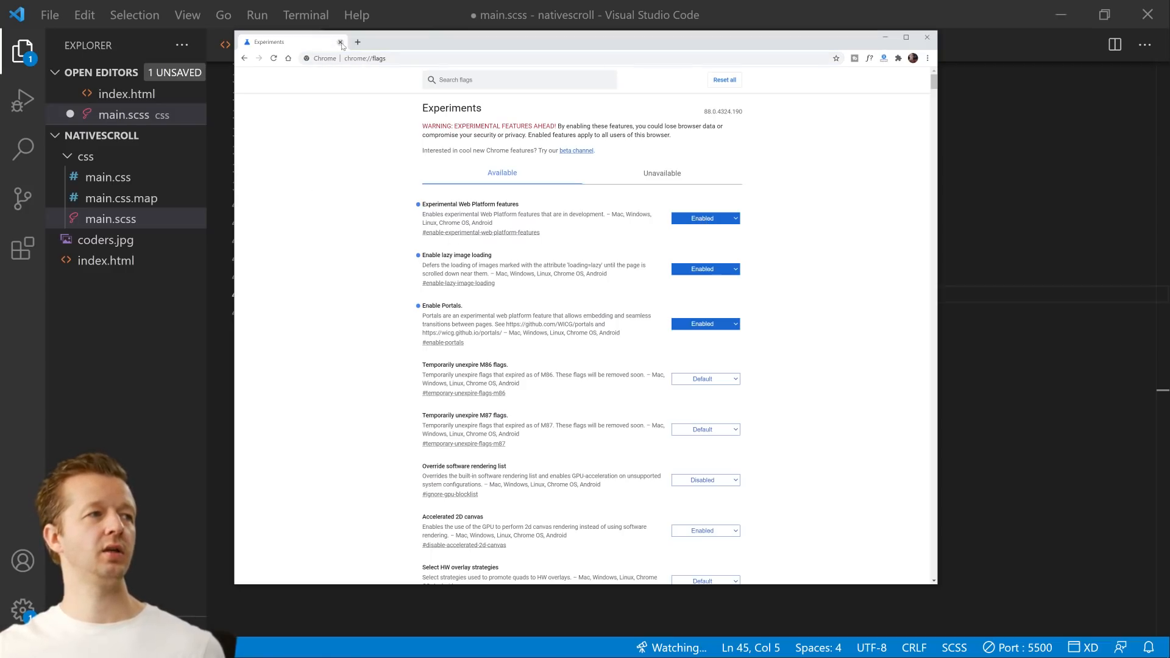
{"action": "left_click", "coordinate": [340, 41]}
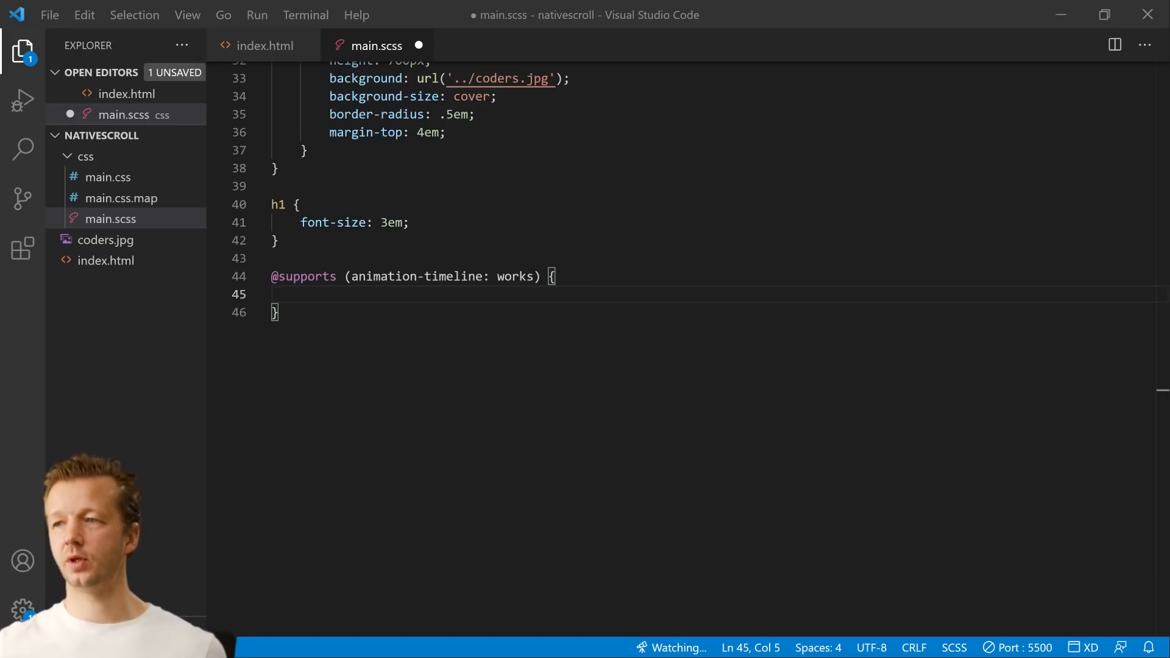
{"action": "scroll", "scroll_direction": "up", "scroll_amount": 3}
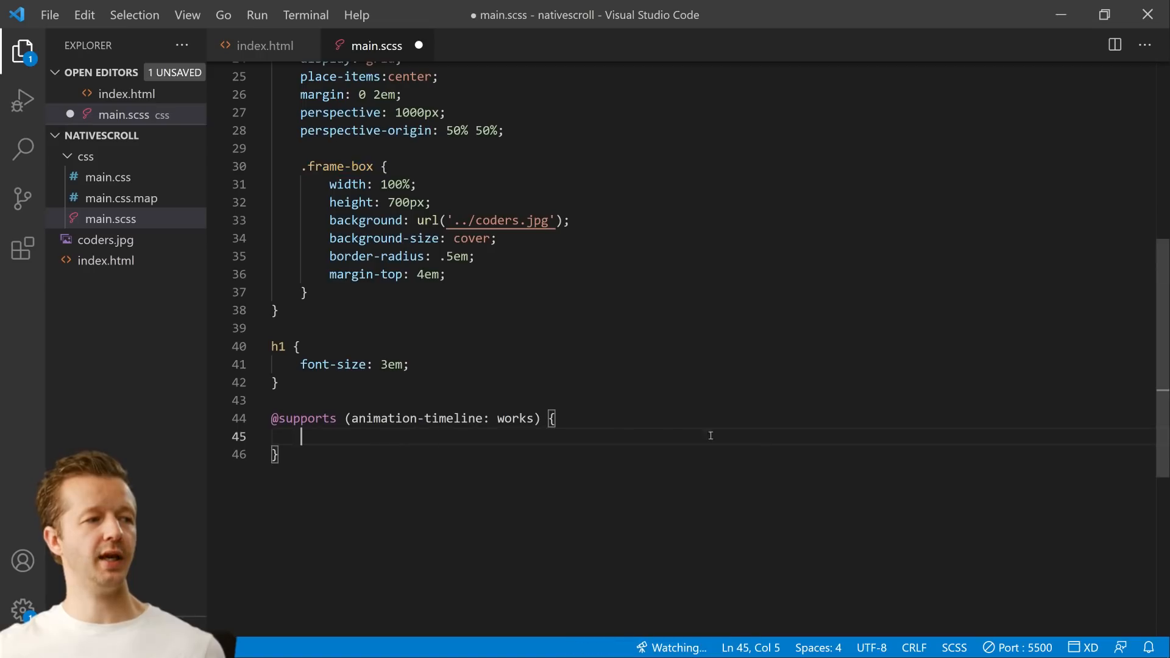
{"action": "type", "text": ".frame-box {"}
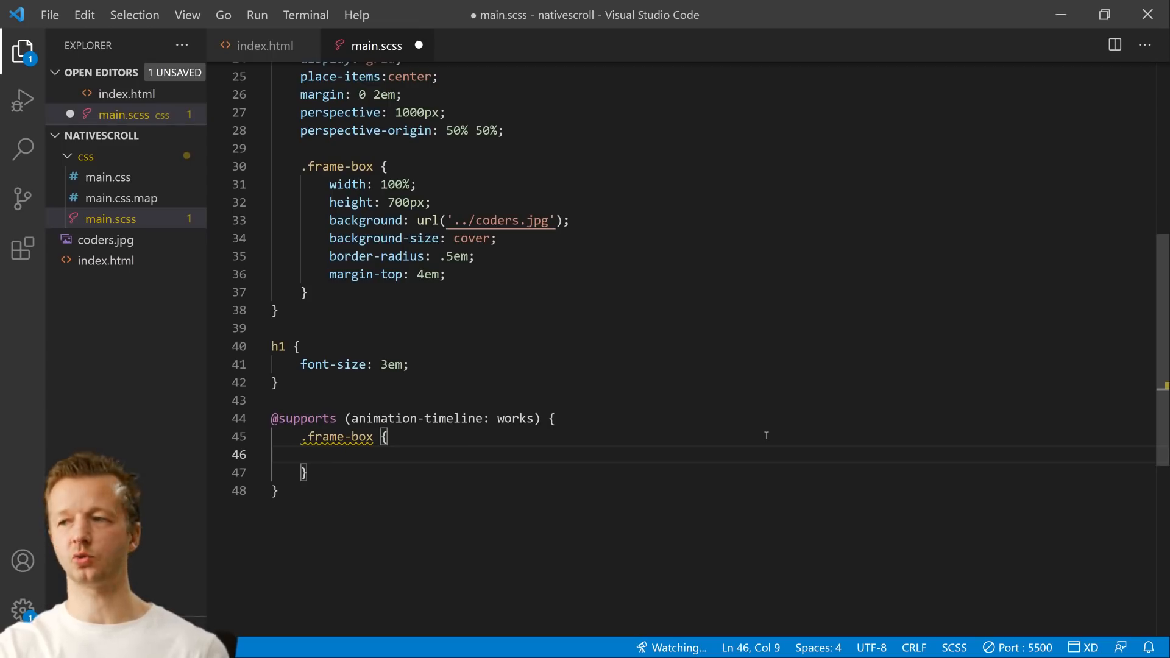
{"action": "type", "text": "animation"}
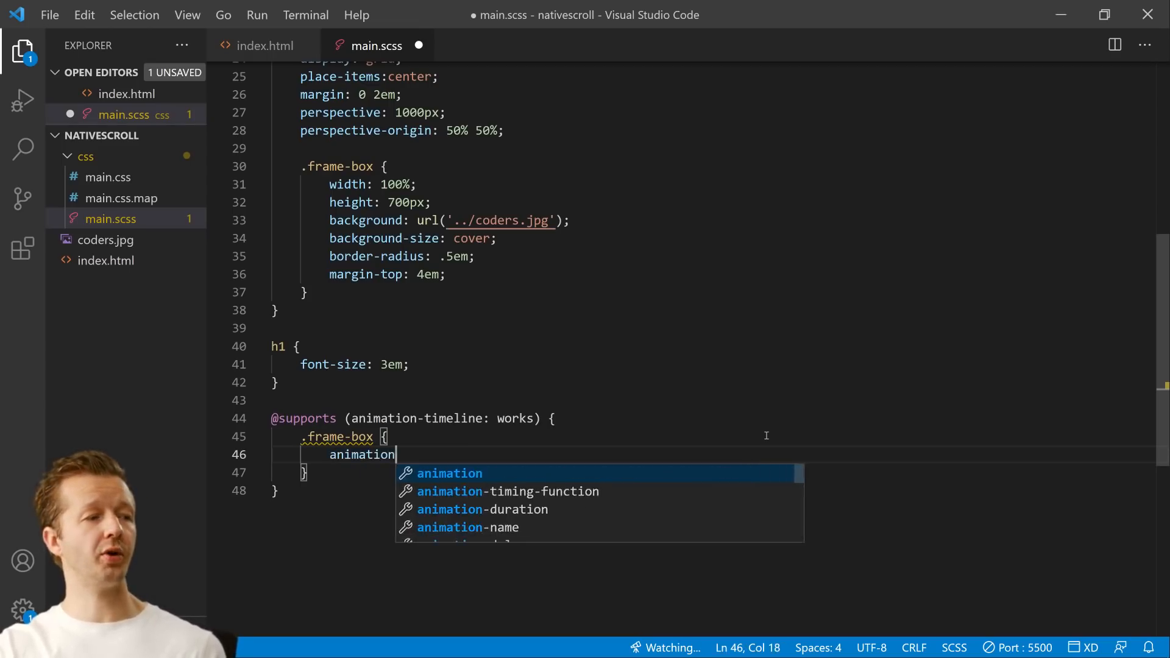
{"action": "type", "text": ":"}
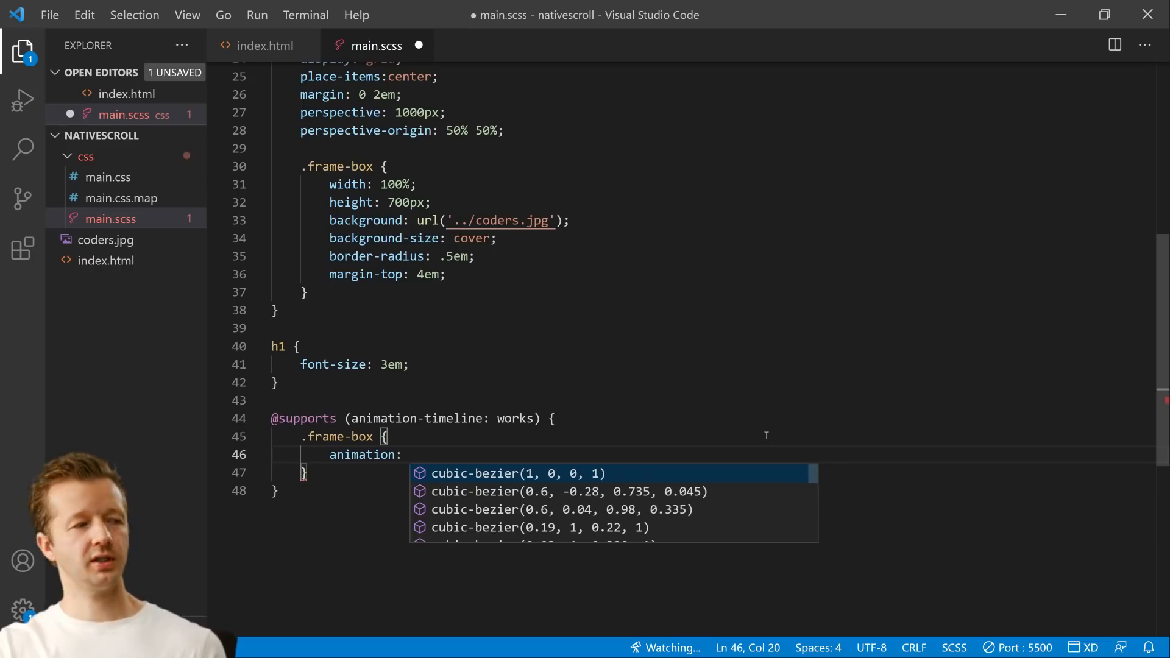
{"action": "type", "text": "1s linear"}
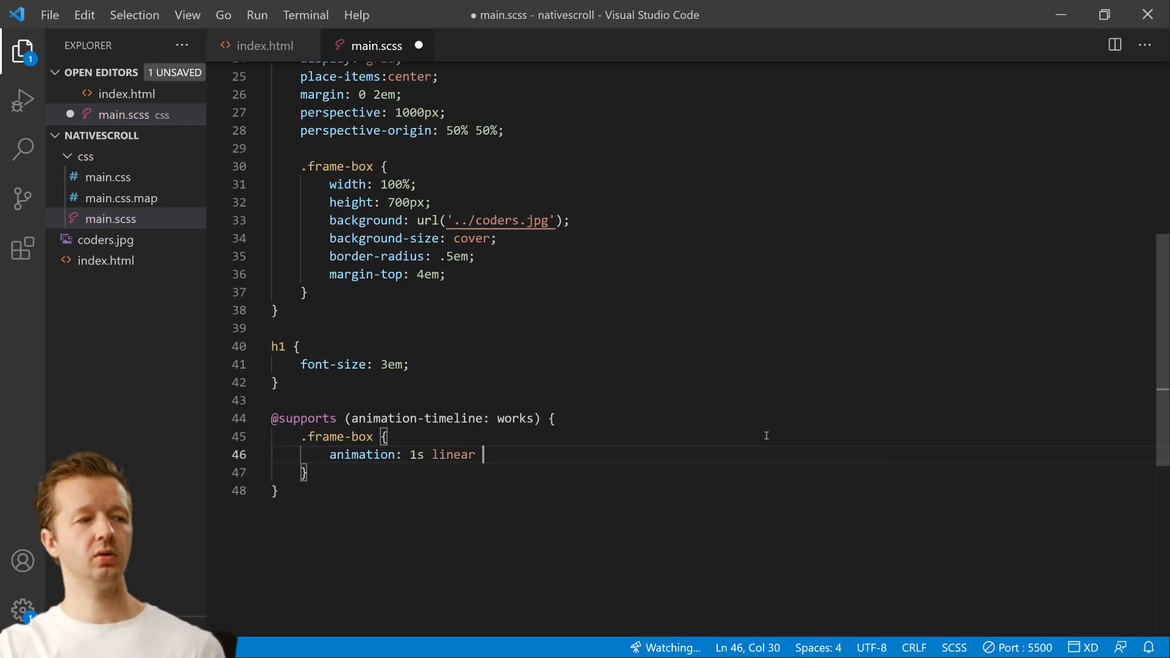
{"action": "type", "text": "forwards"}
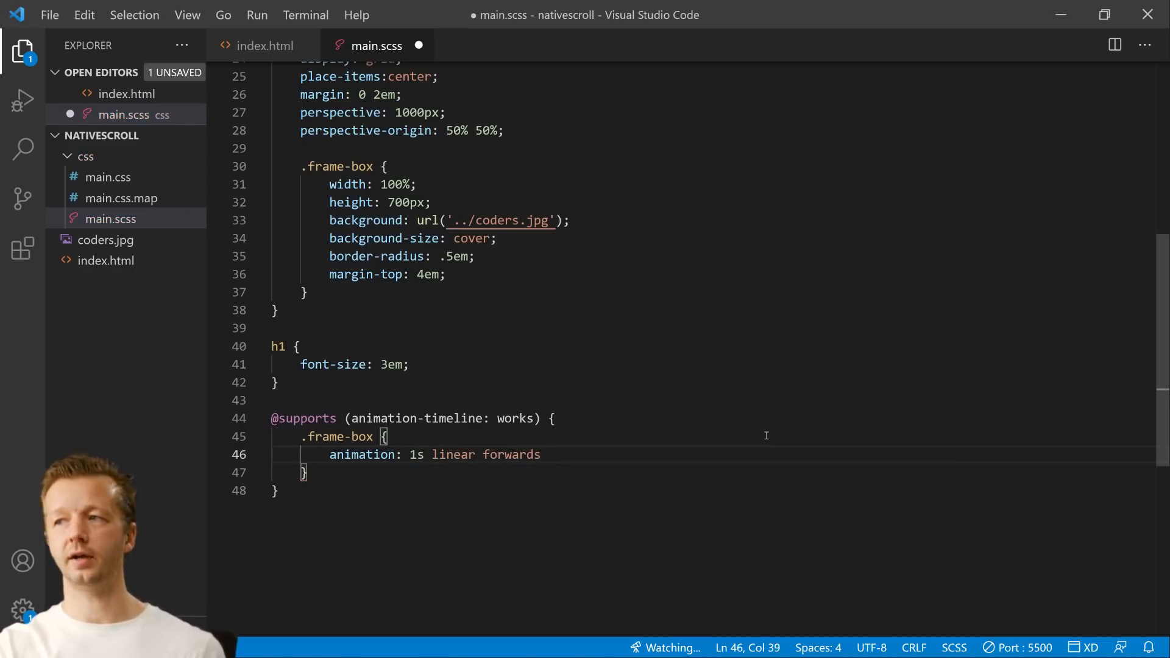
{"action": "type", "text": "flip-card;"}
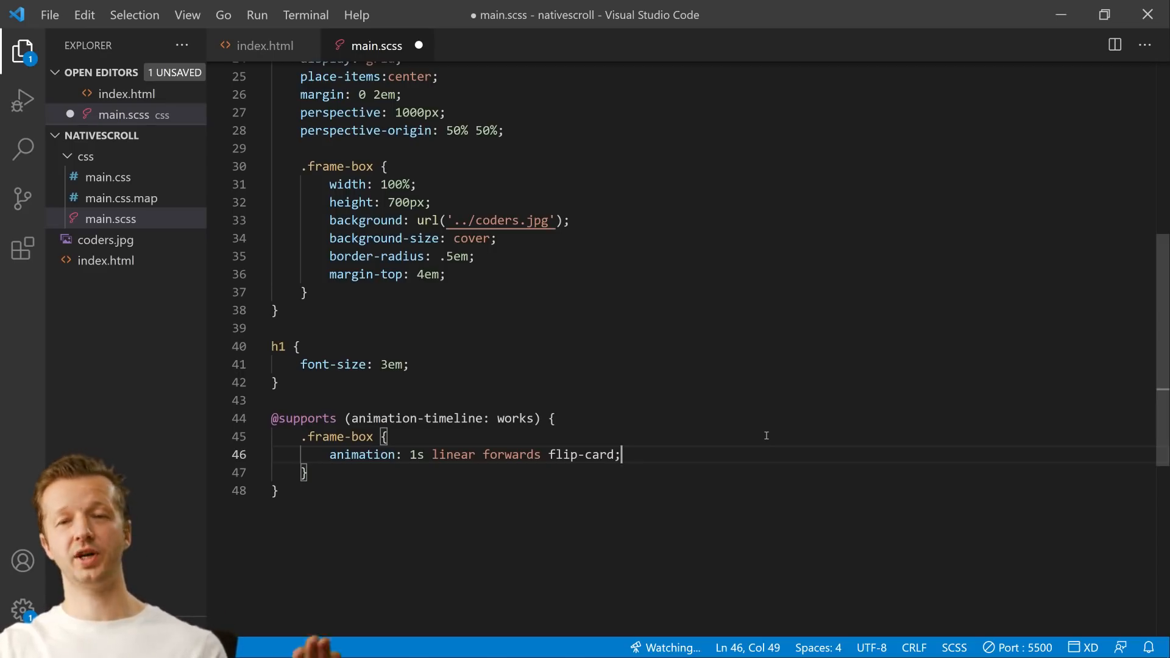
Step: Tie the animation to flip-timeline and add a starting transform rotateX tilt
{"action": "key", "text": "enter"}
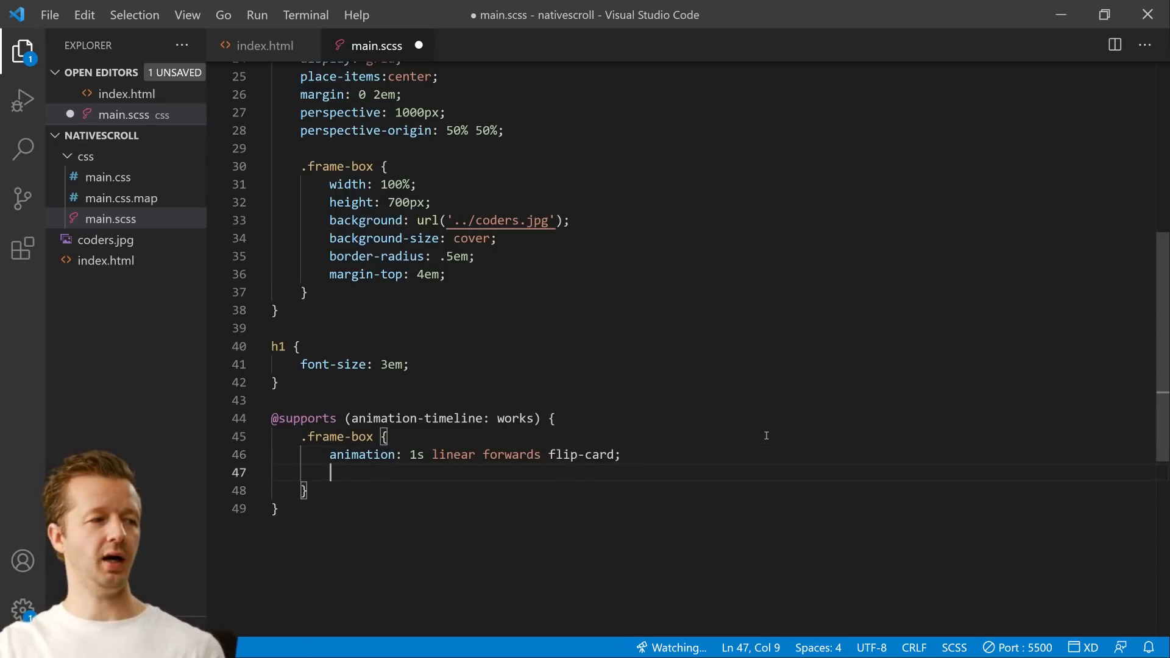
{"action": "type", "text": "animation-timeline:"}
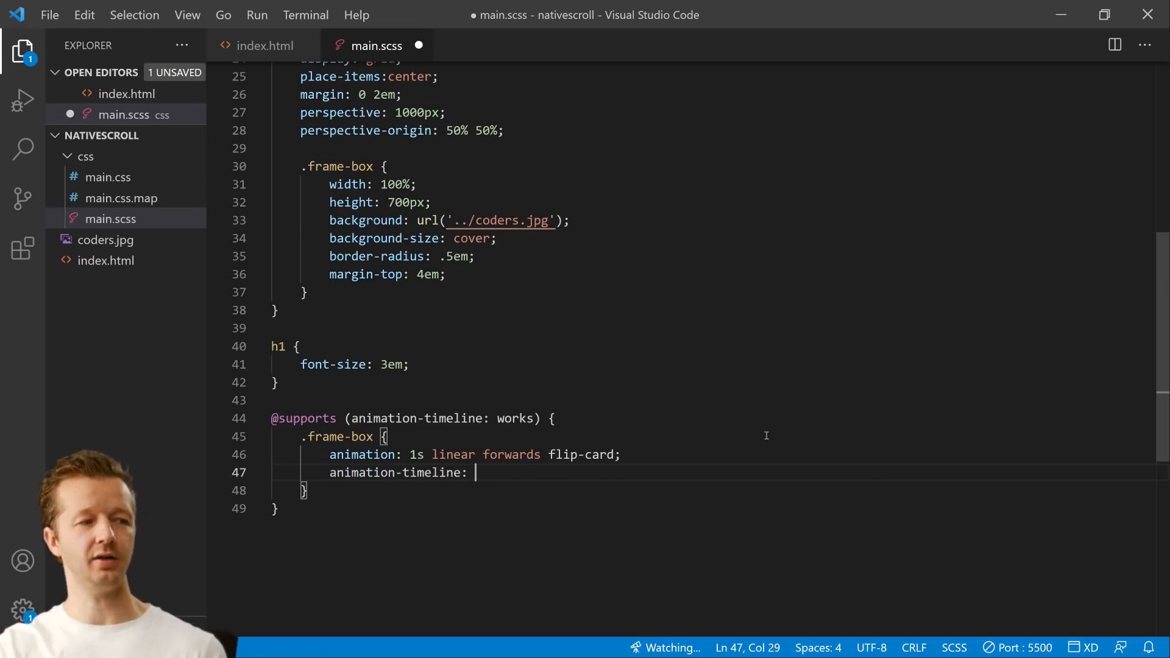
{"action": "type", "text": "flip-t"}
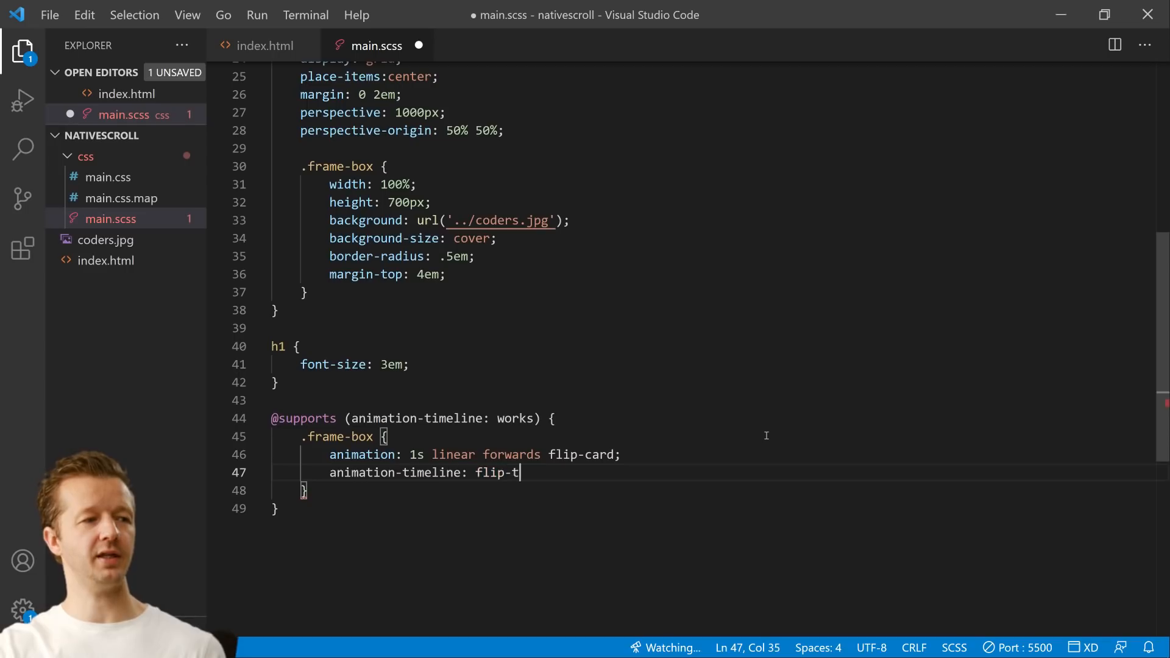
{"action": "type", "text": "imeline;"}
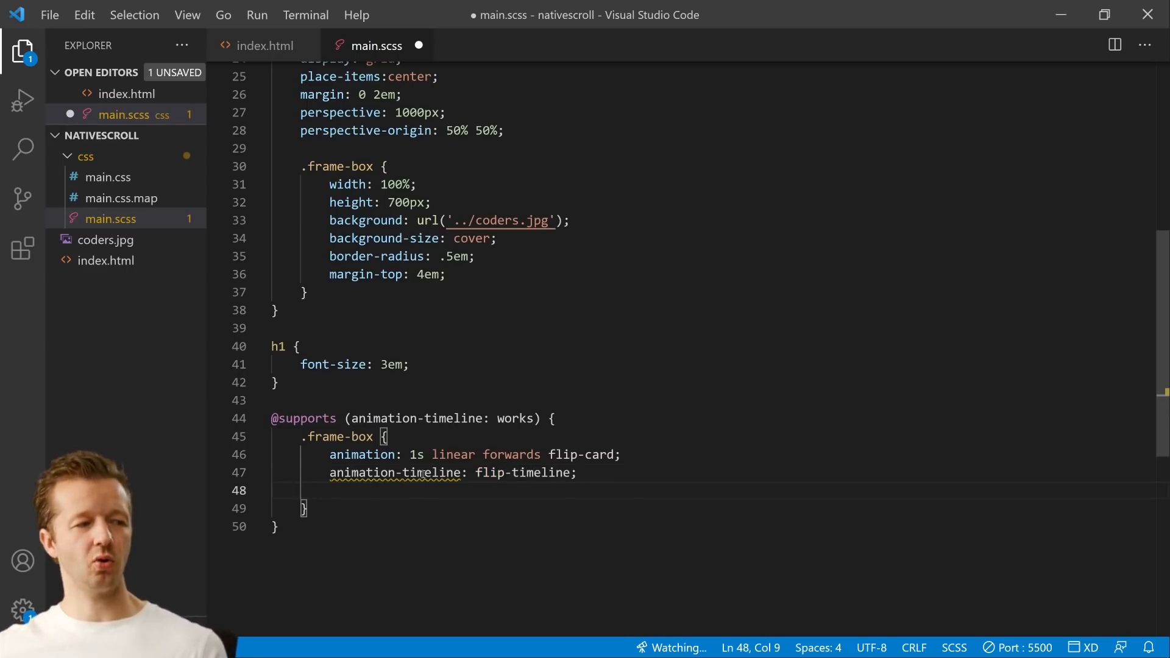
{"action": "mouse_move", "coordinate": [395, 473]}
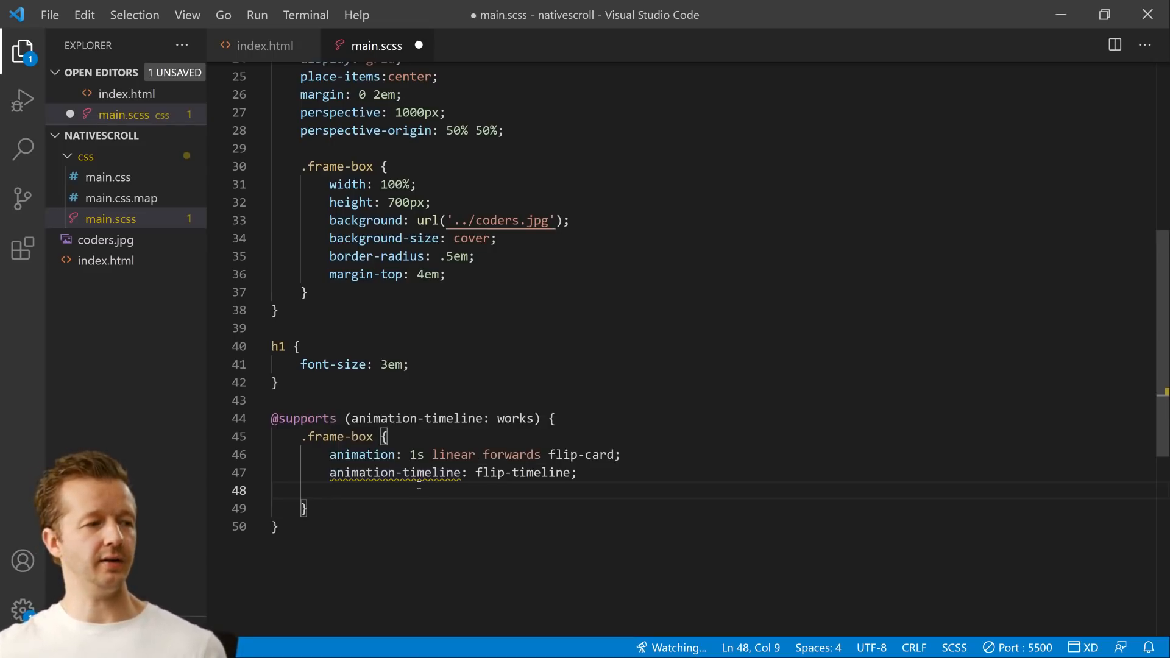
{"action": "mouse_move", "coordinate": [395, 473]}
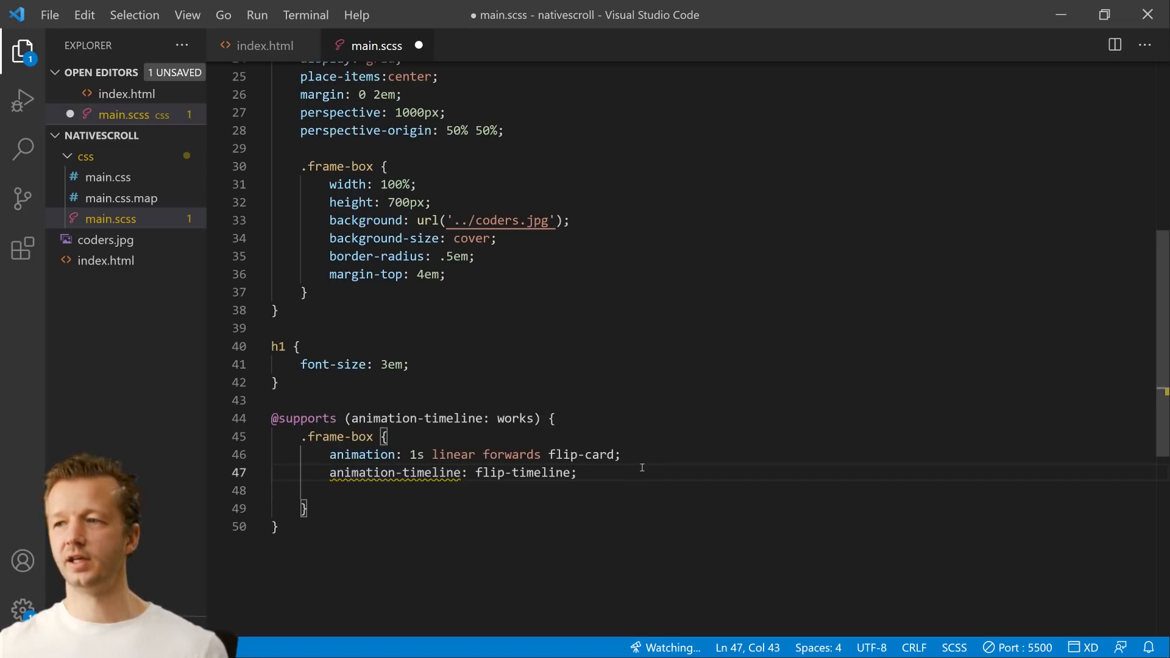
{"action": "key", "text": "enter"}
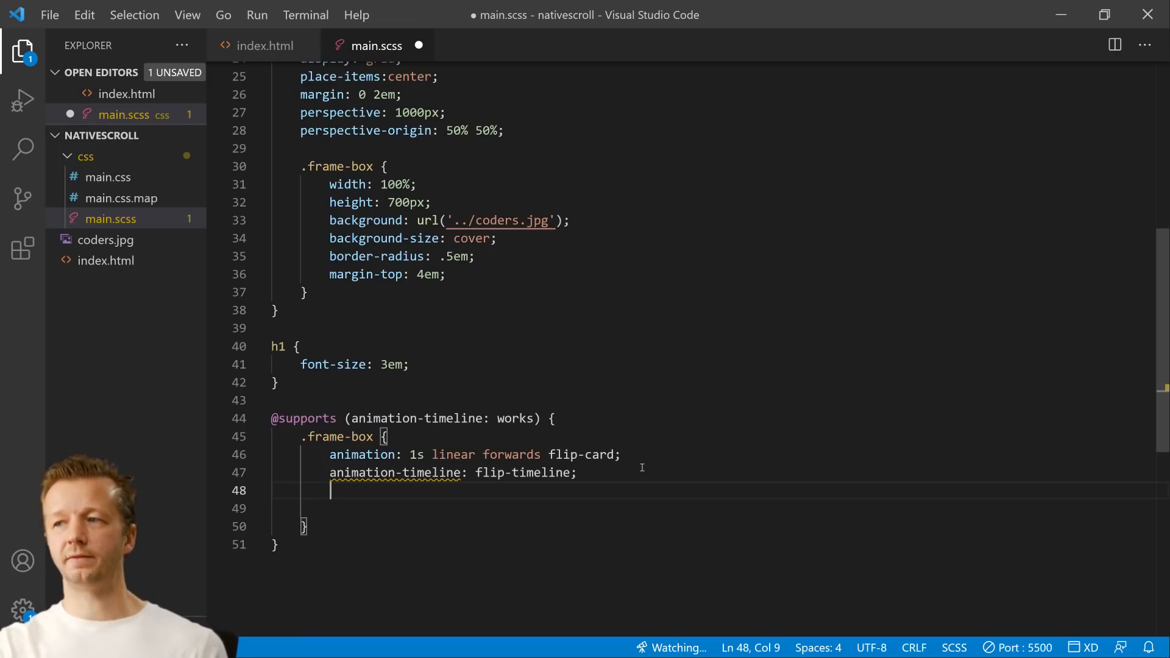
{"action": "type", "text": "transform:"}
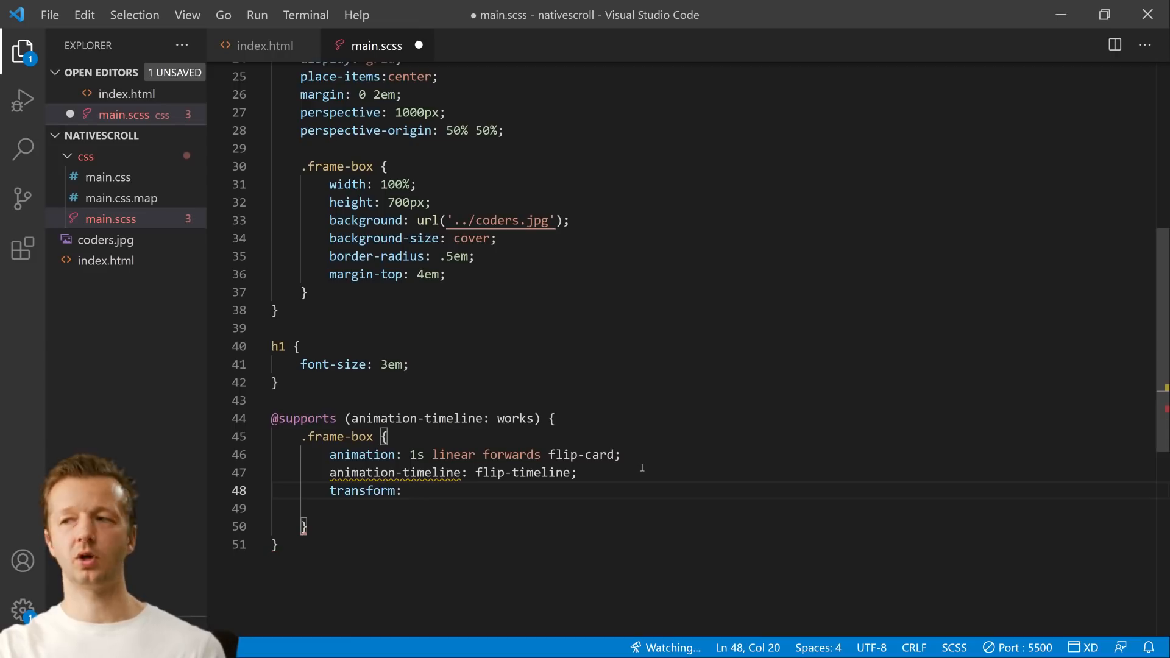
{"action": "type", "text": "rotateX"}
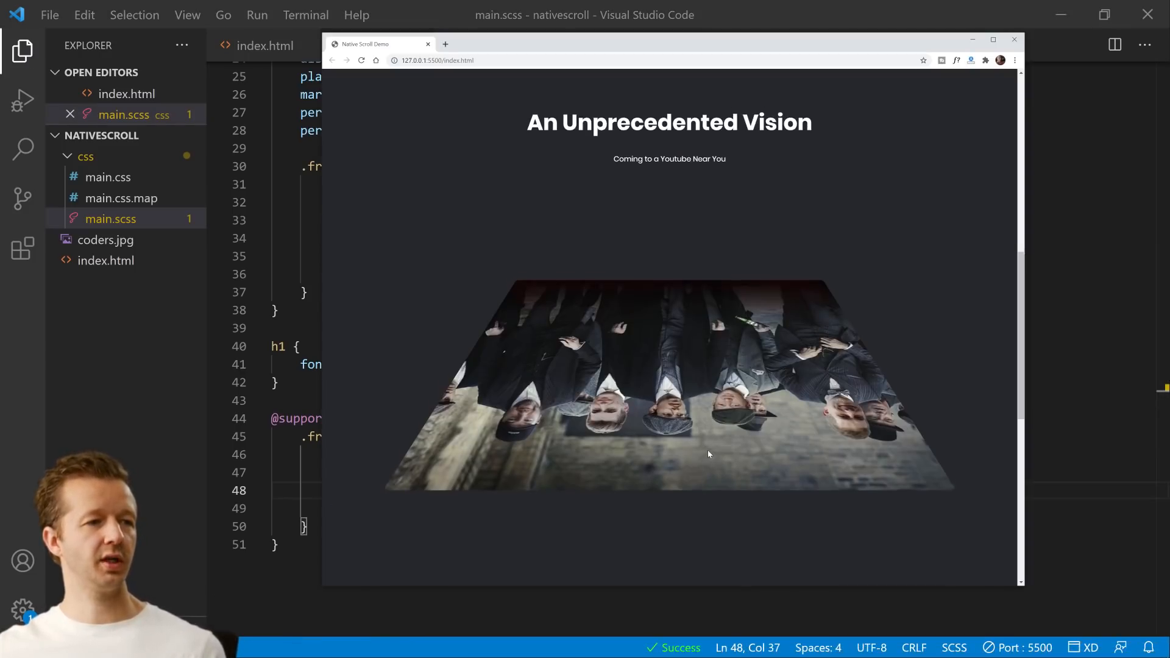
Step: Scroll the reloaded demo page to see the image card rendered flipped upside down
{"action": "scroll", "scroll_direction": "up", "scroll_amount": 3}
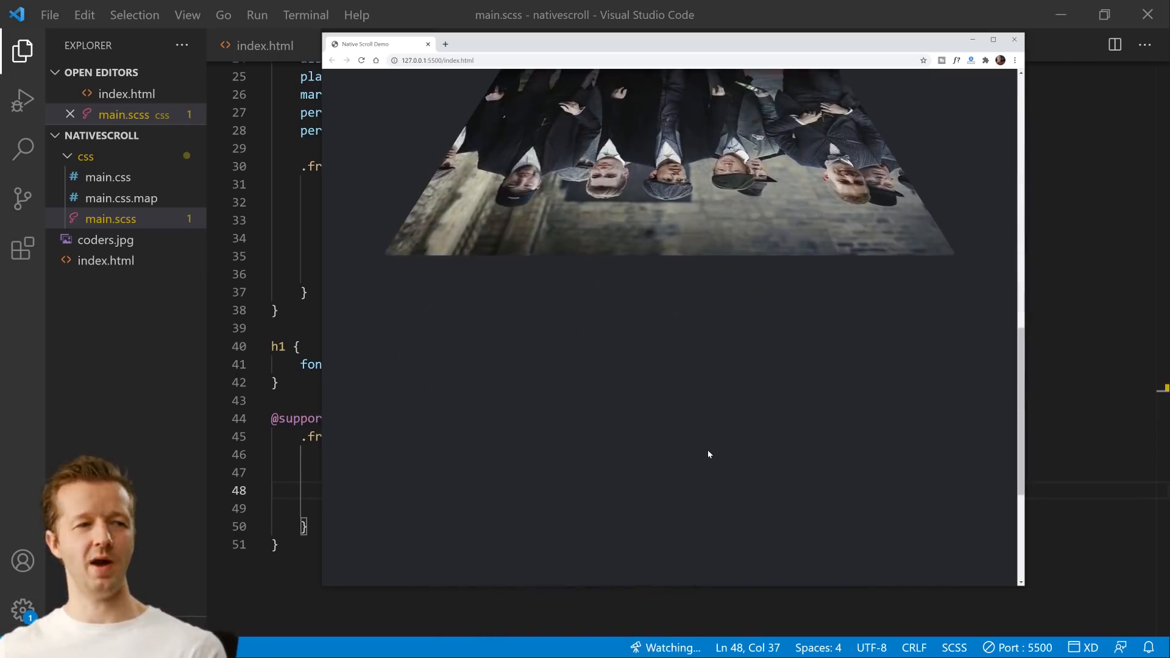
{"action": "scroll", "scroll_direction": "up", "scroll_amount": 3}
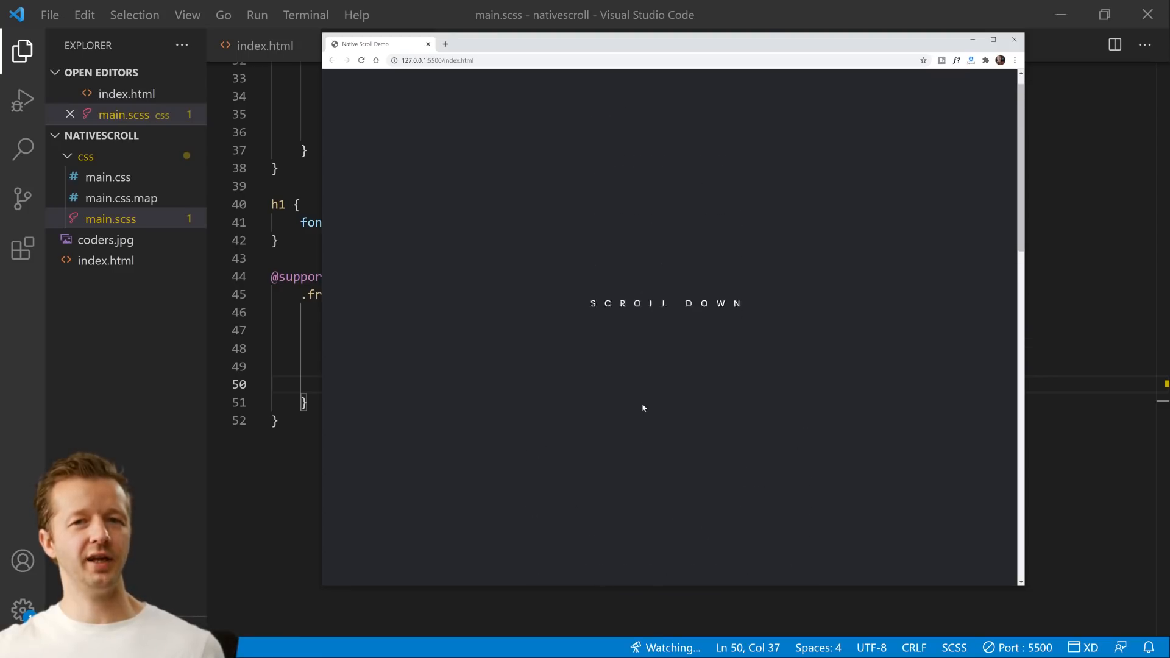
{"action": "scroll", "scroll_direction": "down", "scroll_amount": 3}
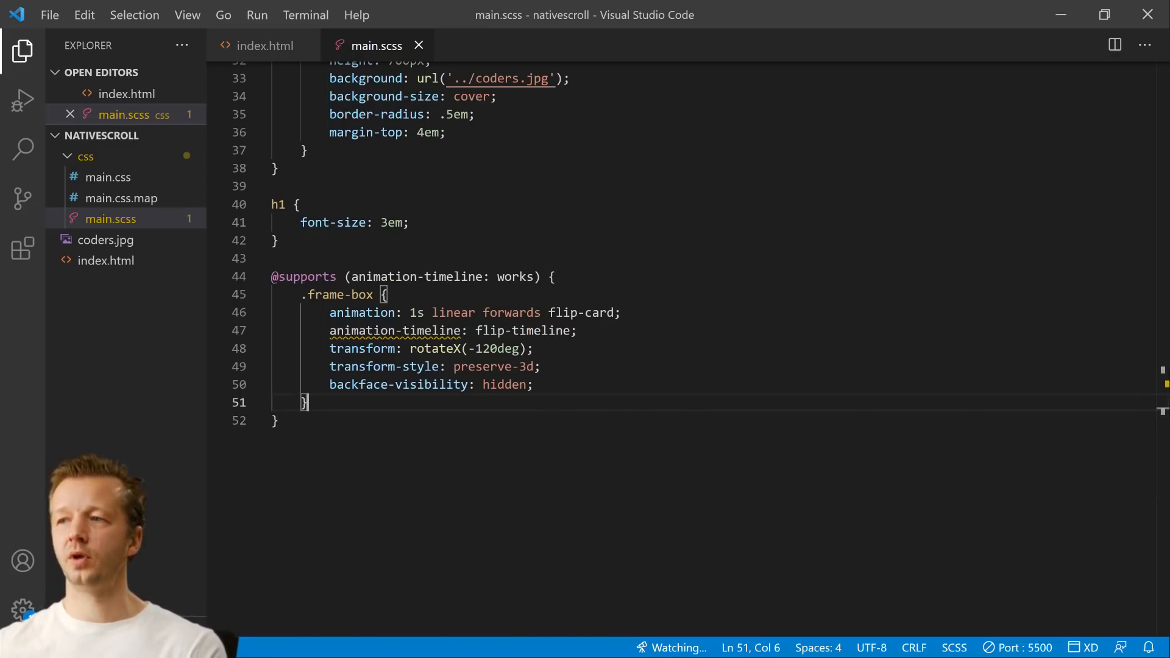
{"action": "key", "text": "enter"}
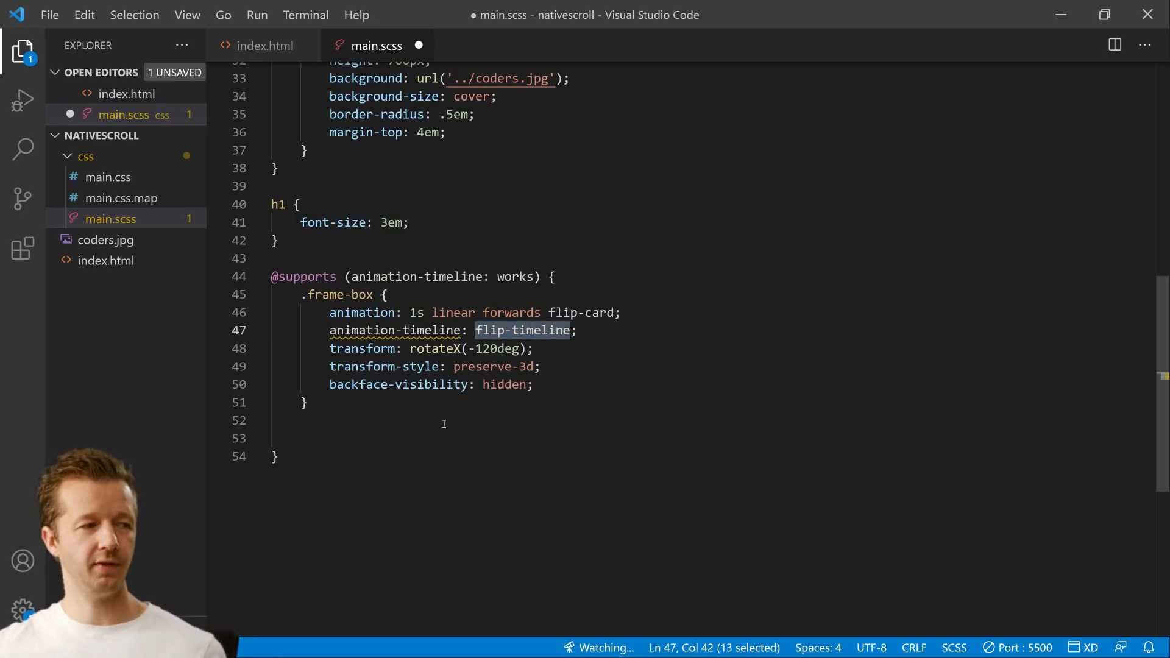
{"action": "left_click", "coordinate": [424, 437]}
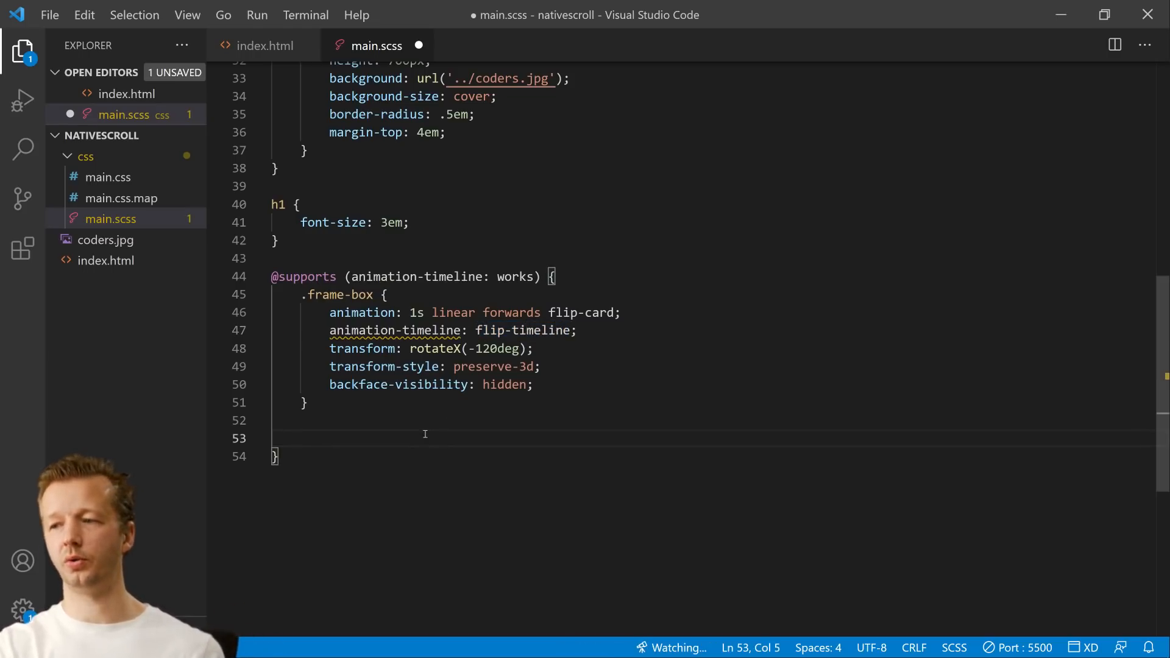
{"action": "type", "text": "@scroll"}
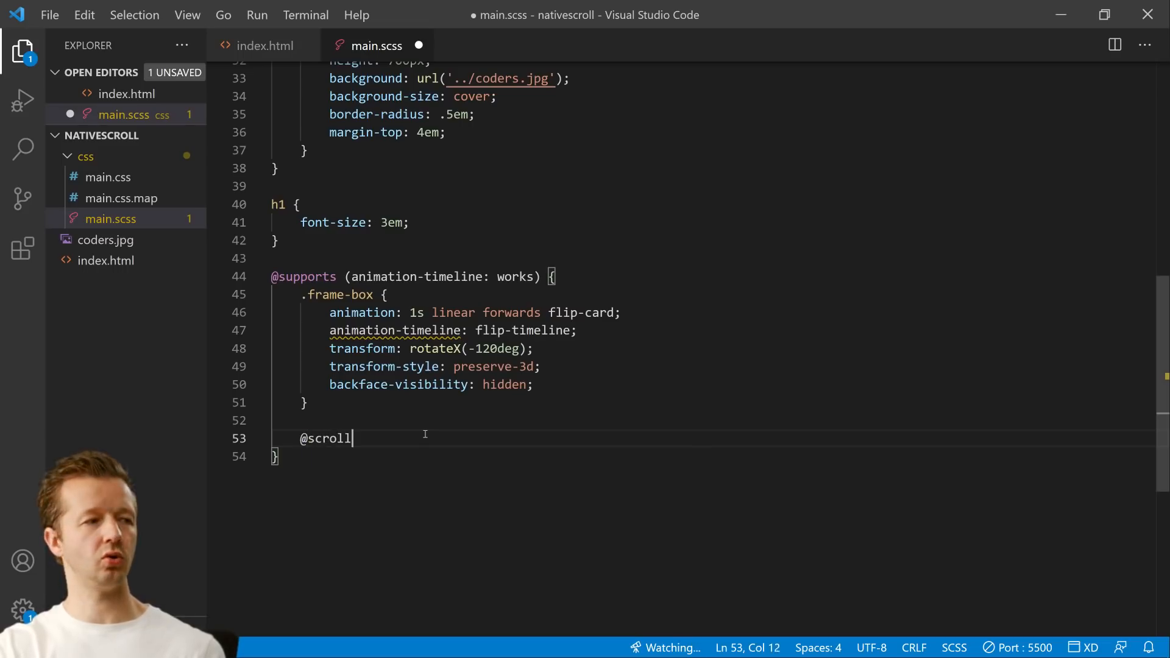
{"action": "type", "text": "-timeline flip"}
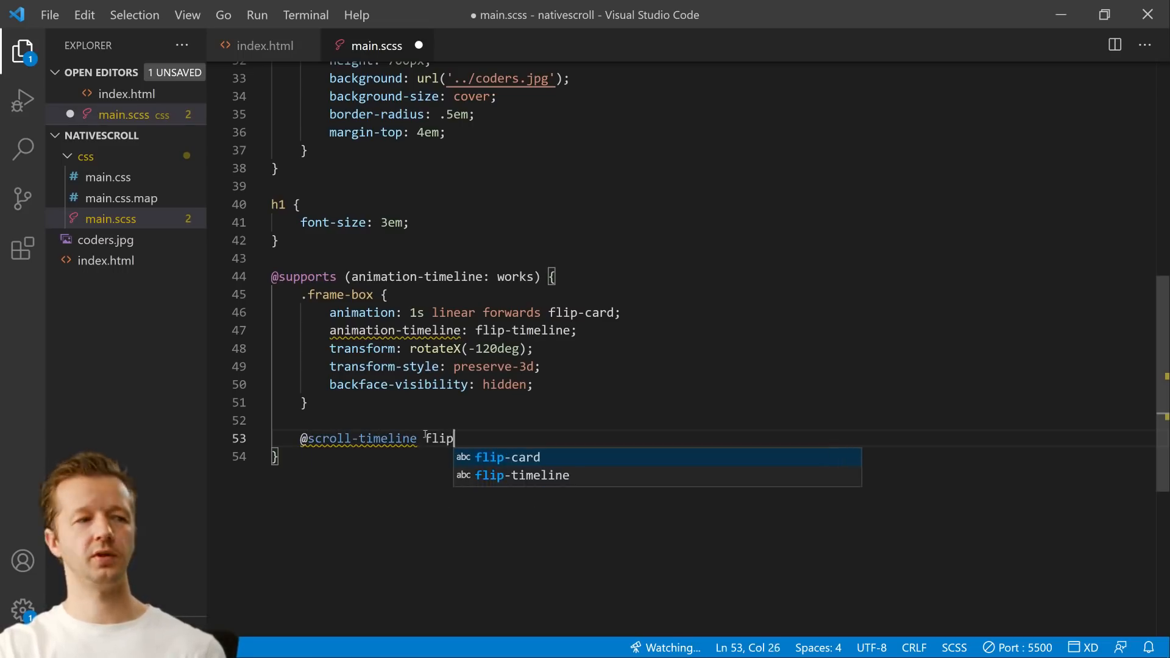
{"action": "left_click", "coordinate": [523, 475]}
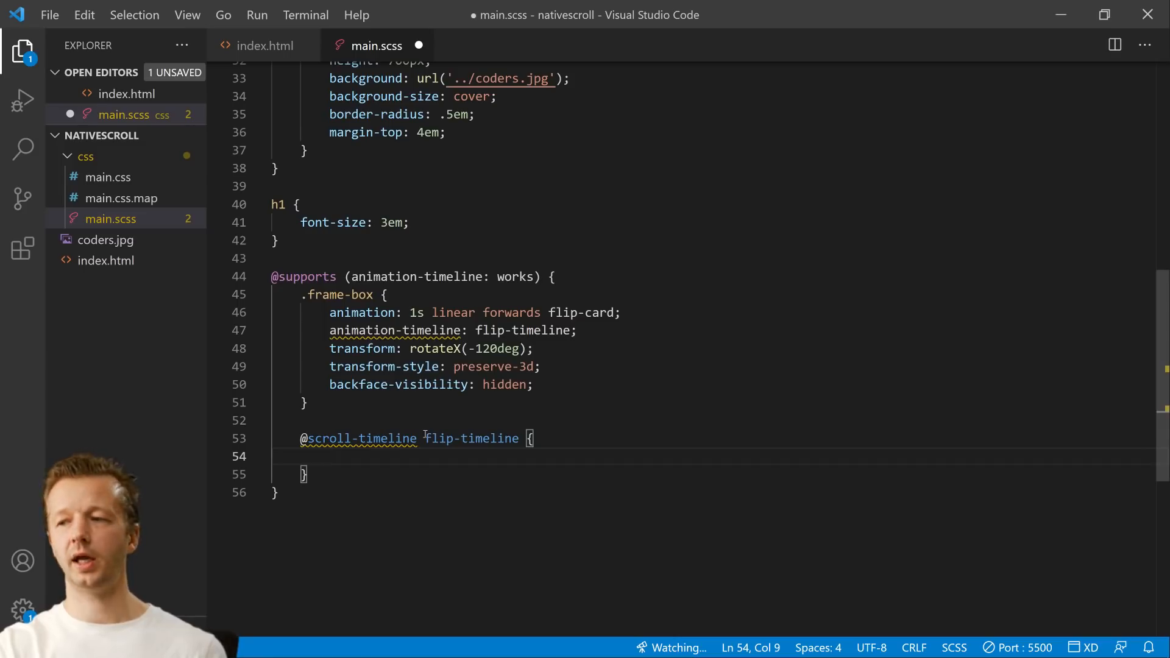
{"action": "type", "text": "time-range:"}
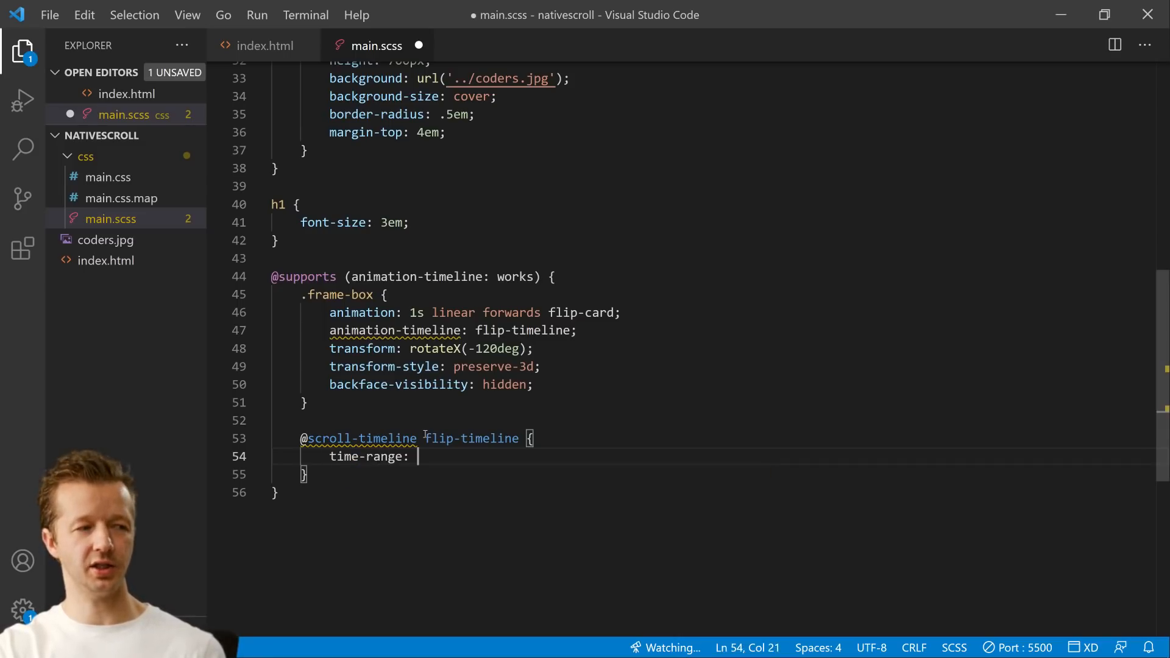
{"action": "type", "text": "1"}
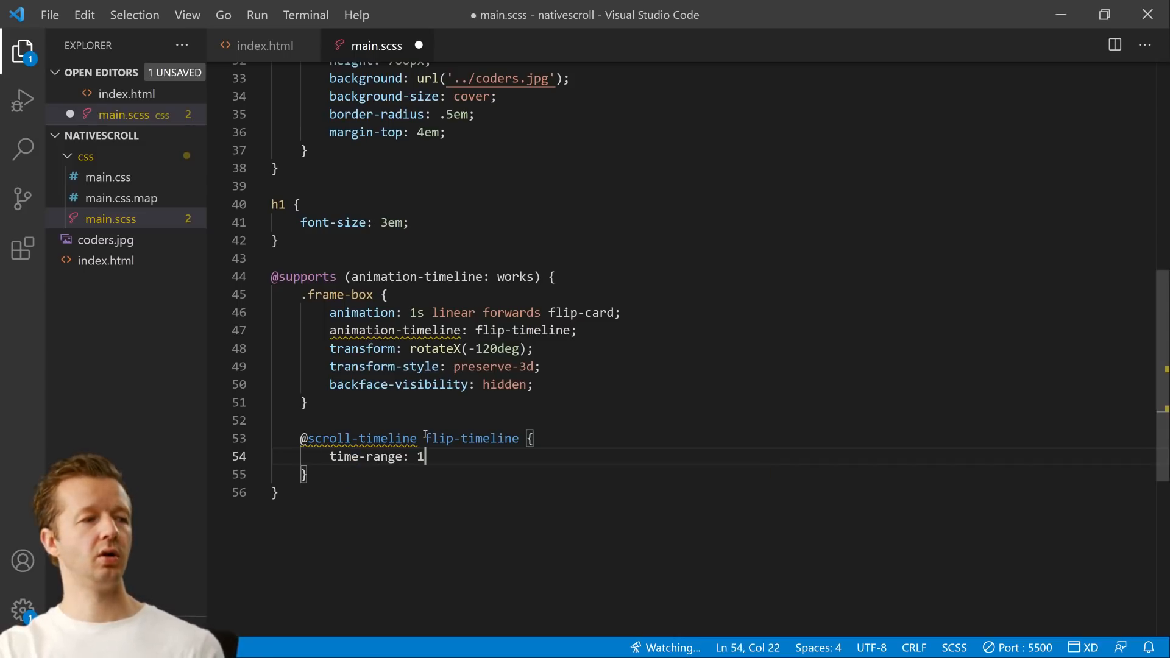
{"action": "type", "text": "s;"}
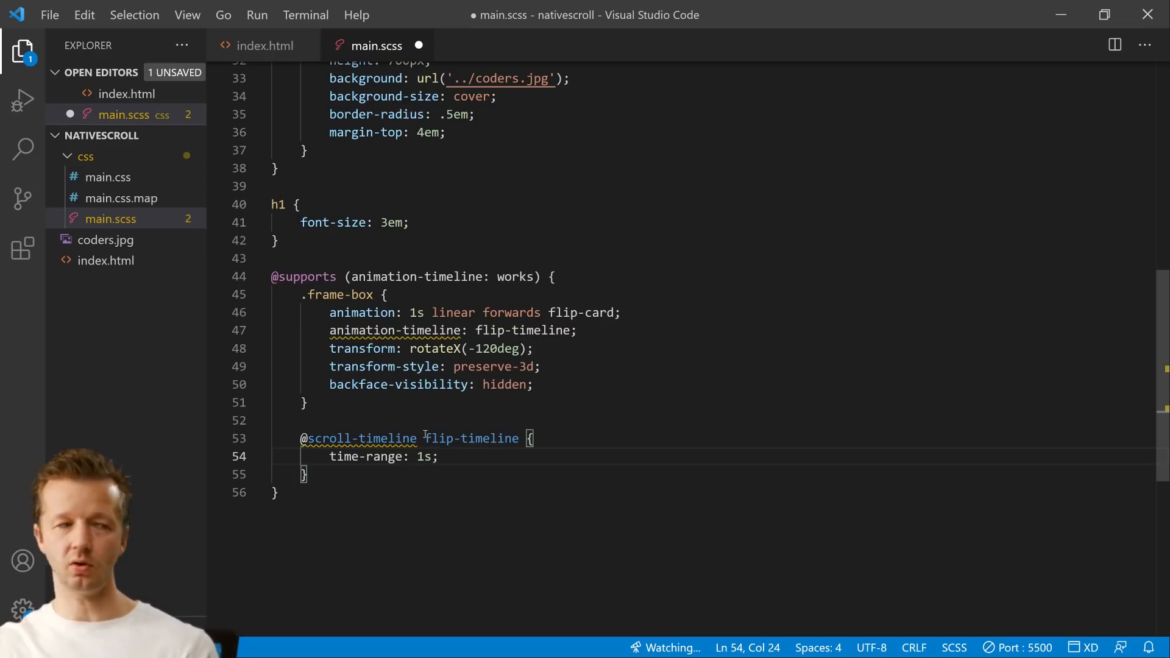
{"action": "left_click", "coordinate": [306, 474]}
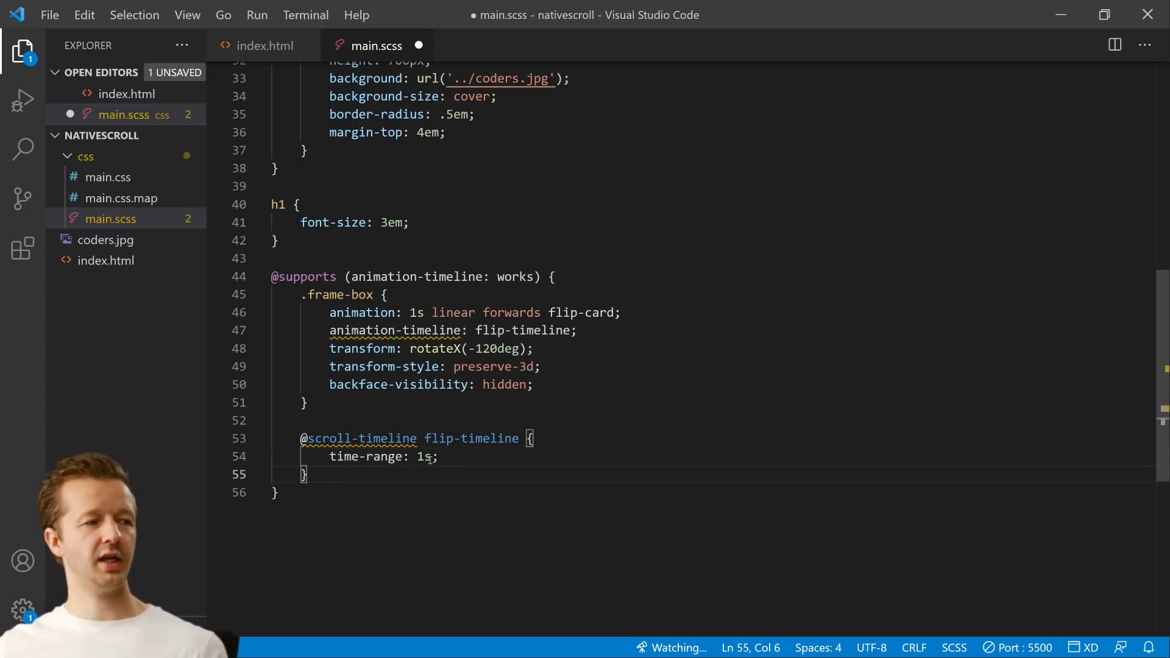
{"action": "mouse_move", "coordinate": [384, 474]}
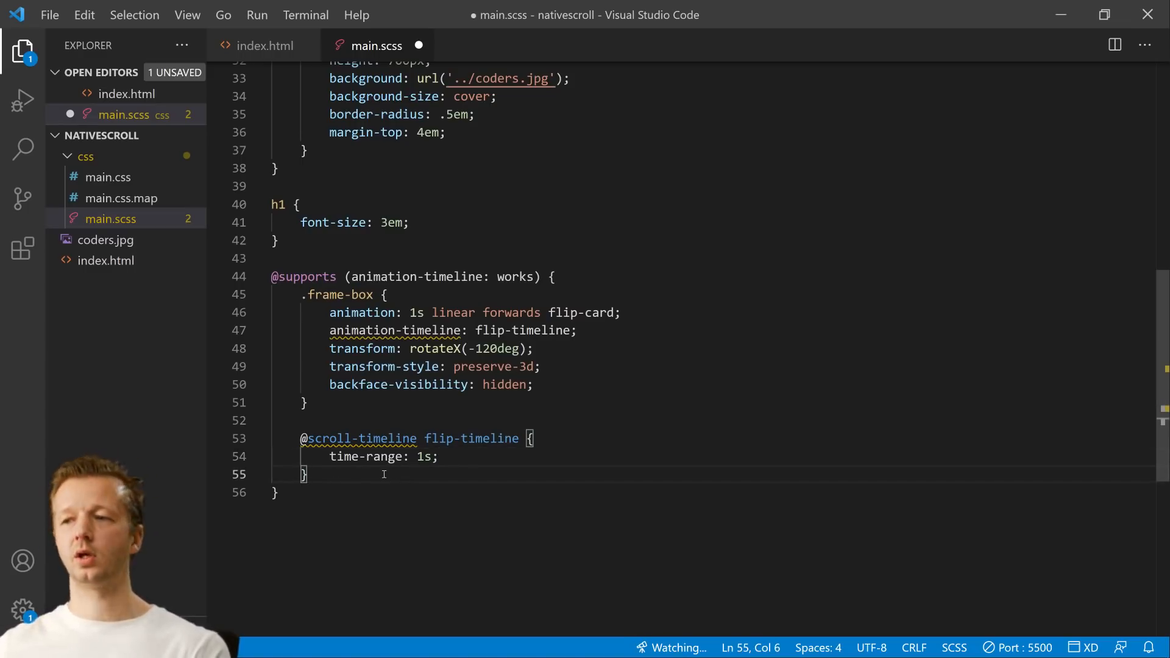
{"action": "key", "text": "enter"}
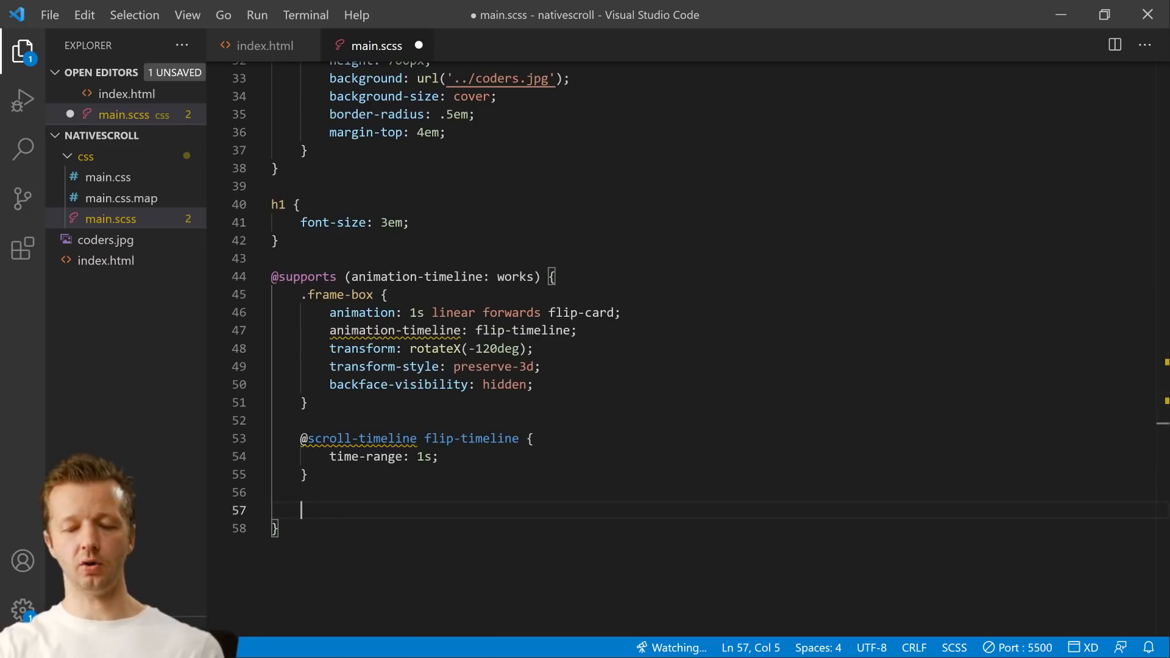
{"action": "type", "text": "@keyframes"}
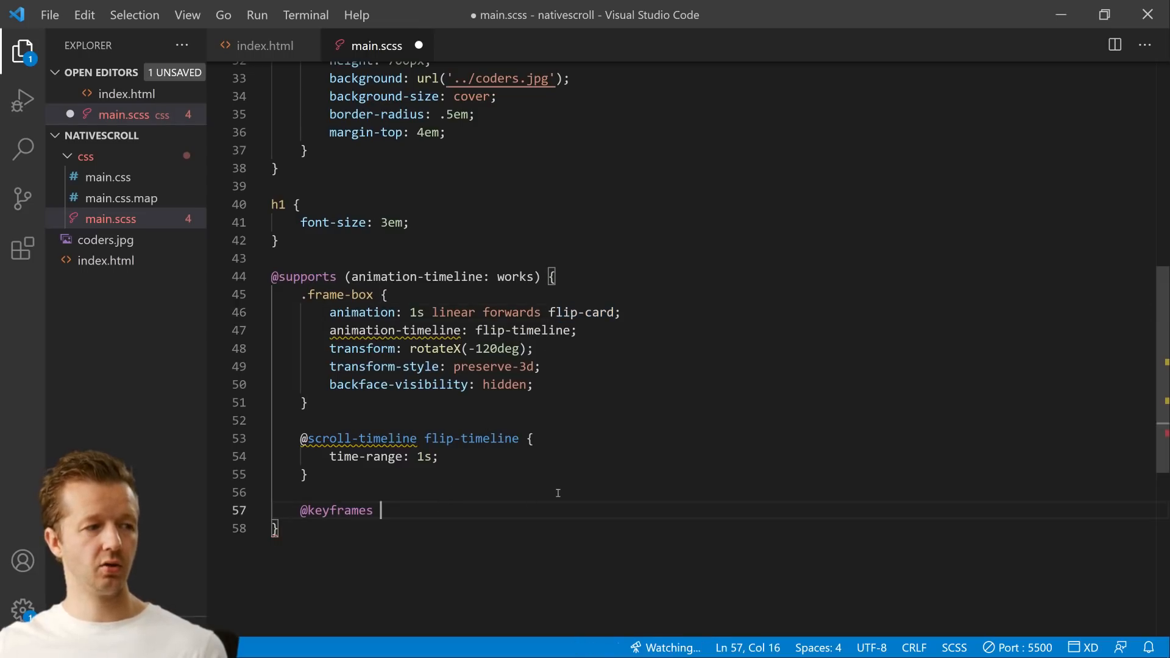
{"action": "type", "text": "flipc"}
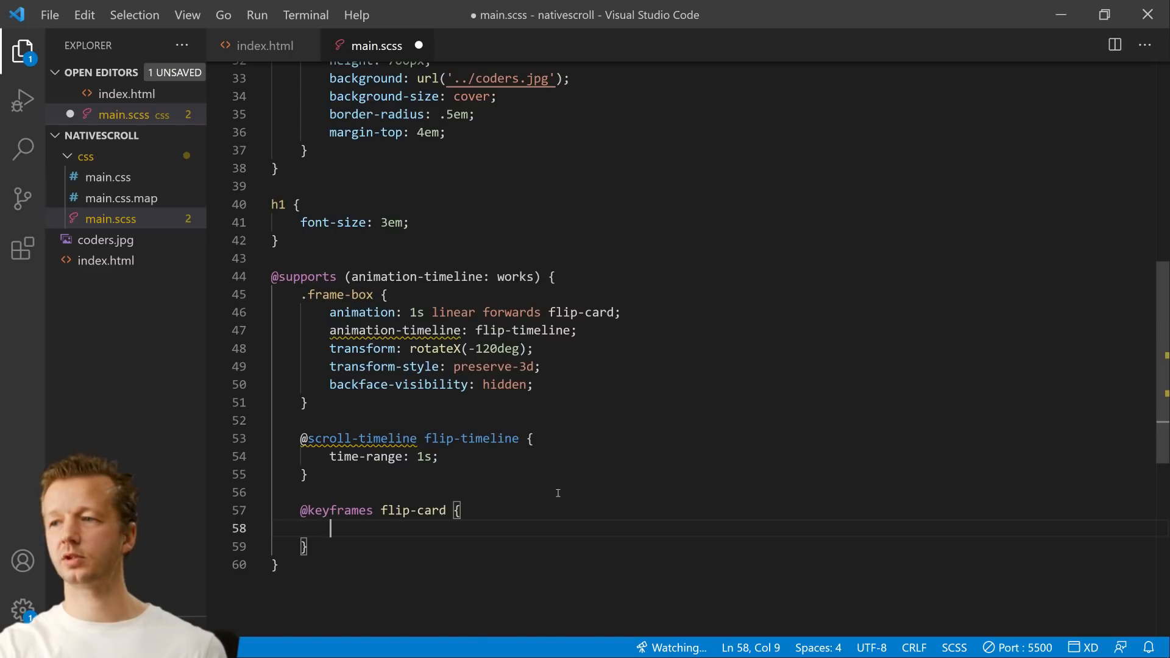
{"action": "type", "text": "opacity:"}
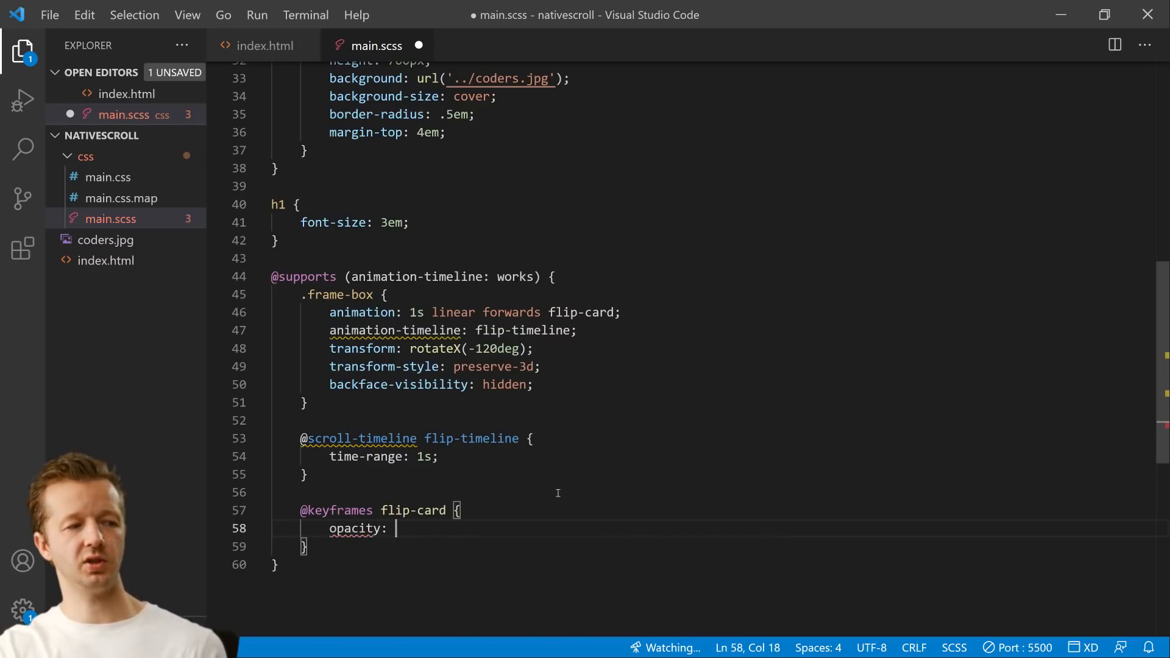
{"action": "type", "text": "0;"}
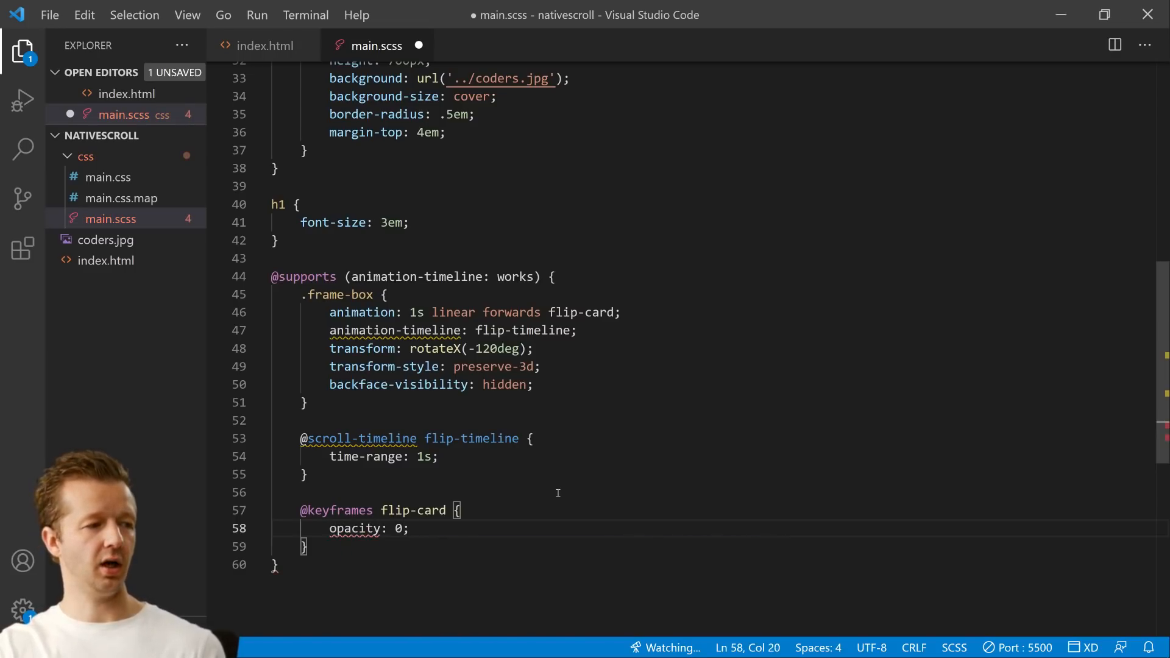
{"action": "type", "text": "from {"}
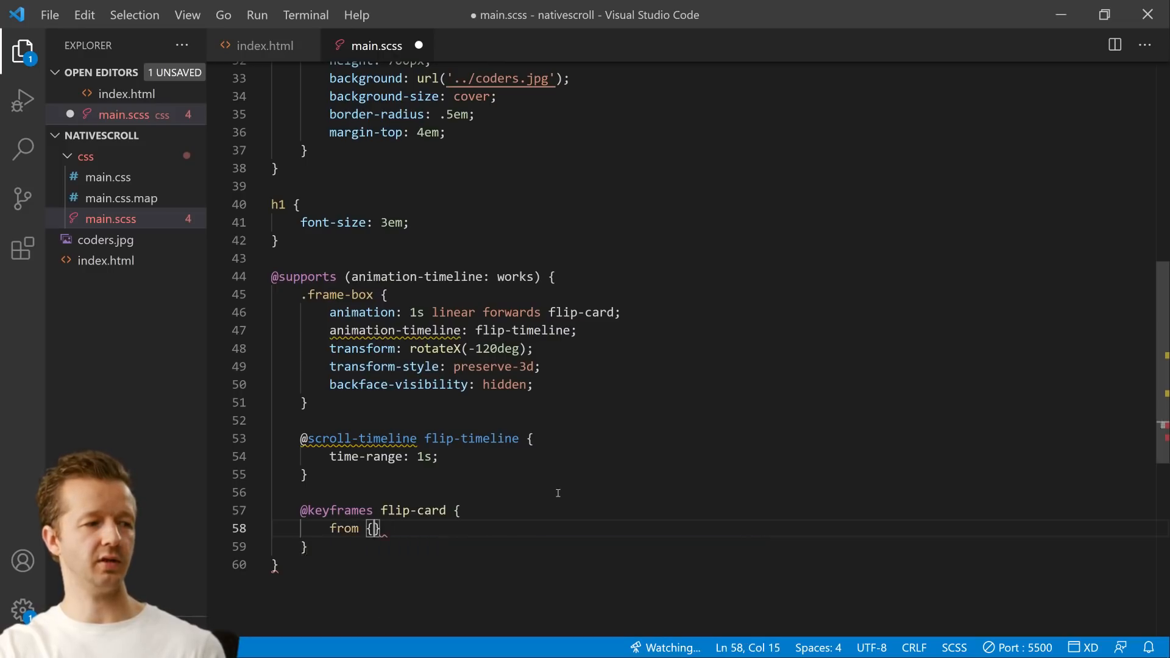
{"action": "type", "text": "opacity: 0;"}
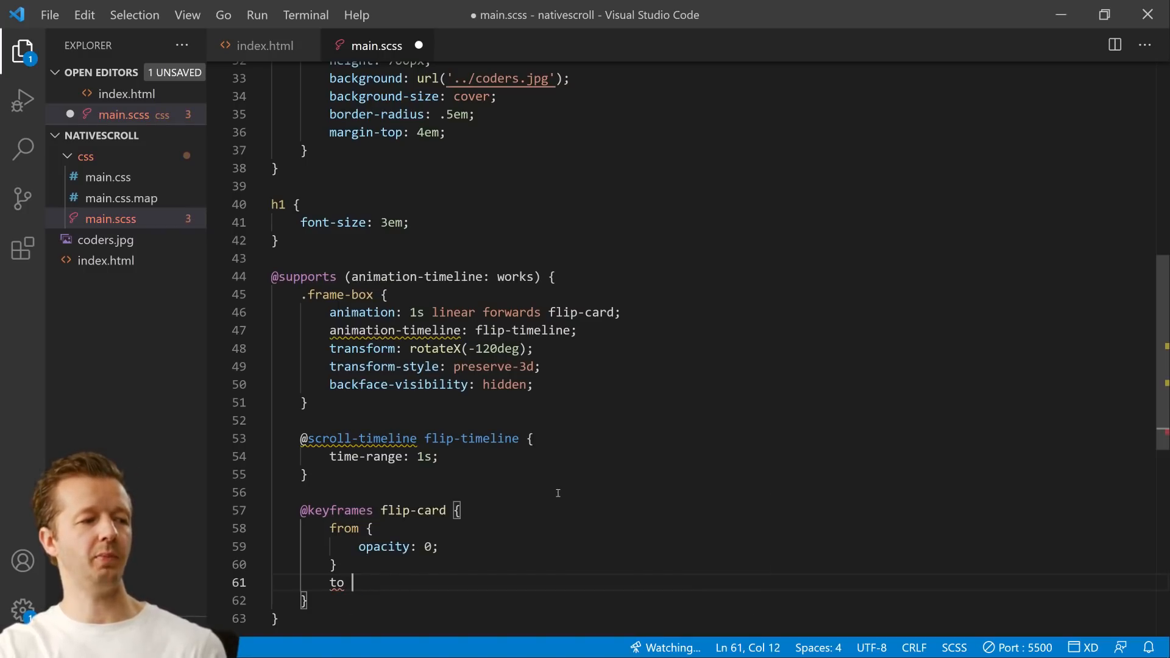
{"action": "type", "text": "{"}
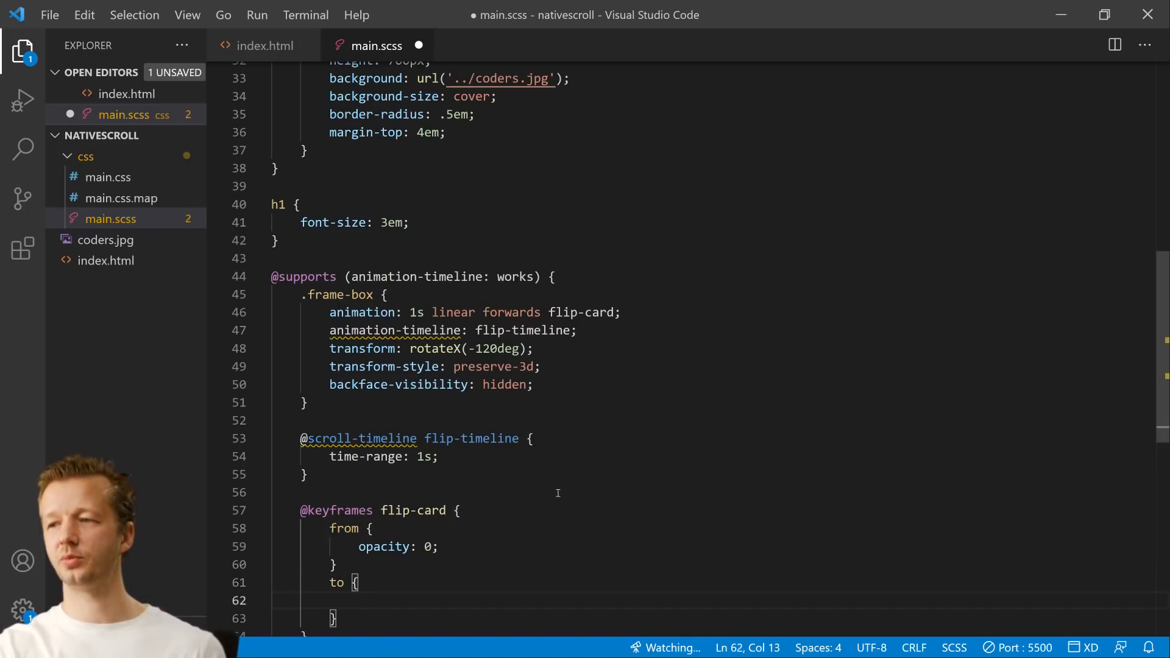
{"action": "type", "text": "opacity: 1;"}
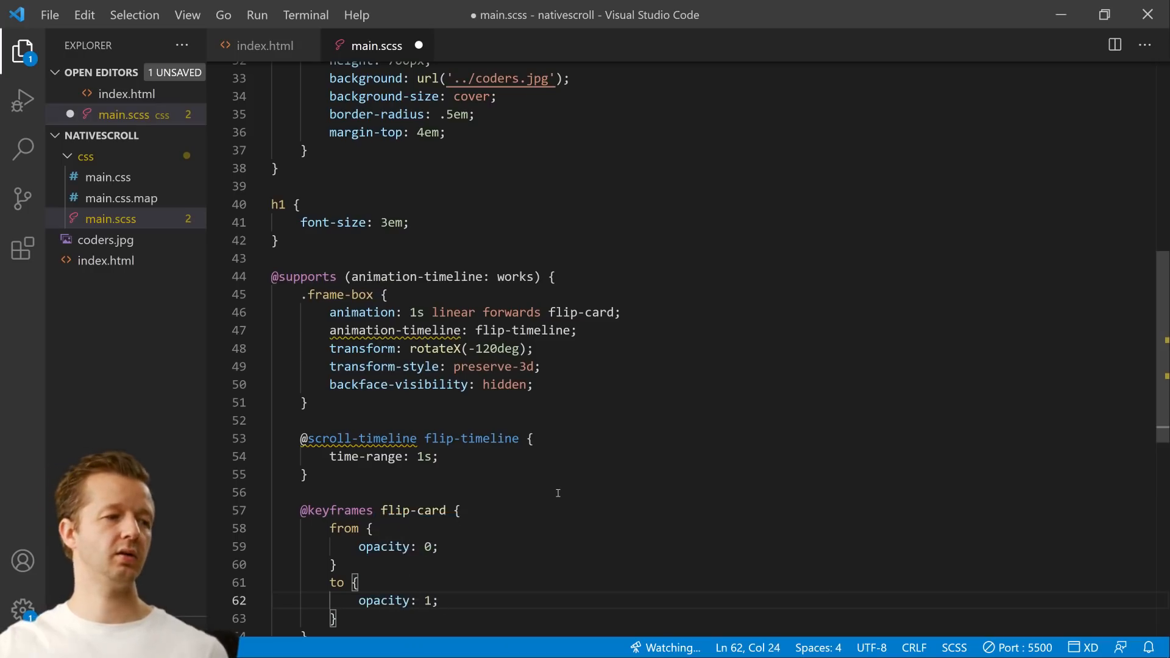
{"action": "key", "text": "ctrl+s"}
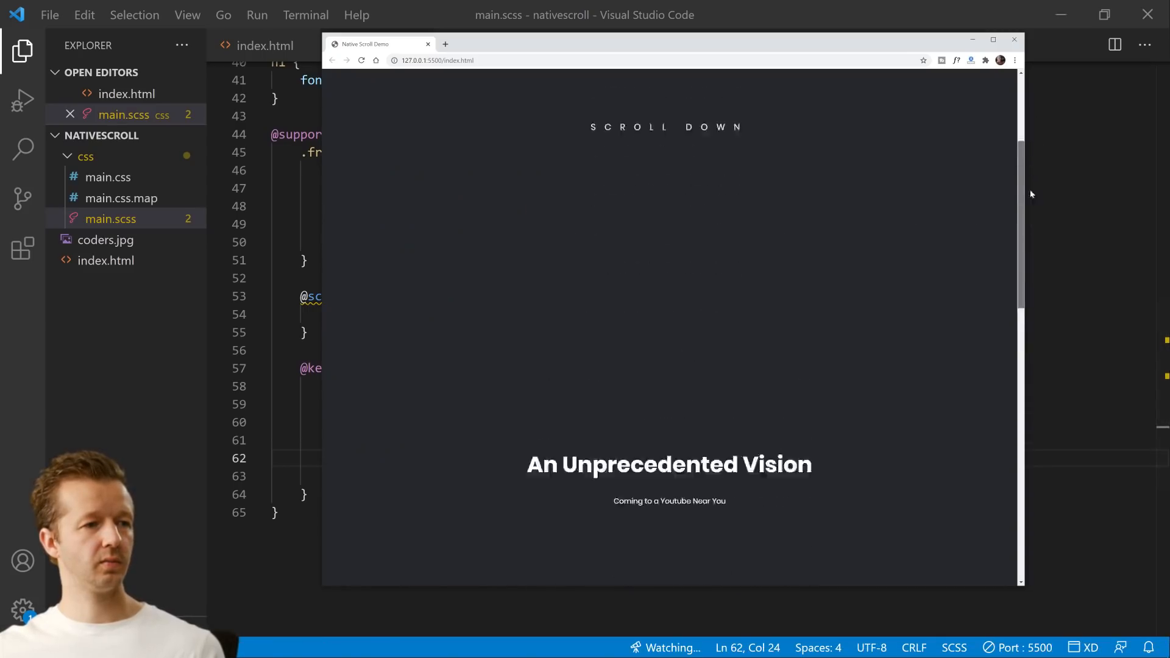
Step: Glance at the browser preview, then bring the editor back to the front with the caret in the stylesheet
{"action": "scroll", "scroll_direction": "down", "scroll_amount": 3}
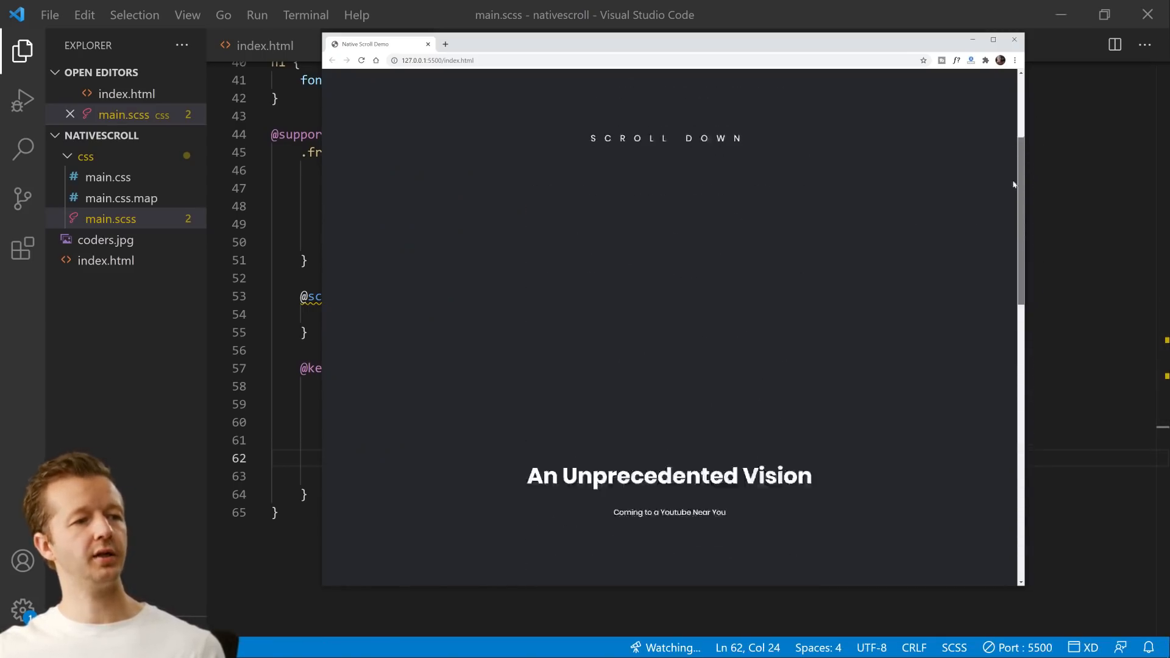
{"action": "left_click", "coordinate": [1014, 39]}
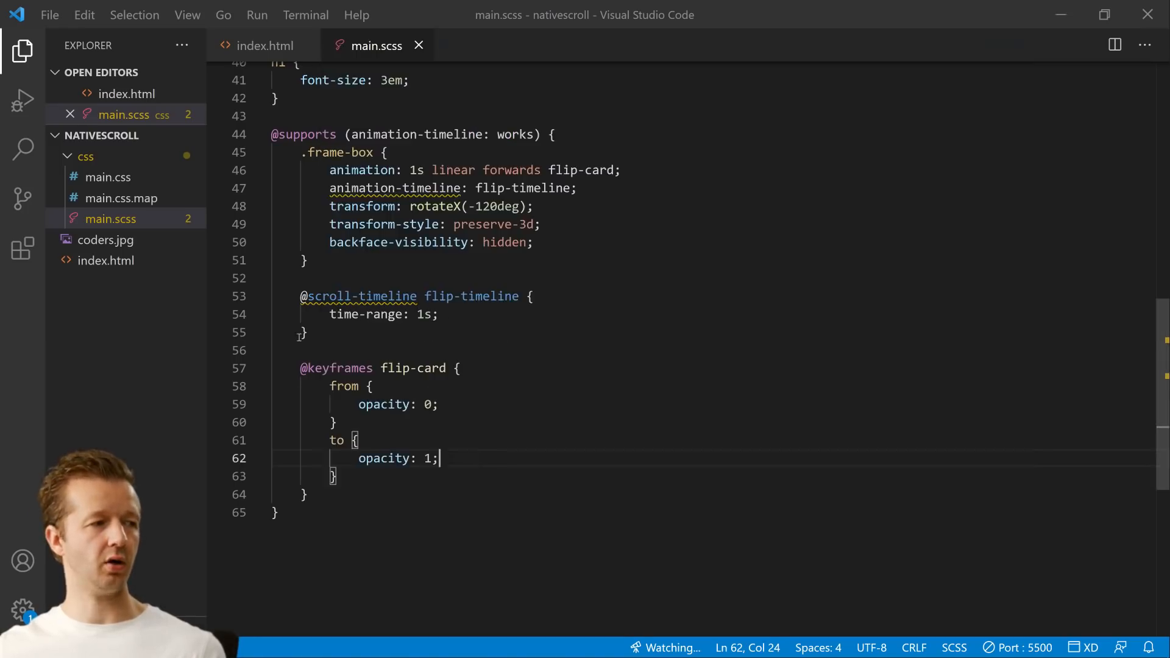
{"action": "left_click", "coordinate": [533, 350]}
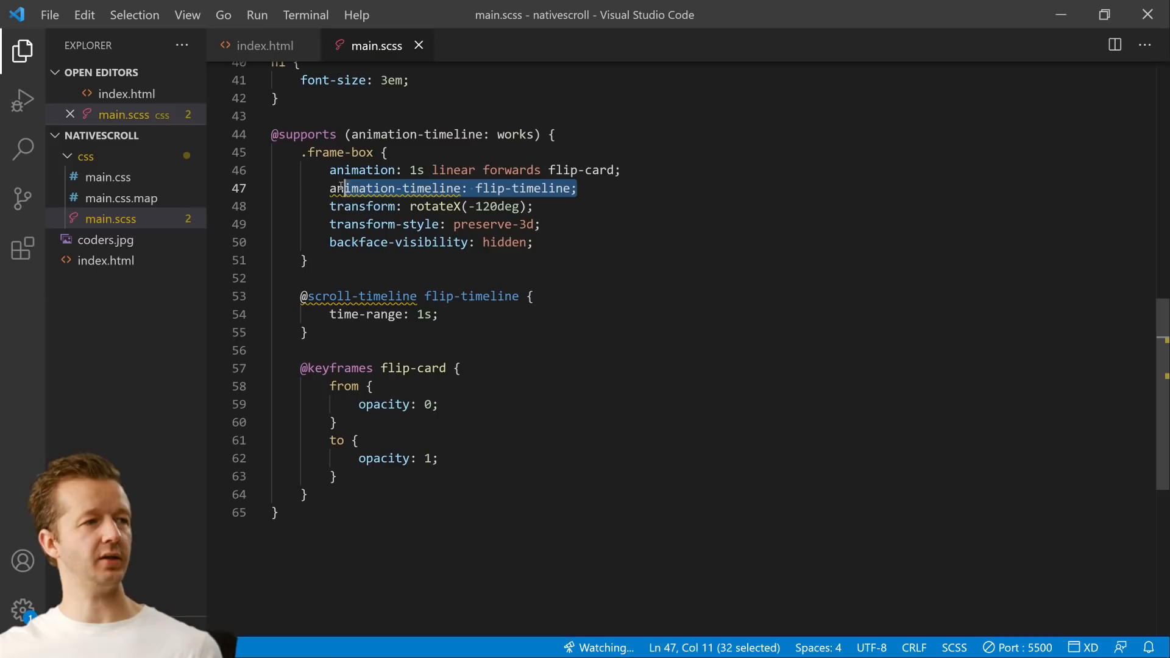
Step: Scroll through the demo page in Chrome to watch the tilted-back card fade in on scroll
{"action": "left_click", "coordinate": [369, 386]}
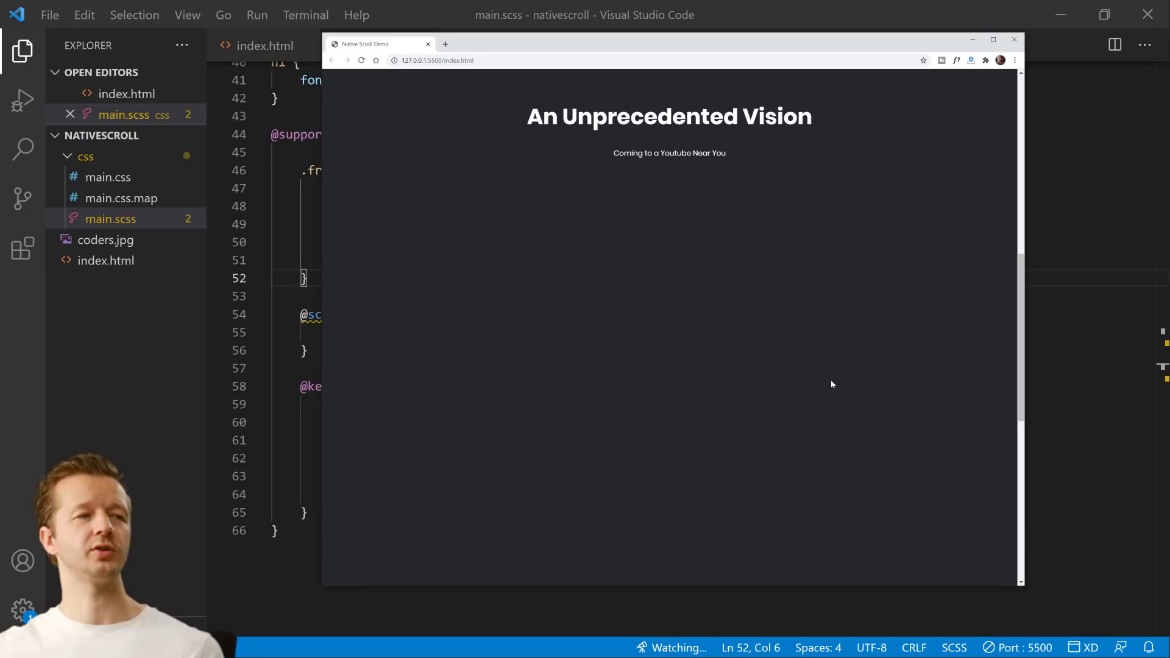
{"action": "mouse_move", "coordinate": [394, 290]}
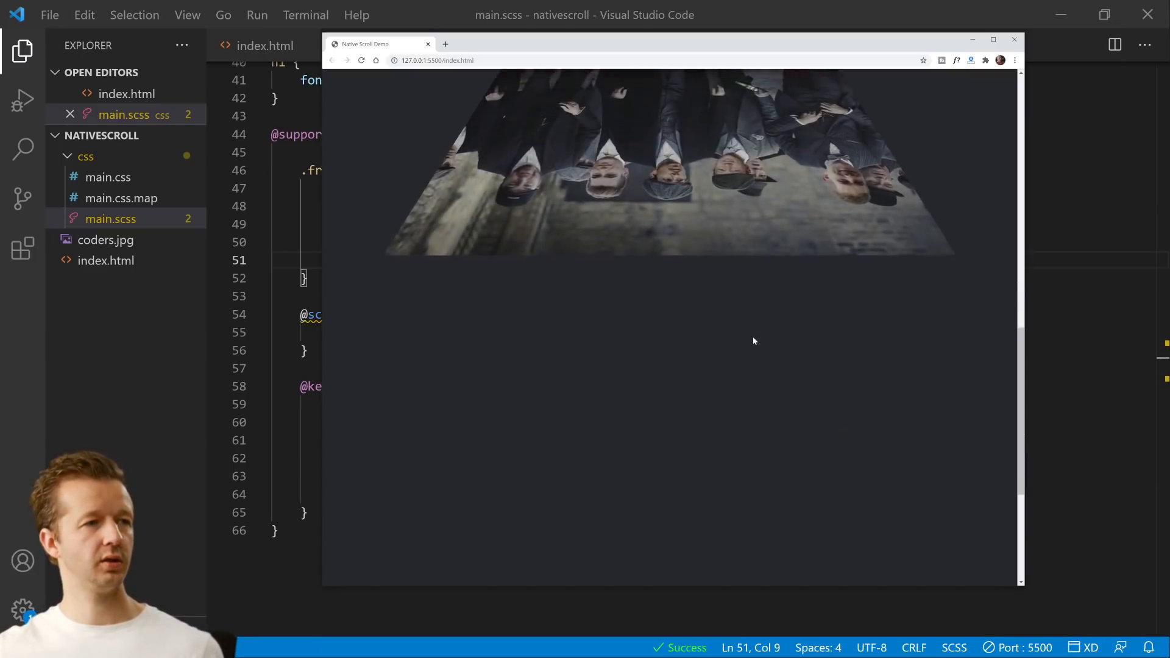
{"action": "scroll", "scroll_direction": "down", "scroll_amount": 3}
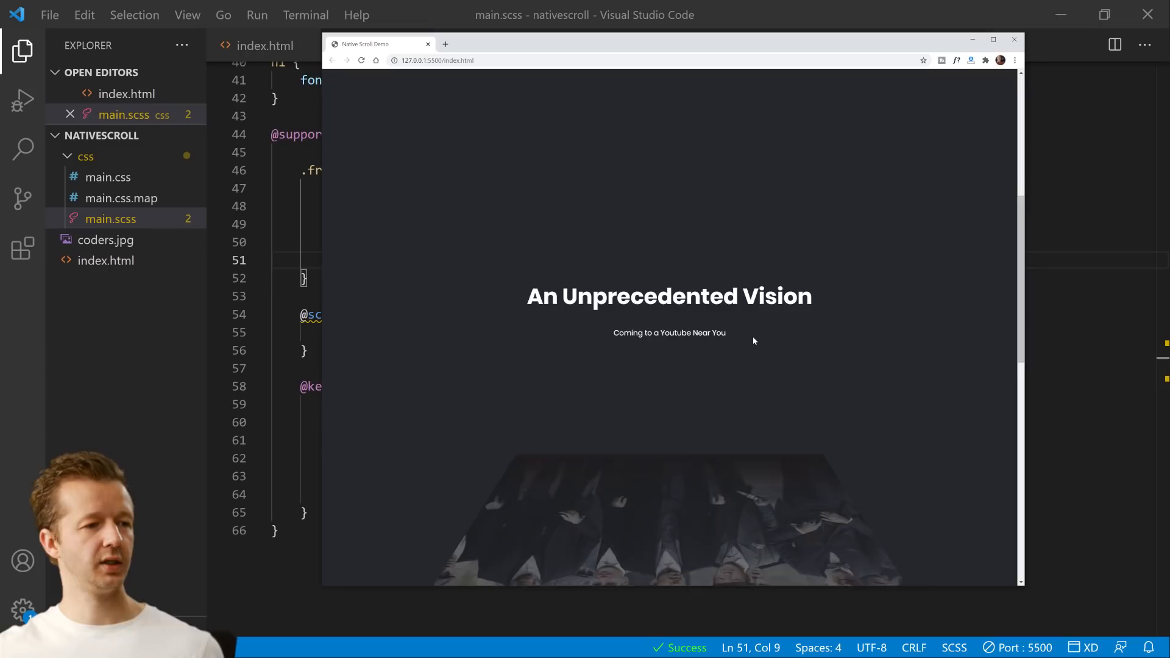
{"action": "scroll", "scroll_direction": "down", "scroll_amount": 3}
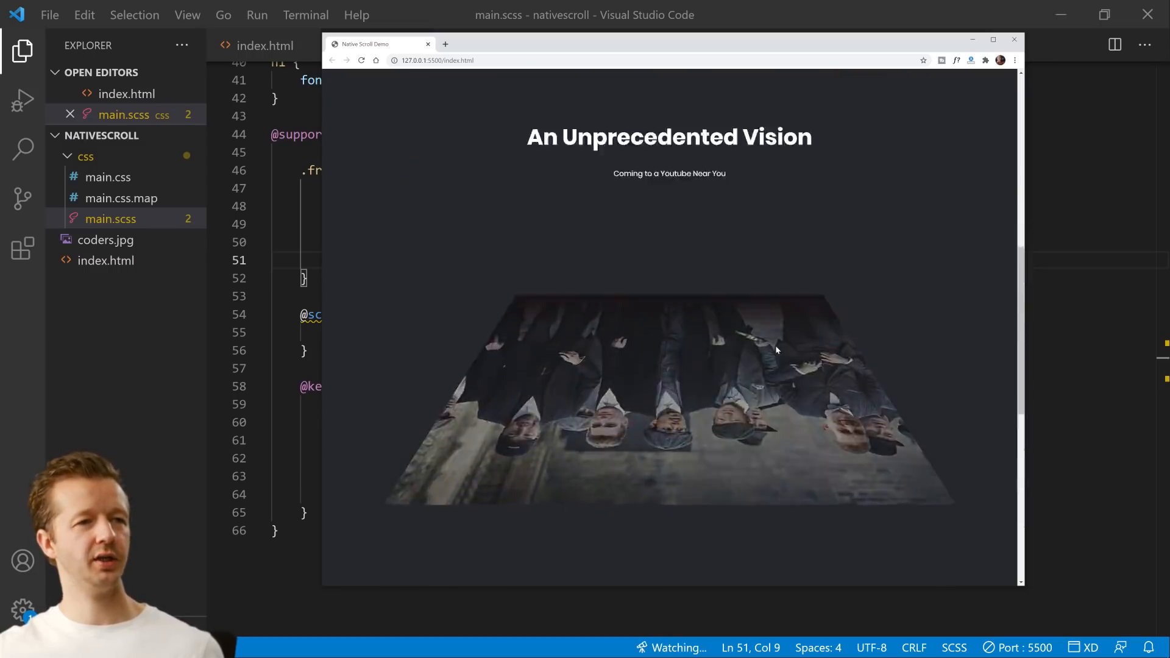
{"action": "scroll", "scroll_direction": "down", "scroll_amount": 3}
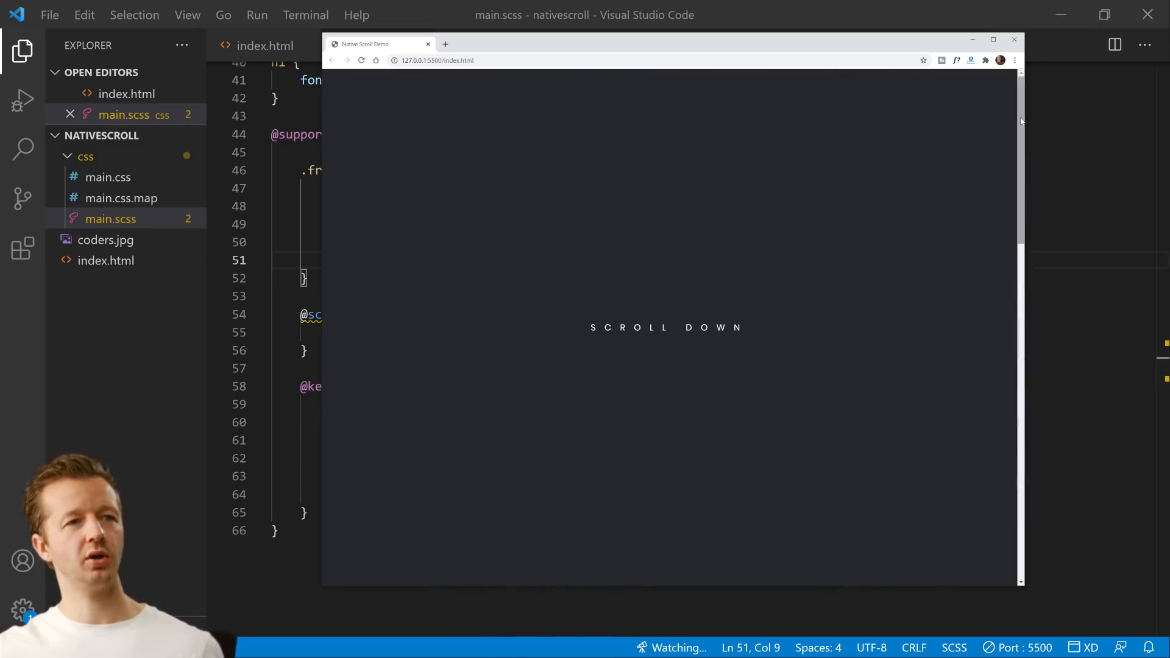
{"action": "scroll", "scroll_direction": "down", "scroll_amount": 3}
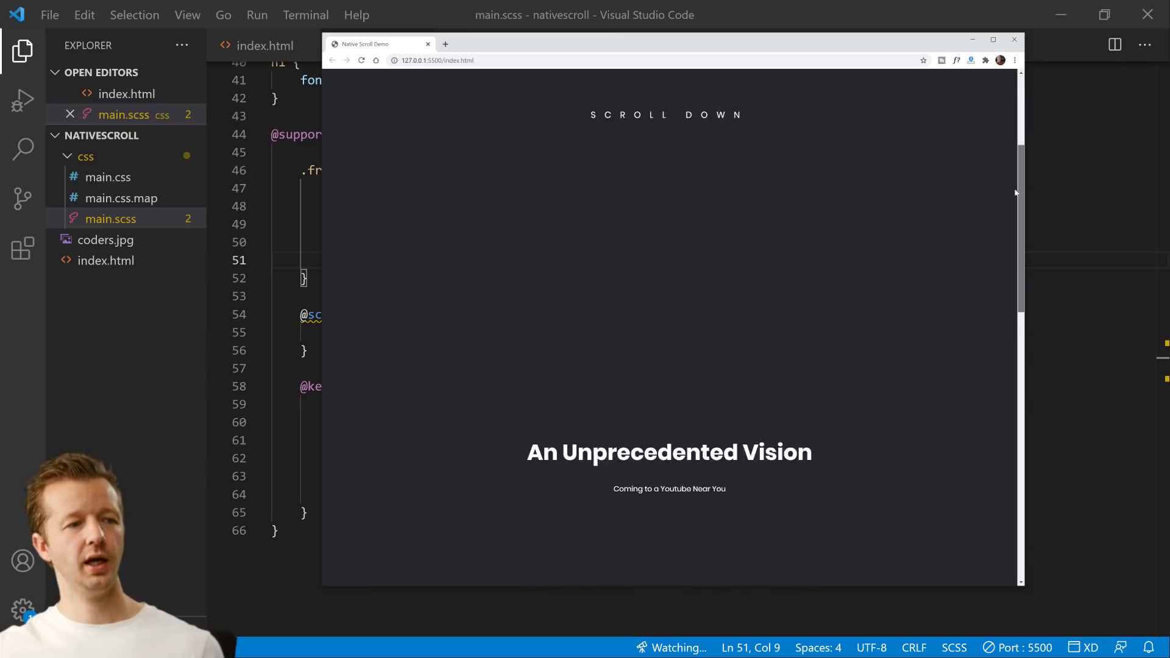
{"action": "scroll", "scroll_direction": "down", "scroll_amount": 3}
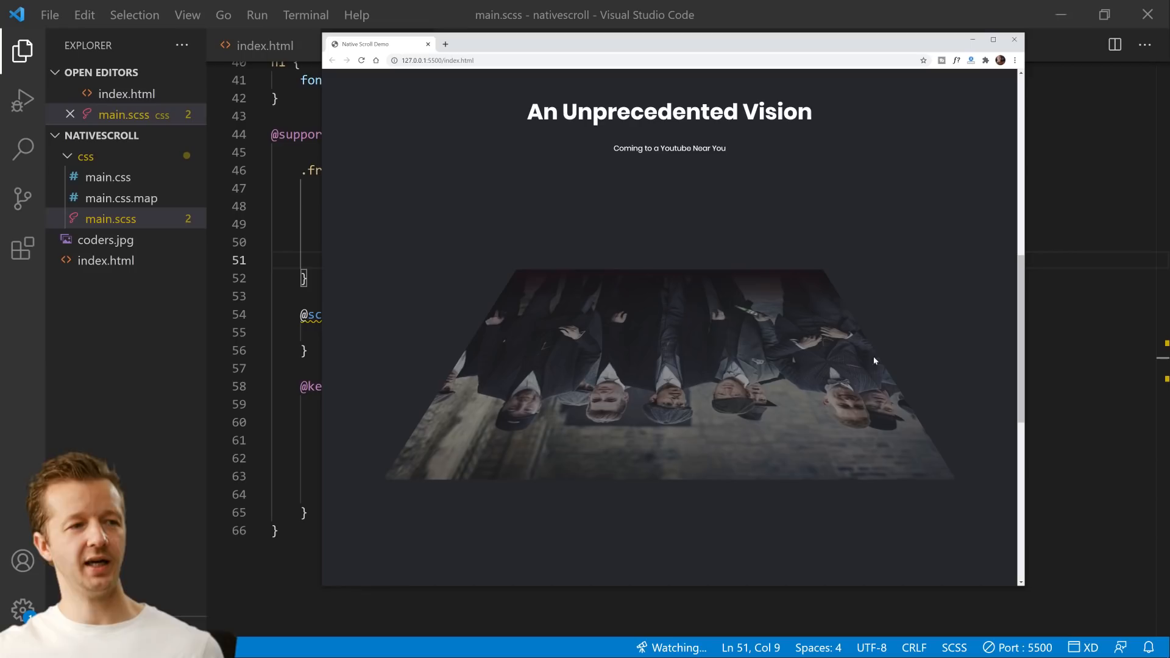
{"action": "scroll", "scroll_direction": "down", "scroll_amount": 3}
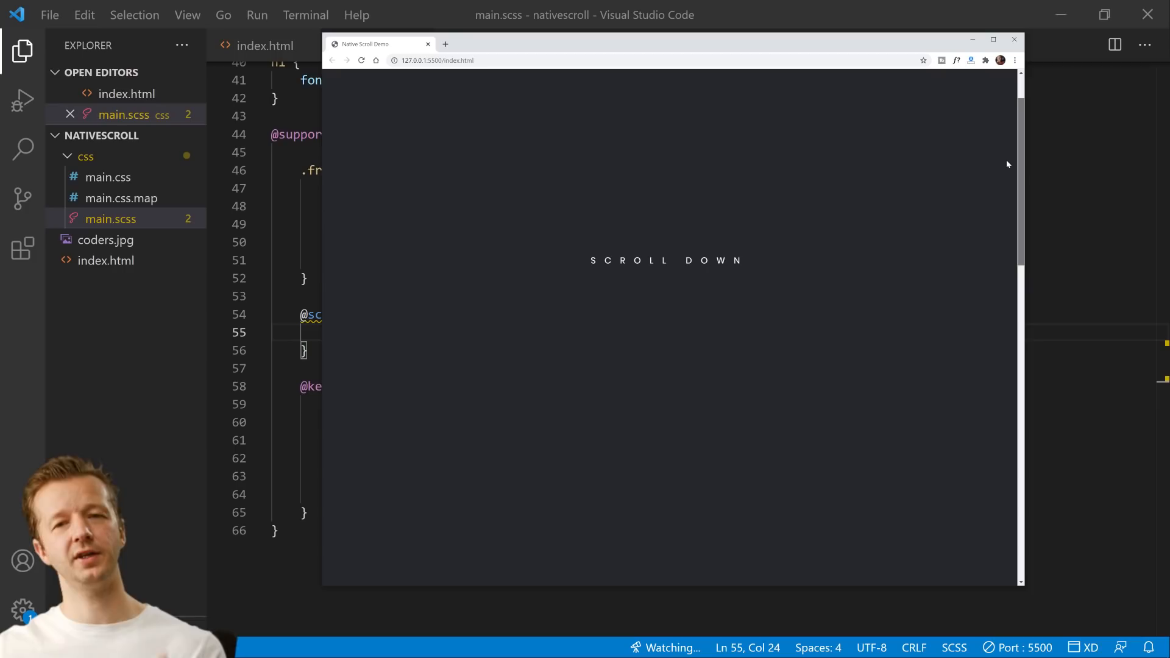
{"action": "scroll", "scroll_direction": "down", "scroll_amount": 3}
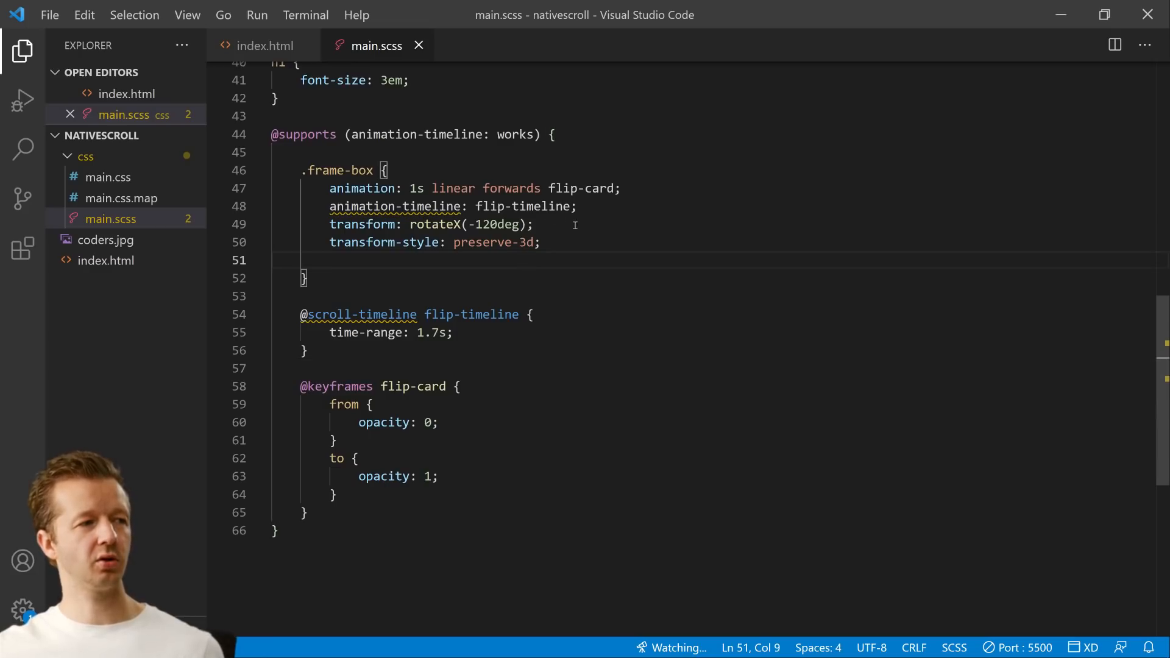
Step: Reuse the card's transform so the keyframes rotate from rotateX(-120deg) to rotateX(0deg)
{"action": "double_click", "coordinate": [496, 224]}
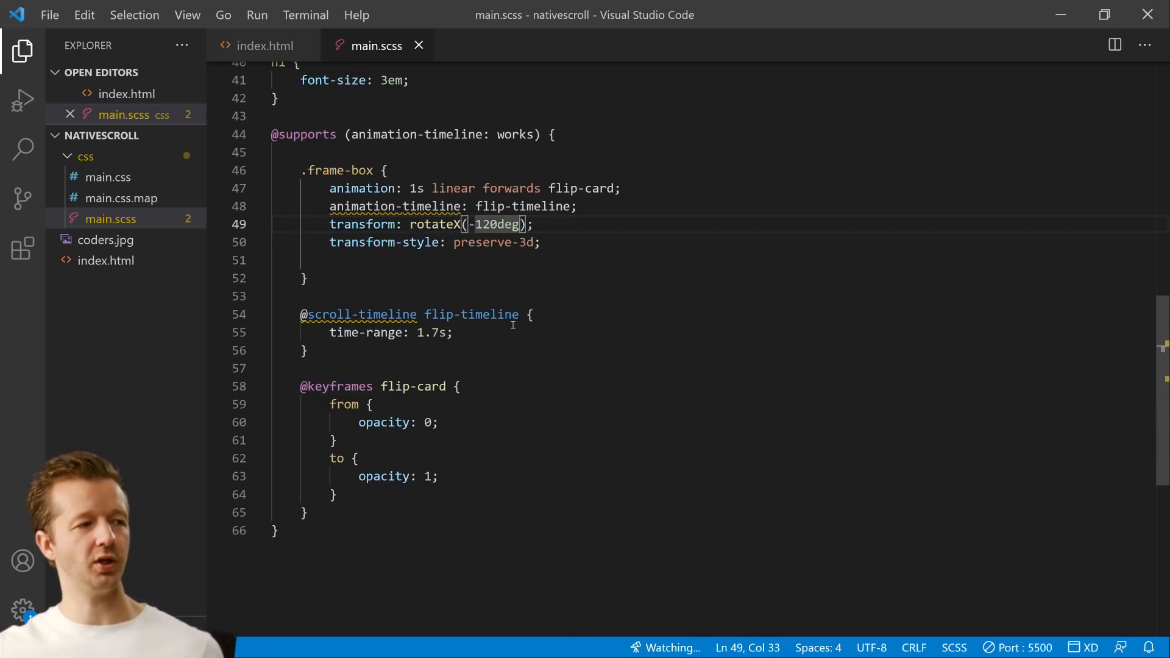
{"action": "triple_click", "coordinate": [431, 224]}
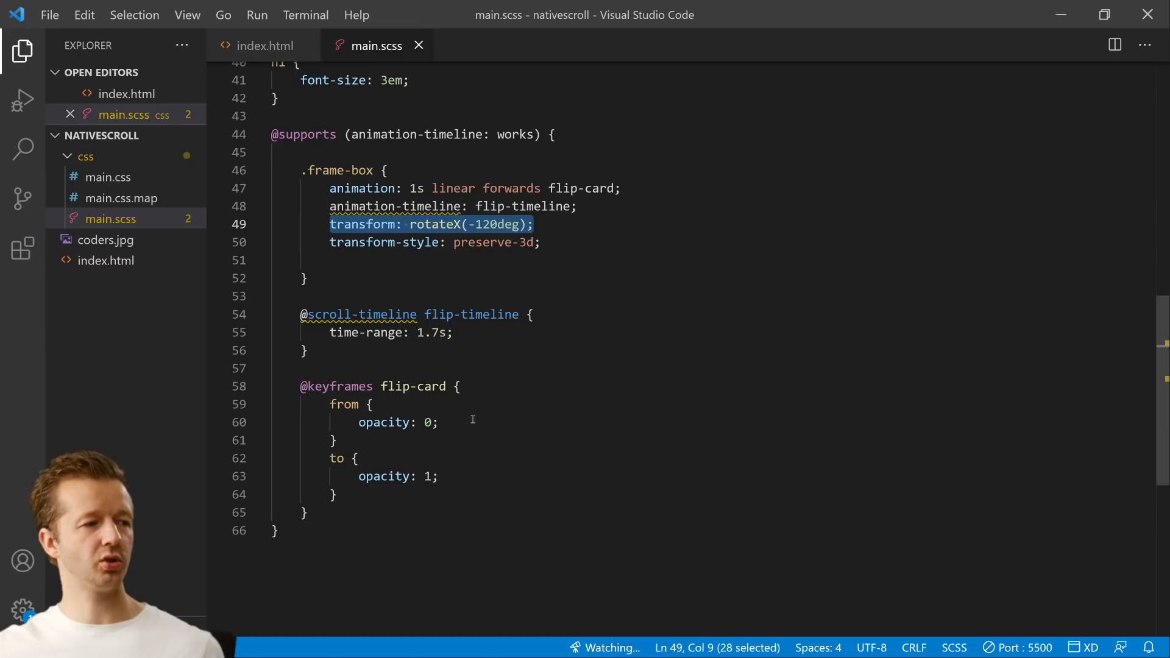
{"action": "type", "text": "transform: rotateX(-120deg);"}
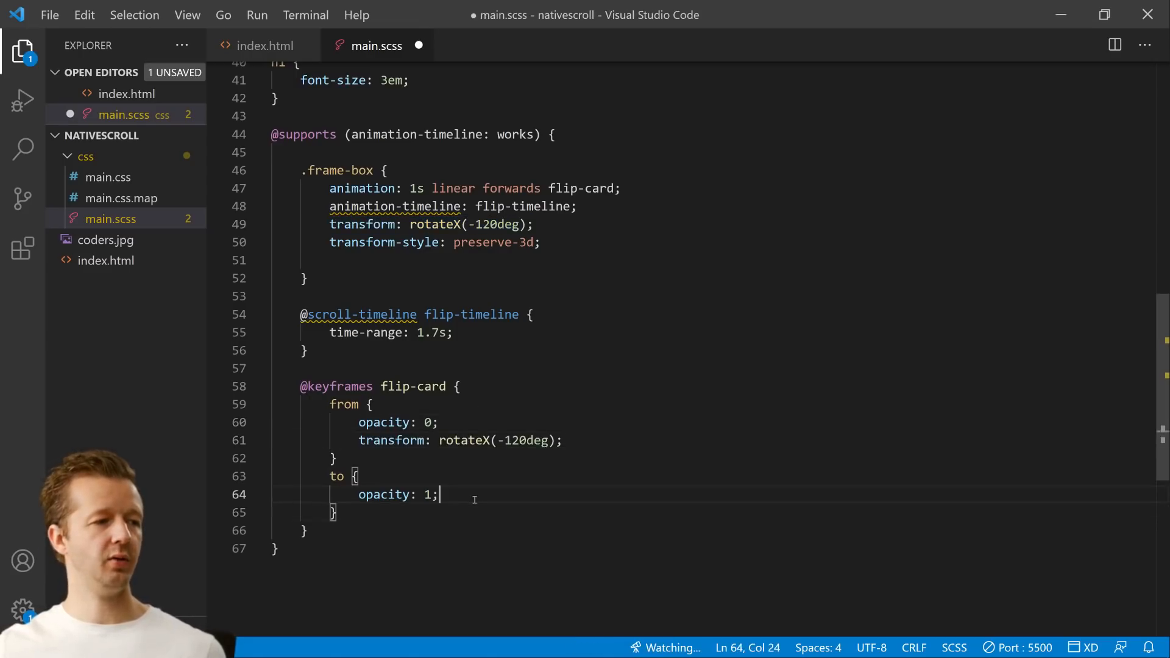
{"action": "type", "text": "transform: rotateX(-120deg);"}
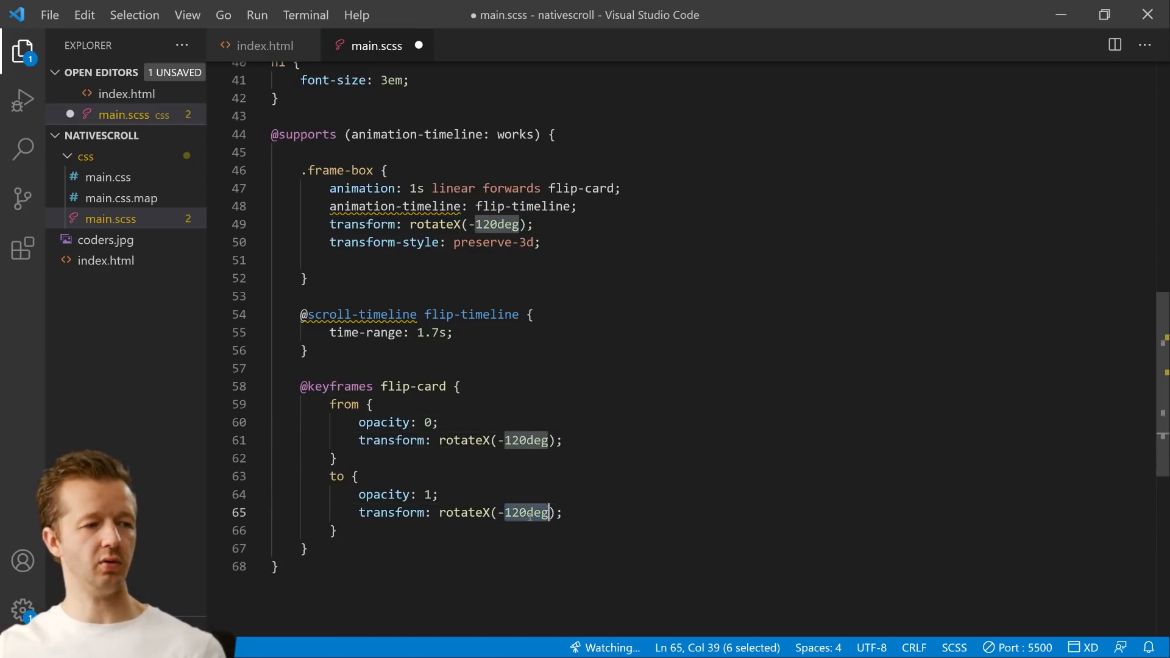
{"action": "type", "text": "0d"}
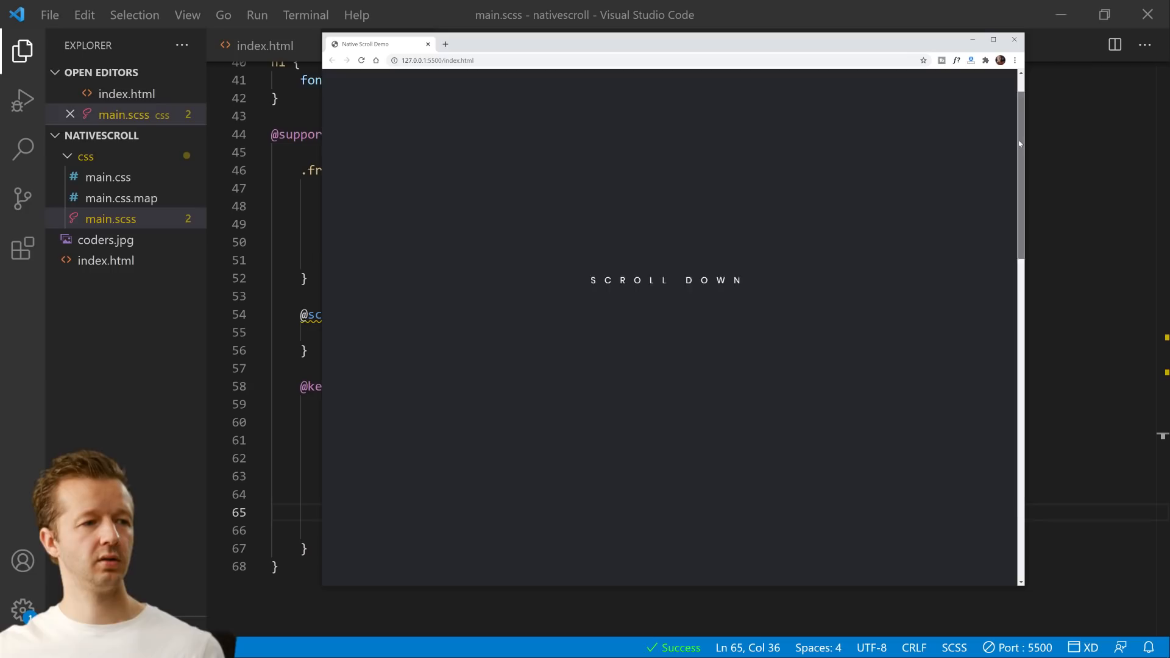
Step: Preview the flip in Chrome by scrolling, with the scroll timeline's time-range set to 3s
{"action": "scroll", "scroll_direction": "down", "scroll_amount": 3}
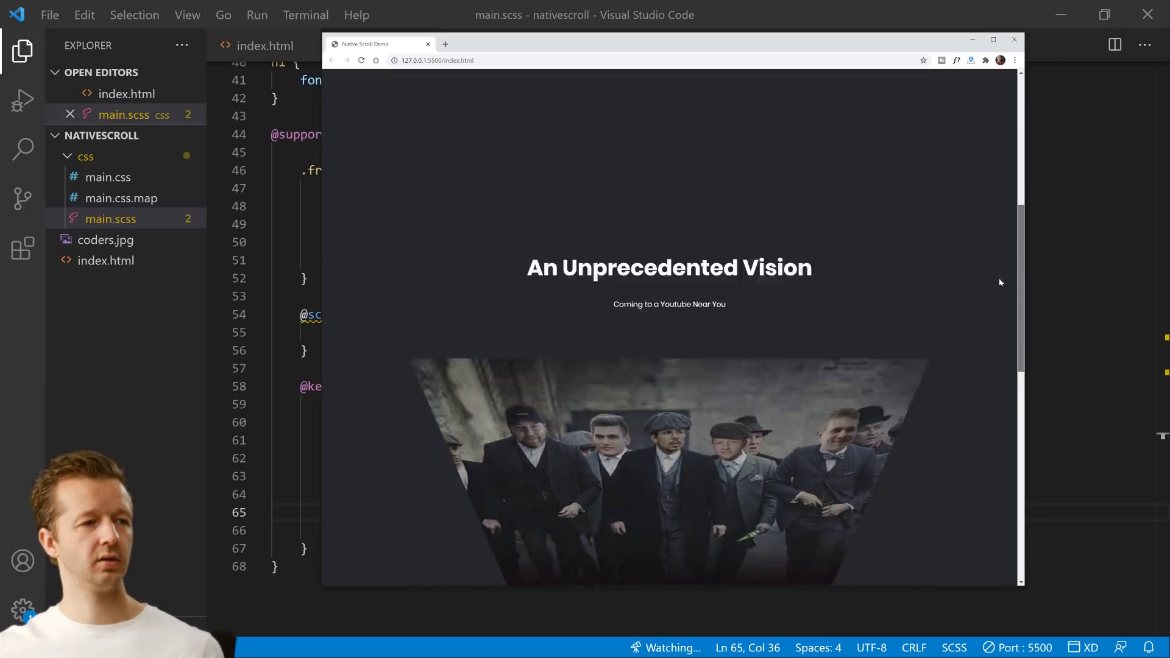
{"action": "scroll", "scroll_direction": "down", "scroll_amount": 3}
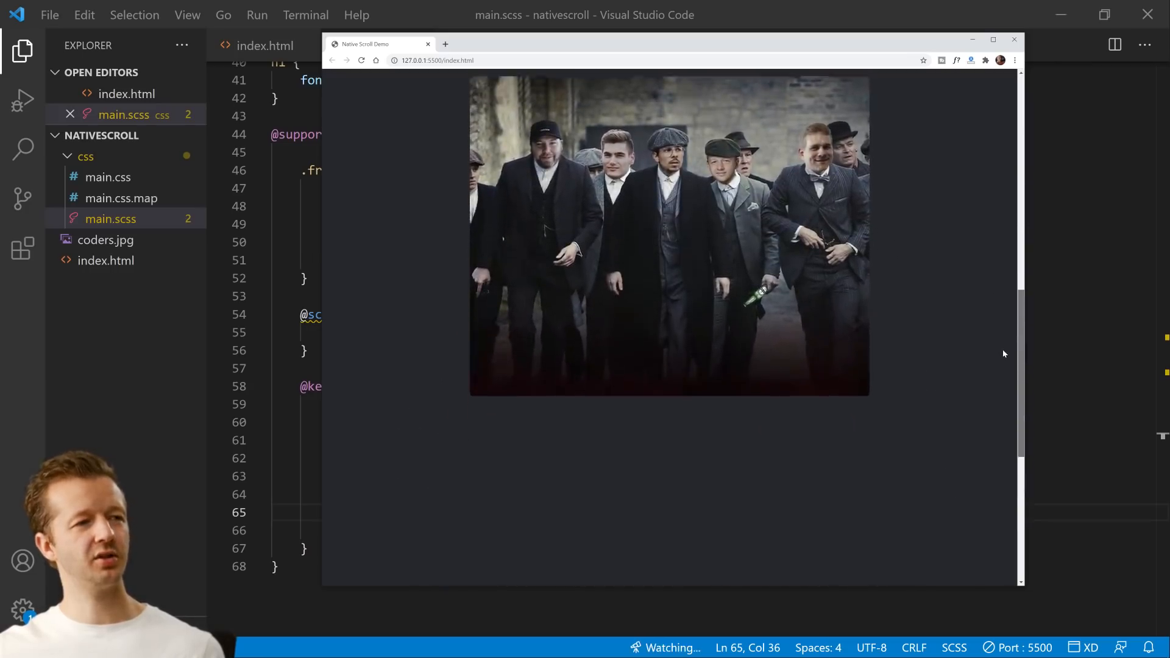
{"action": "scroll", "scroll_direction": "up", "scroll_amount": 3}
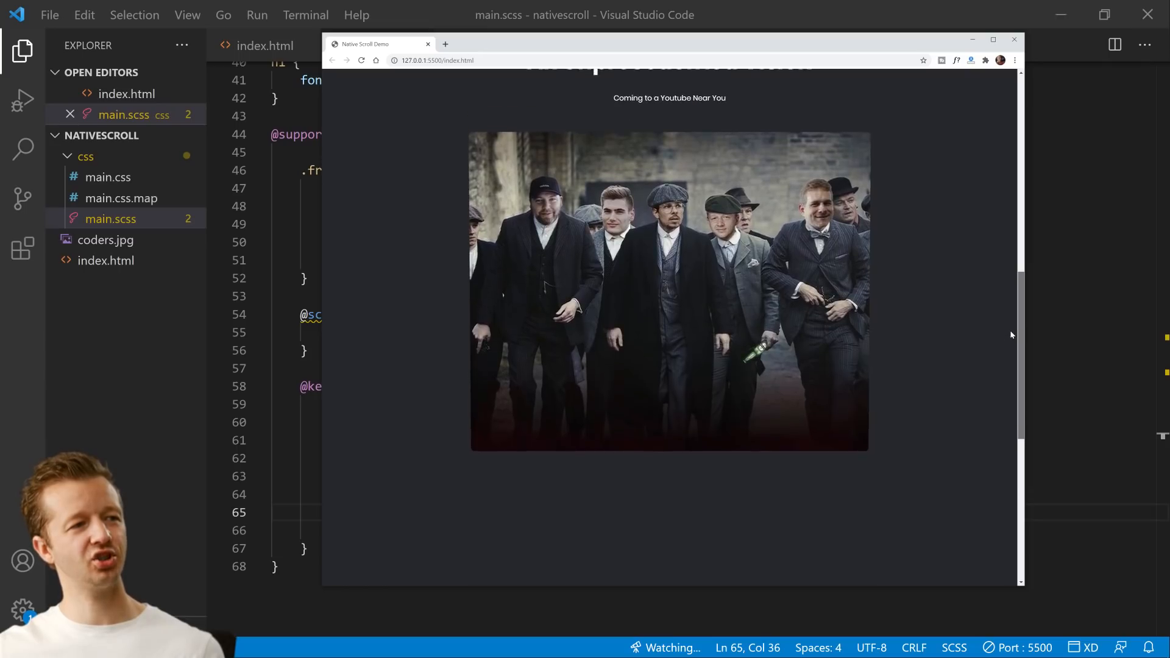
{"action": "scroll", "scroll_direction": "up", "scroll_amount": 3}
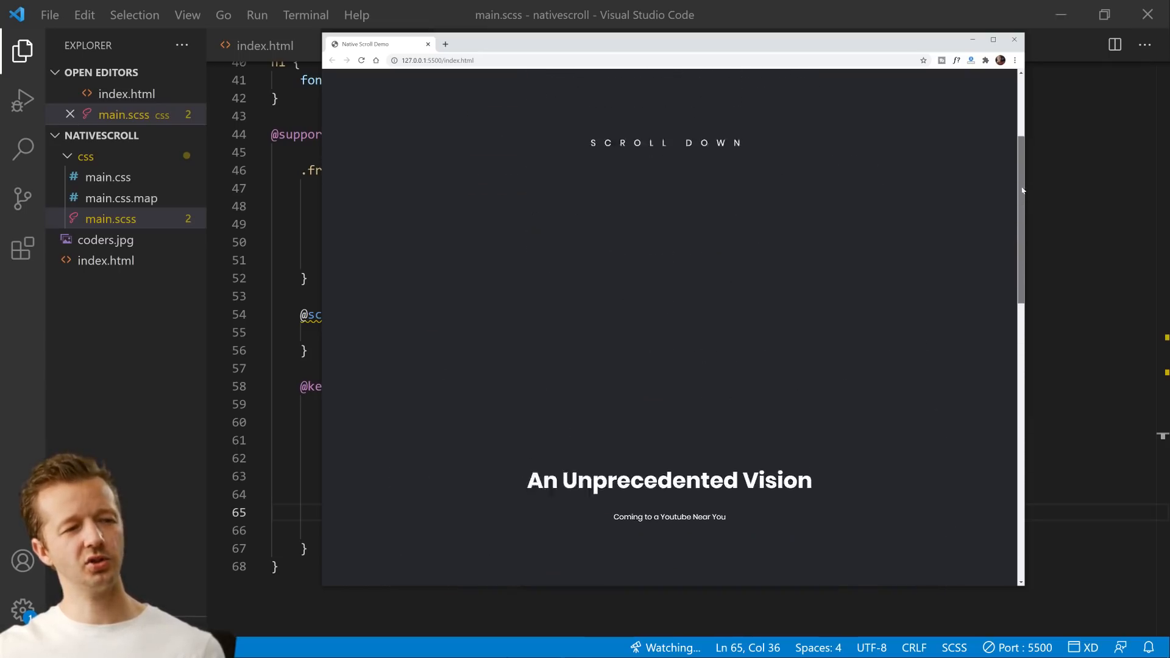
{"action": "scroll", "scroll_direction": "down", "scroll_amount": 3}
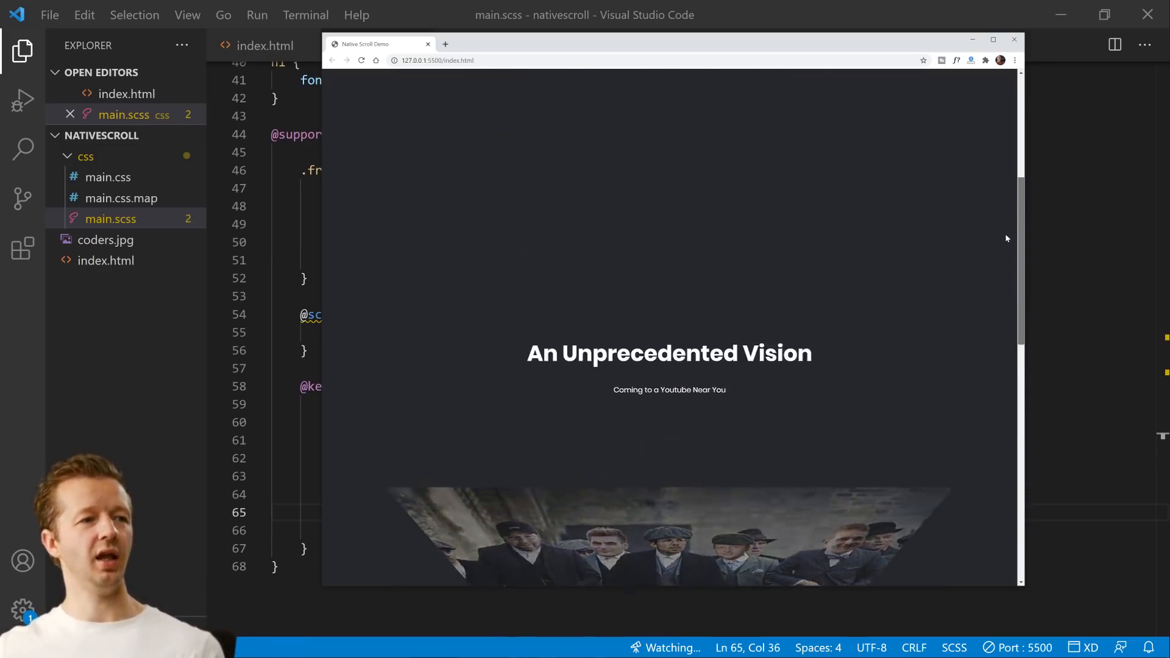
{"action": "scroll", "scroll_direction": "down", "scroll_amount": 3}
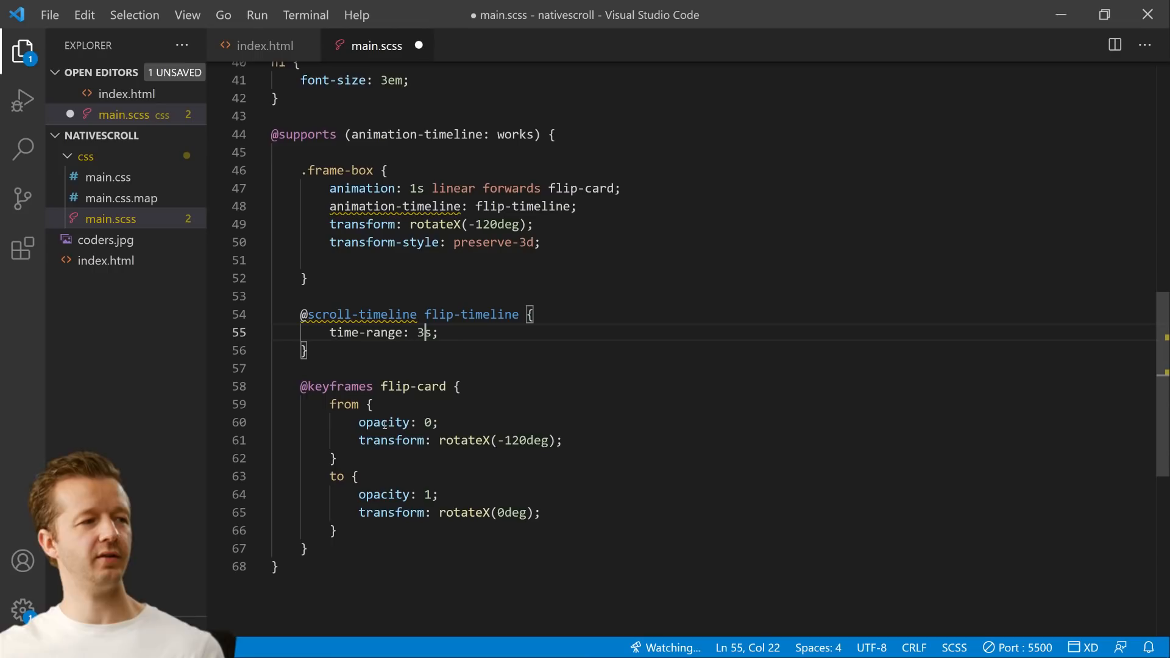
Step: Save the stylesheet and scroll the demo page to watch the card fade in and flip upright
{"action": "key", "text": "ctrl+s"}
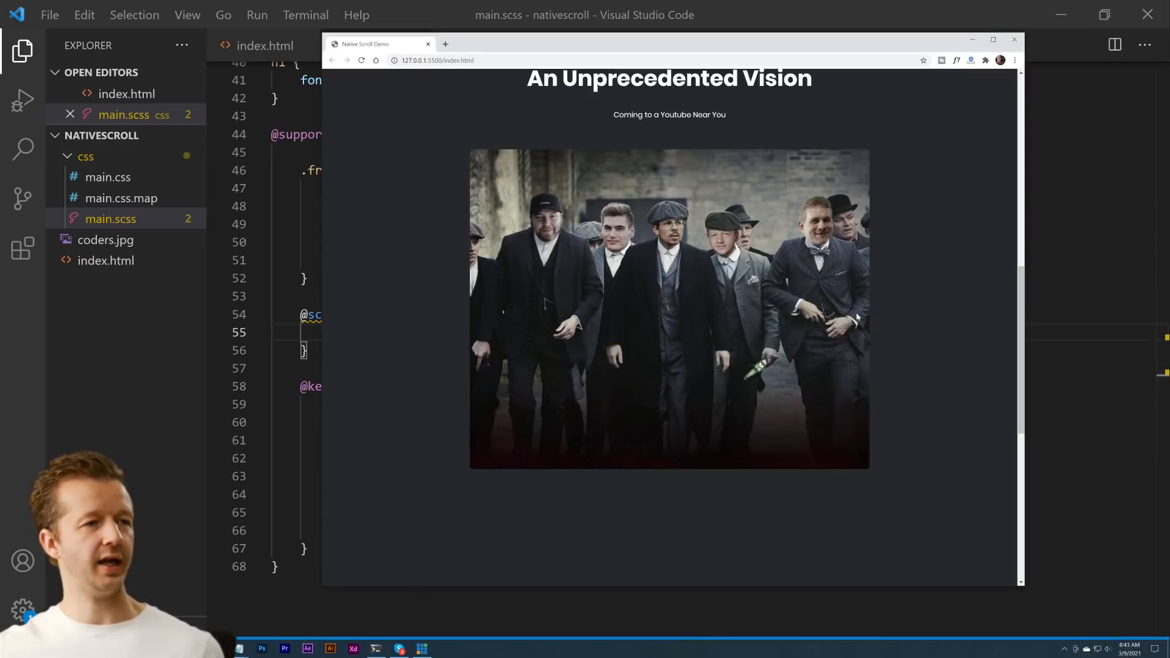
{"action": "scroll", "scroll_direction": "up", "scroll_amount": 3}
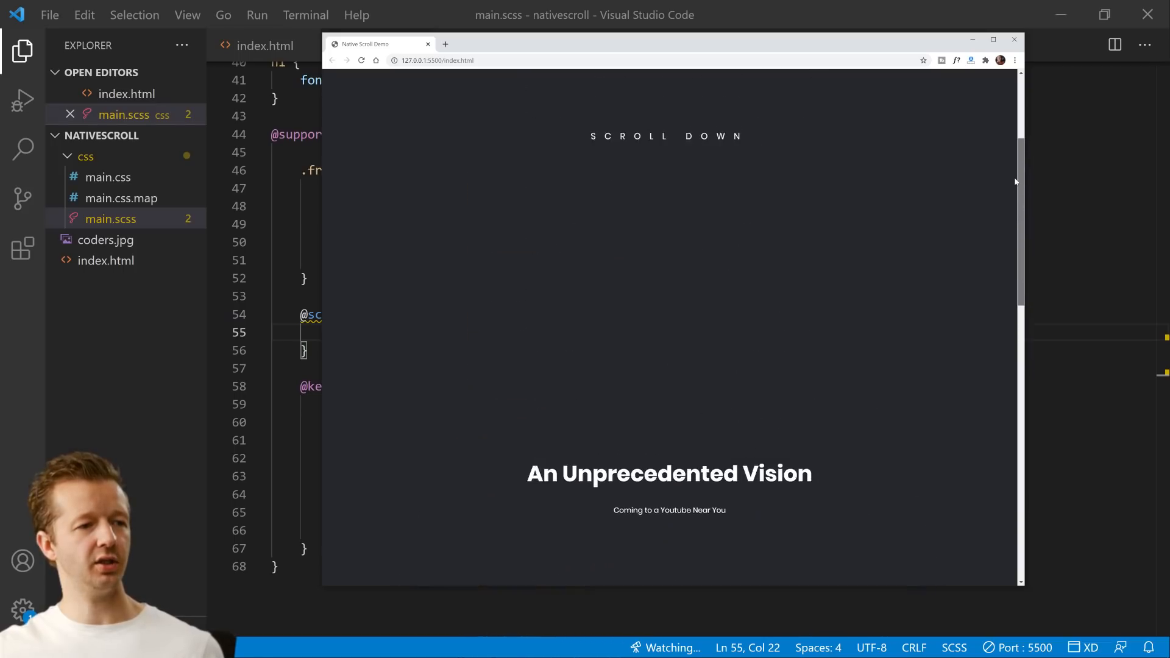
{"action": "scroll", "scroll_direction": "down", "scroll_amount": 3}
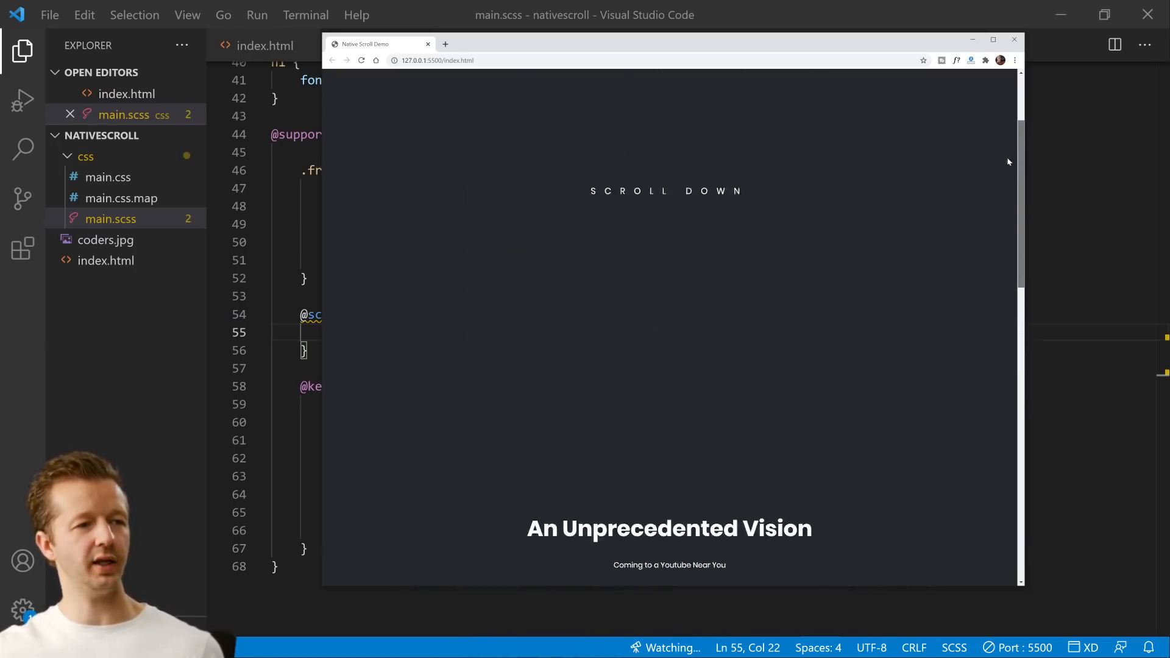
{"action": "scroll", "scroll_direction": "down", "scroll_amount": 3}
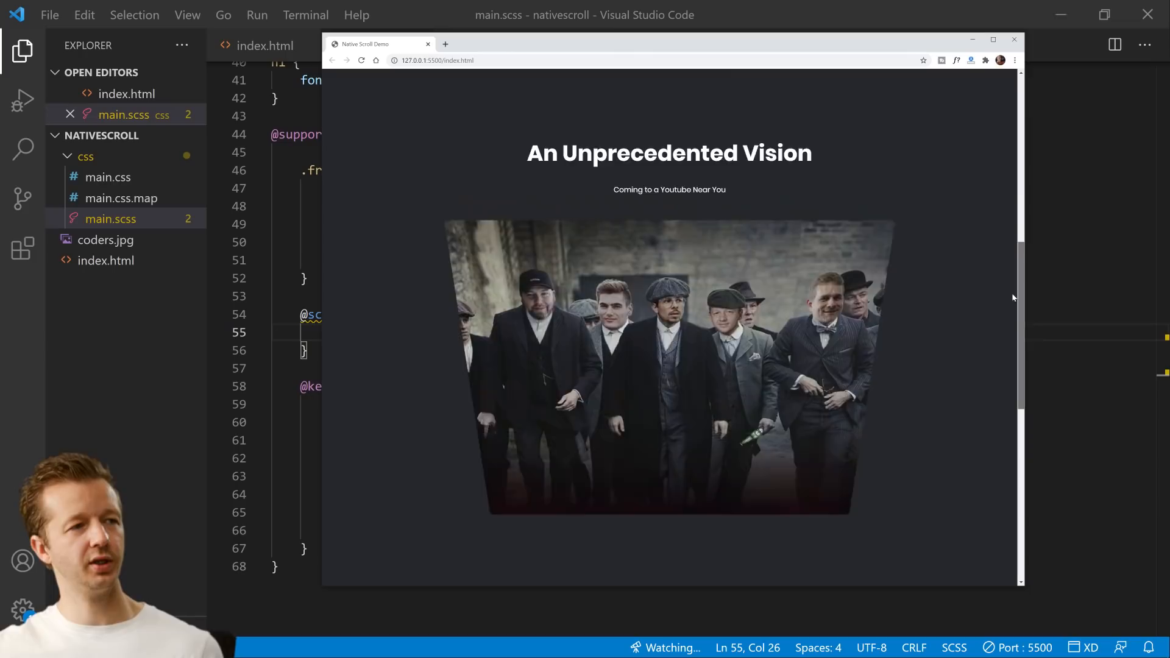
{"action": "scroll", "scroll_direction": "down", "scroll_amount": 3}
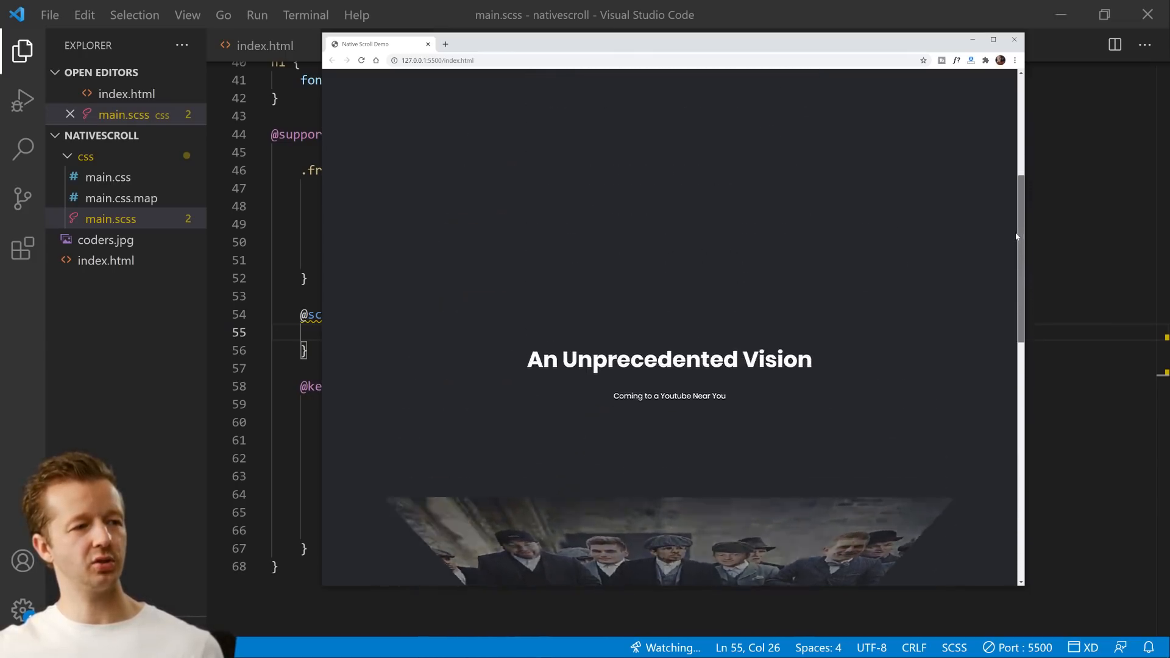
{"action": "scroll", "scroll_direction": "down", "scroll_amount": 3}
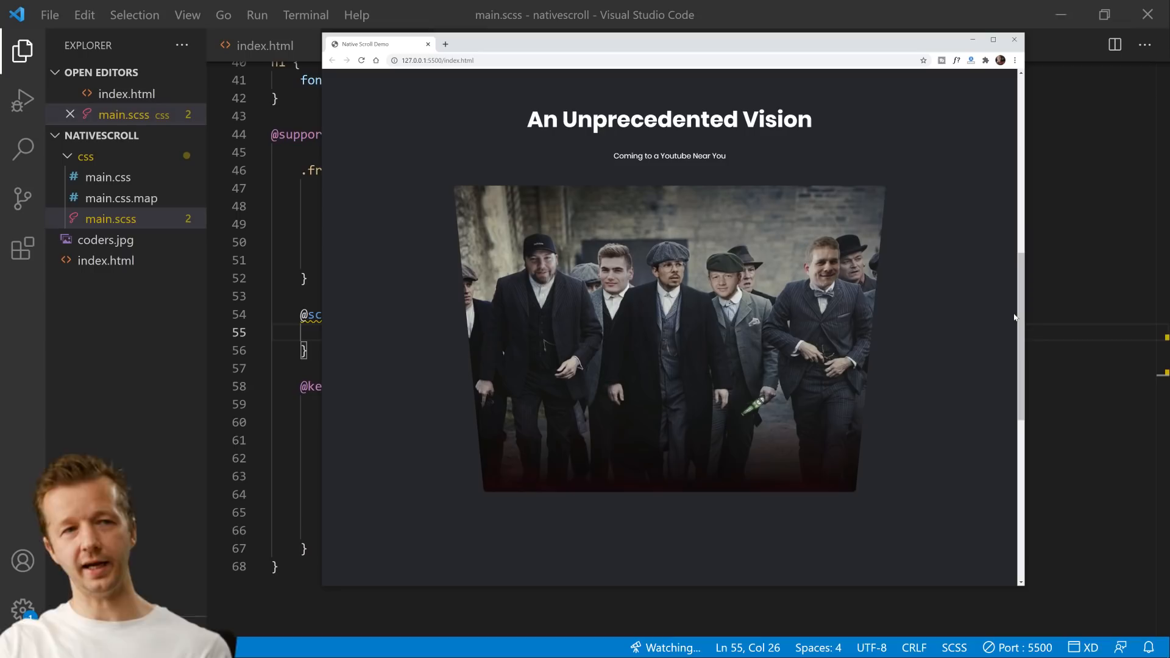
{"action": "mouse_move", "coordinate": [820, 373]}
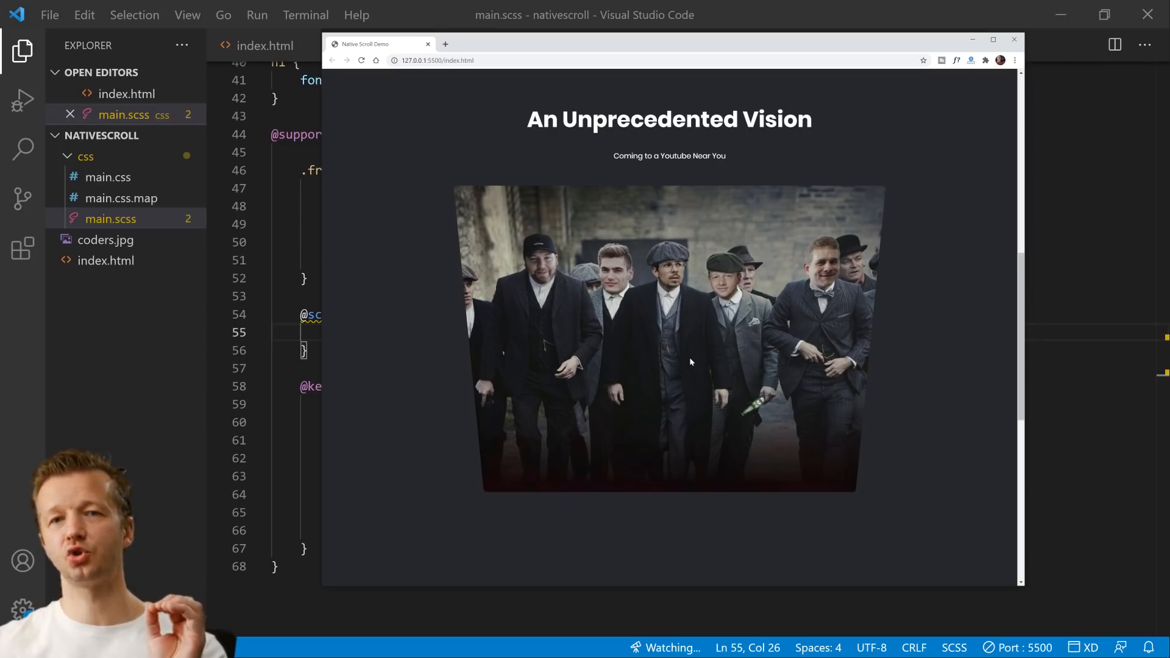
{"action": "mouse_move", "coordinate": [840, 323]}
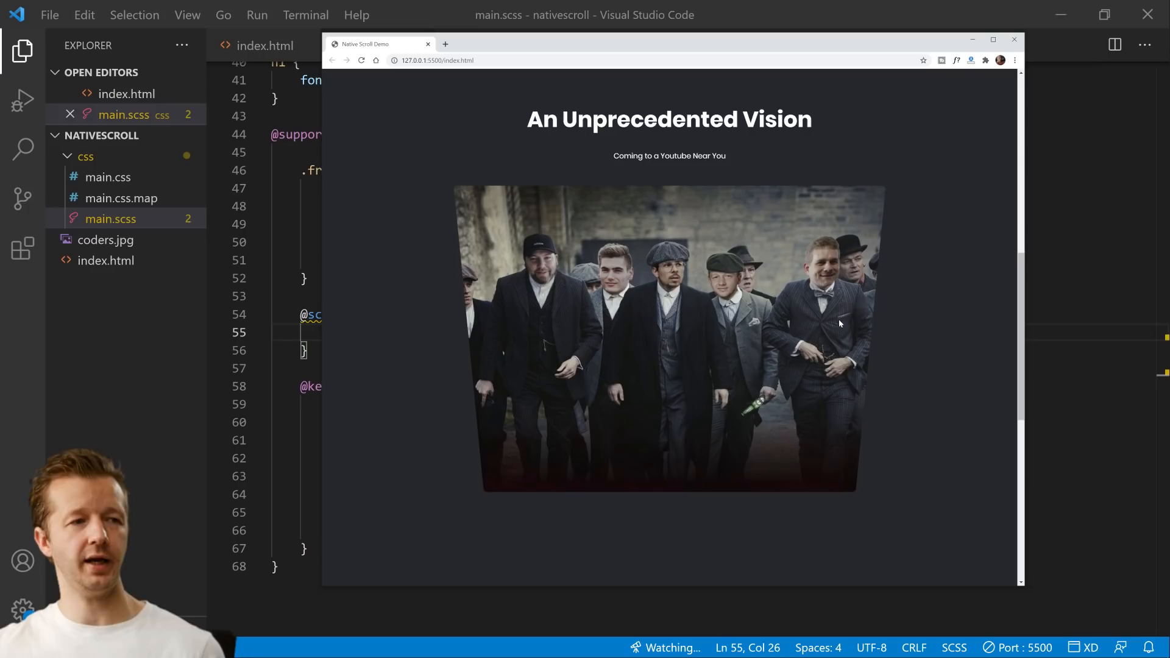
{"action": "scroll", "scroll_direction": "down", "scroll_amount": 3}
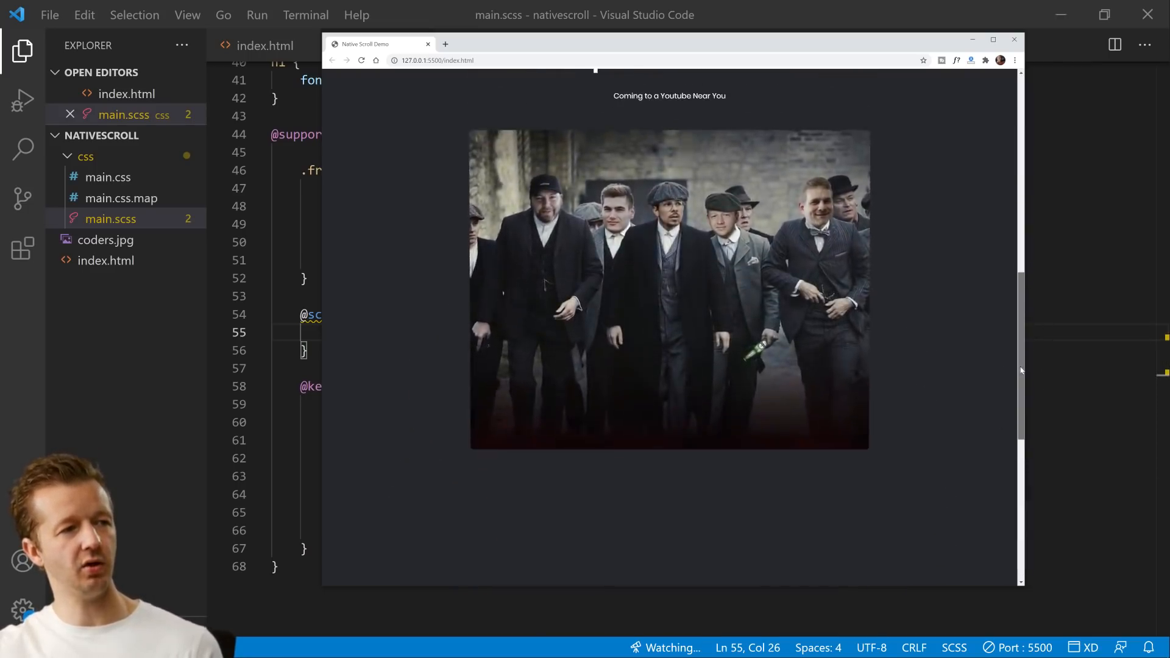
{"action": "scroll", "scroll_direction": "up", "scroll_amount": 3}
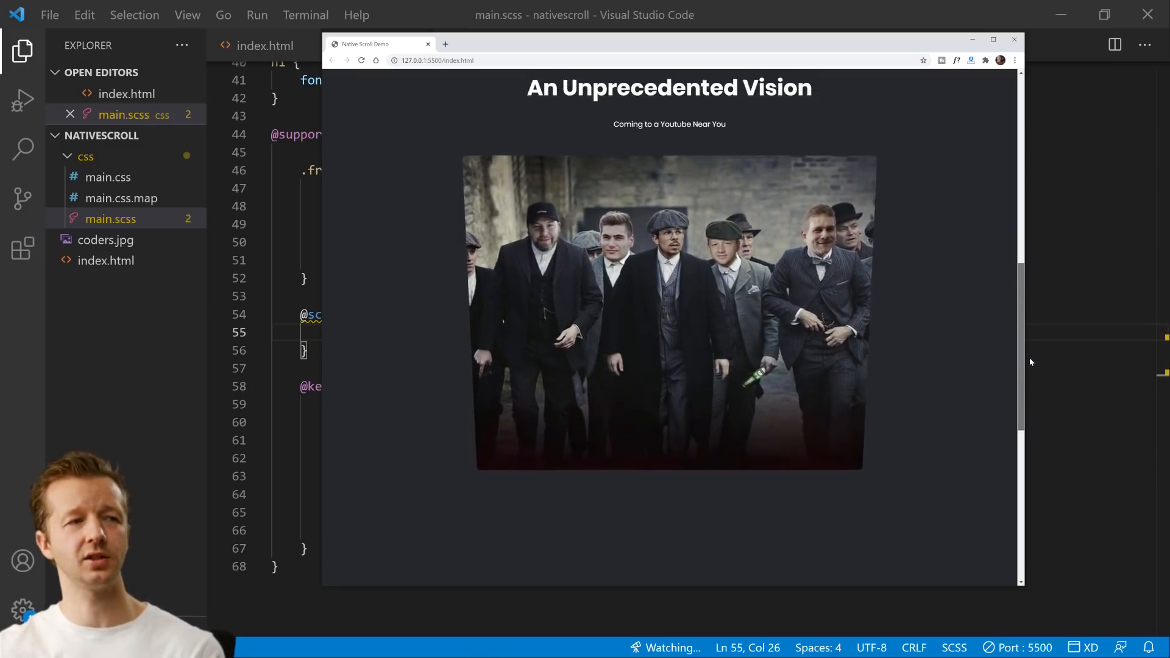
{"action": "scroll", "scroll_direction": "up", "scroll_amount": 3}
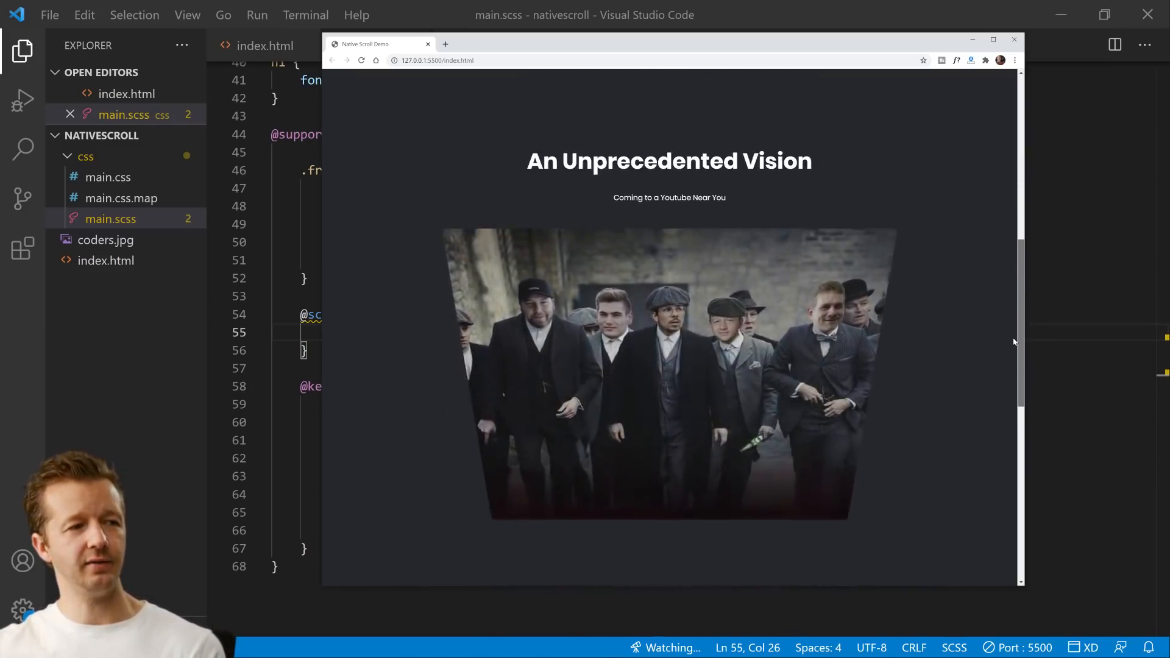
{"action": "scroll", "scroll_direction": "down", "scroll_amount": 3}
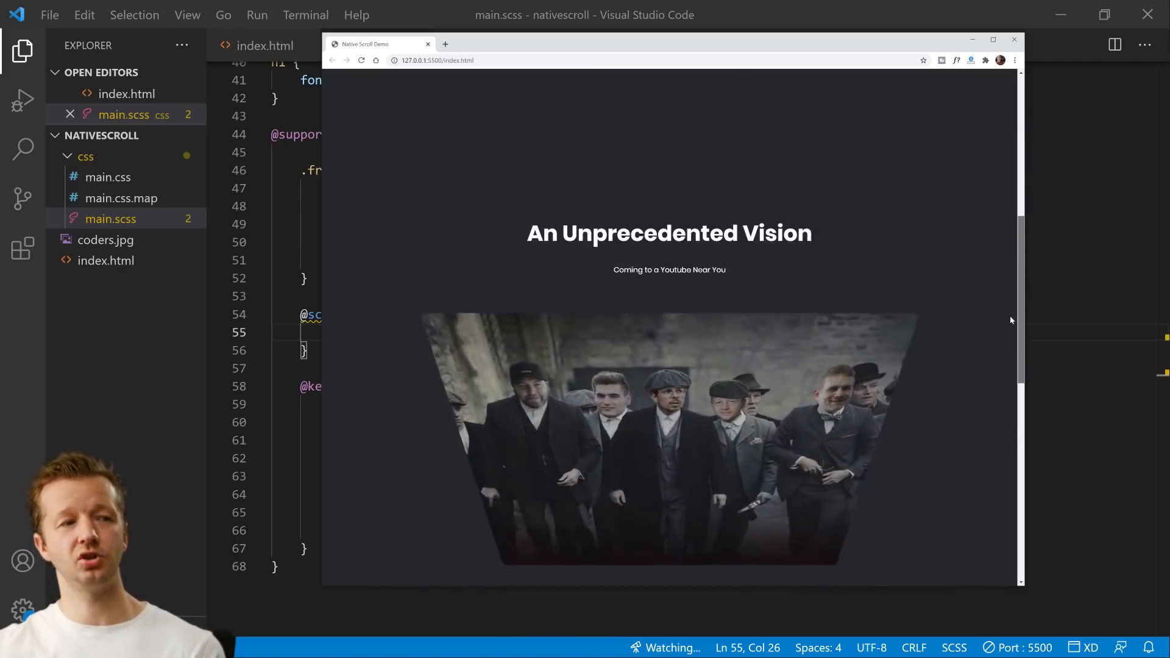